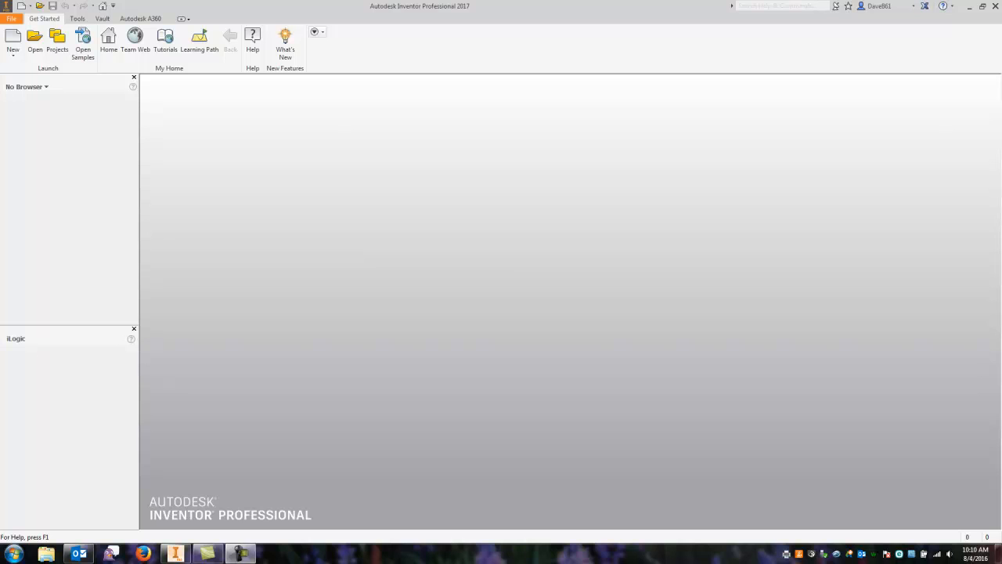
mouse_move(323, 153)
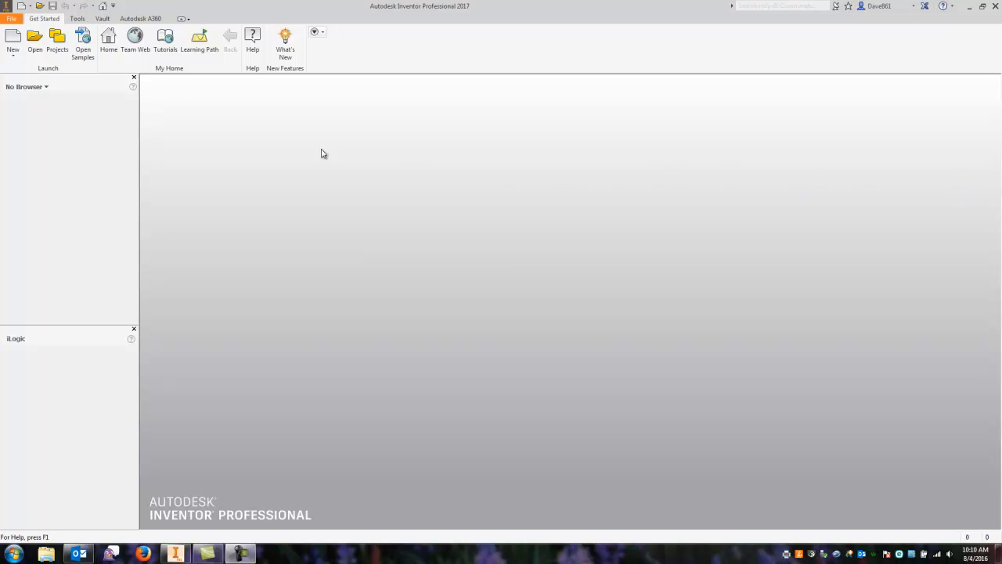
Open the new-file template chooser to pick the Sheet Metal (in).ipt template
click(13, 40)
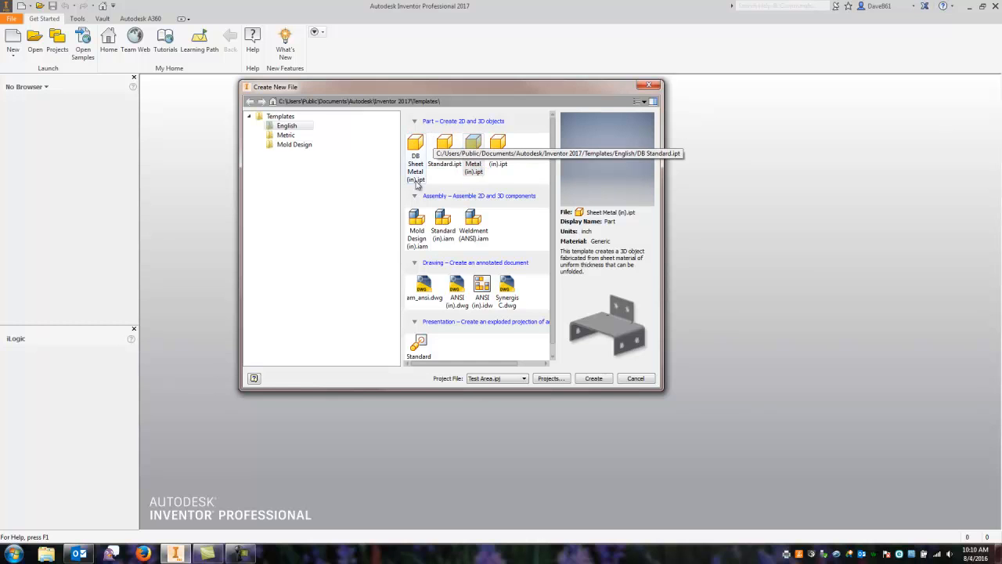
mouse_move(415, 156)
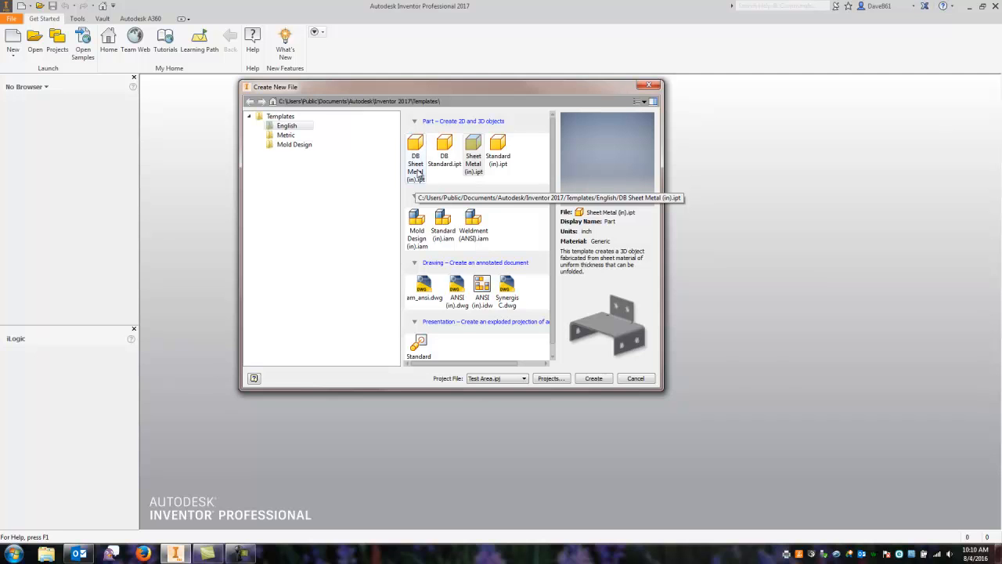
mouse_move(419, 157)
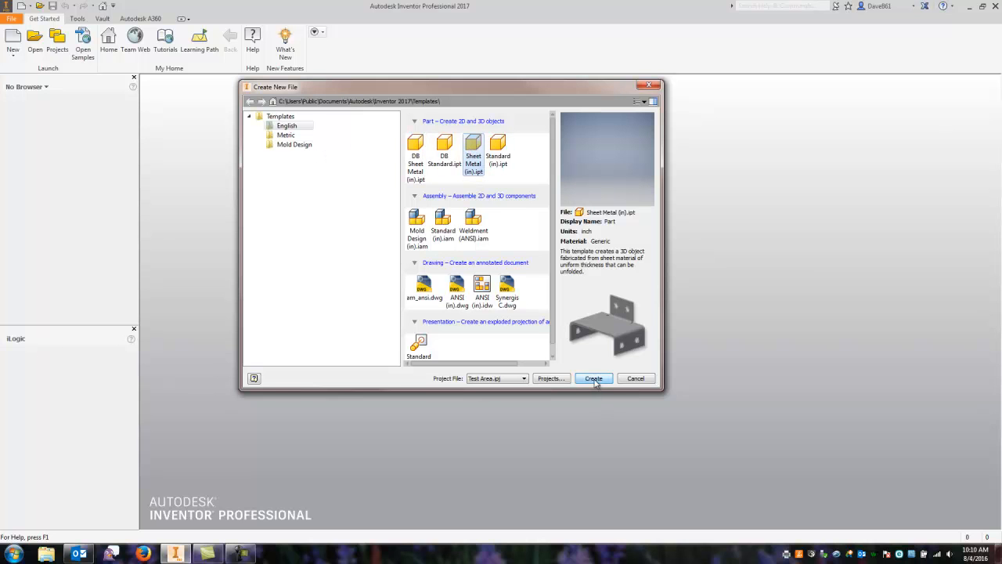
Create the sheet metal part and start a 6 by 4 in two-point center rectangle at the origin
click(593, 378)
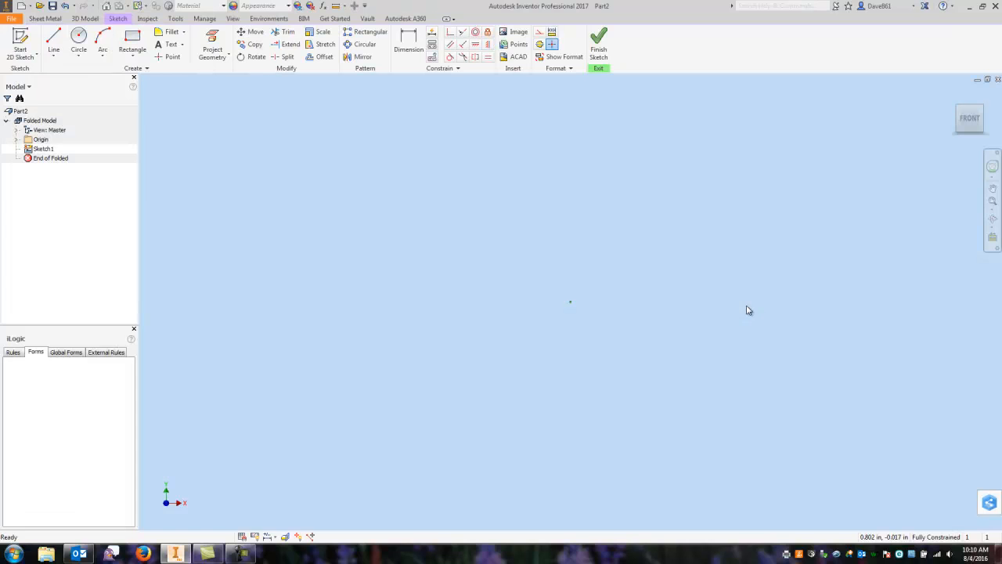
mouse_move(721, 290)
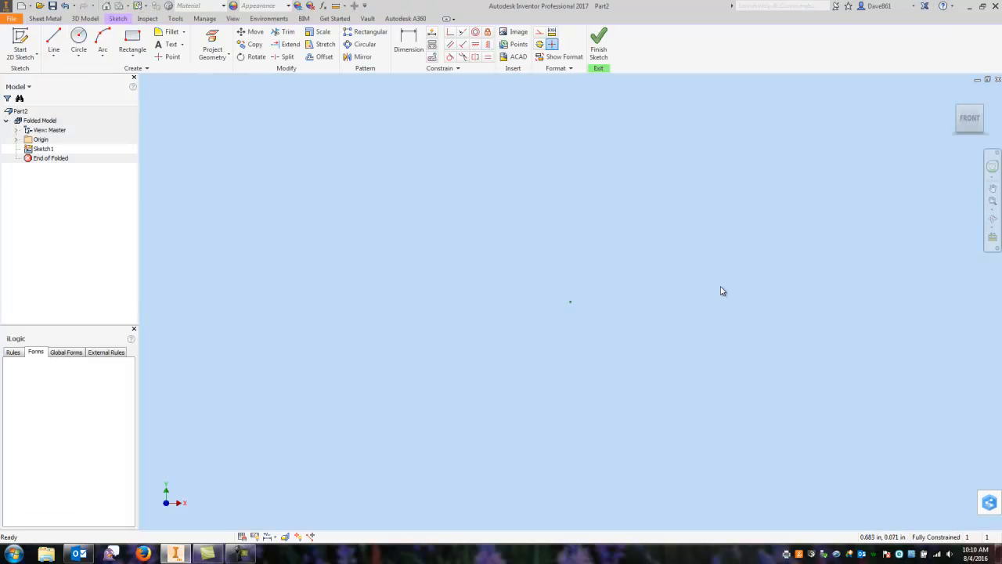
mouse_move(446, 180)
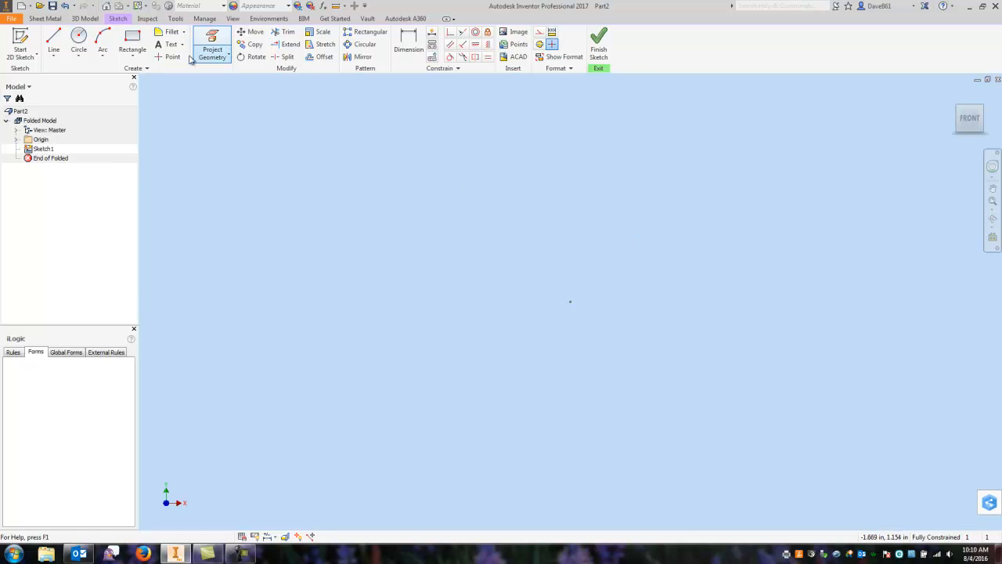
click(132, 44)
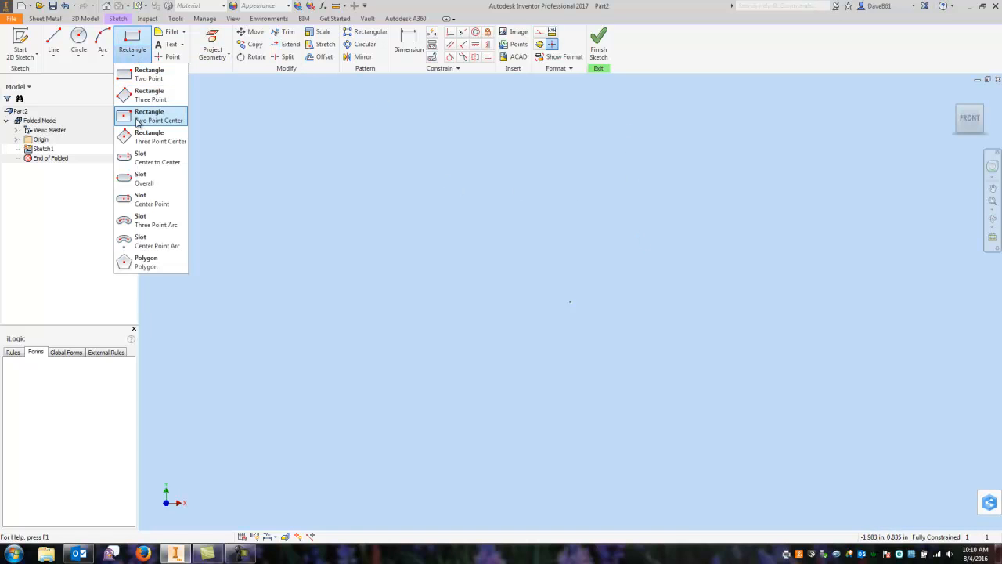
mouse_move(149, 72)
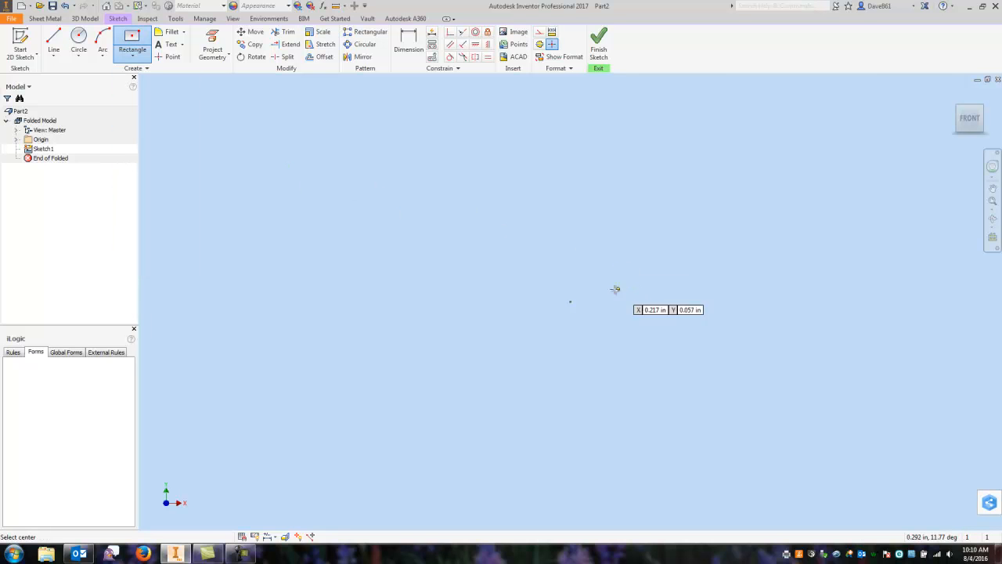
click(614, 290)
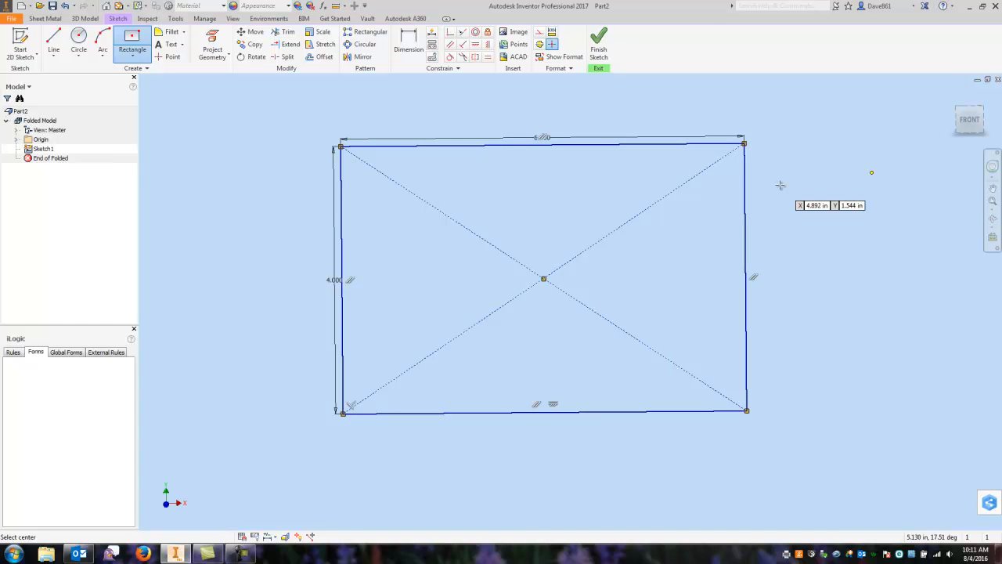
mouse_move(835, 210)
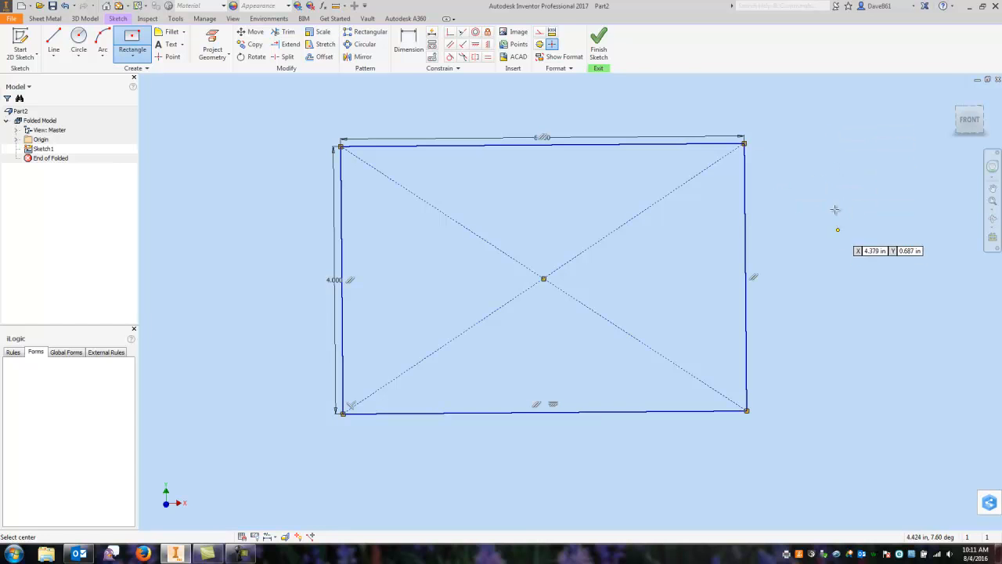
Finish the 6 by 4 rectangle sketch and return to the Sheet Metal tools
click(598, 47)
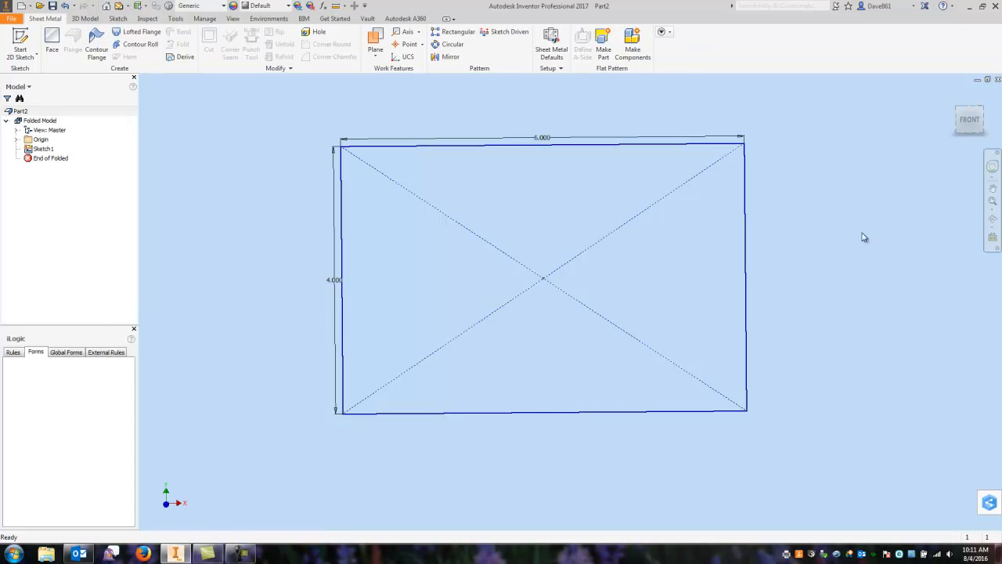
mouse_move(865, 262)
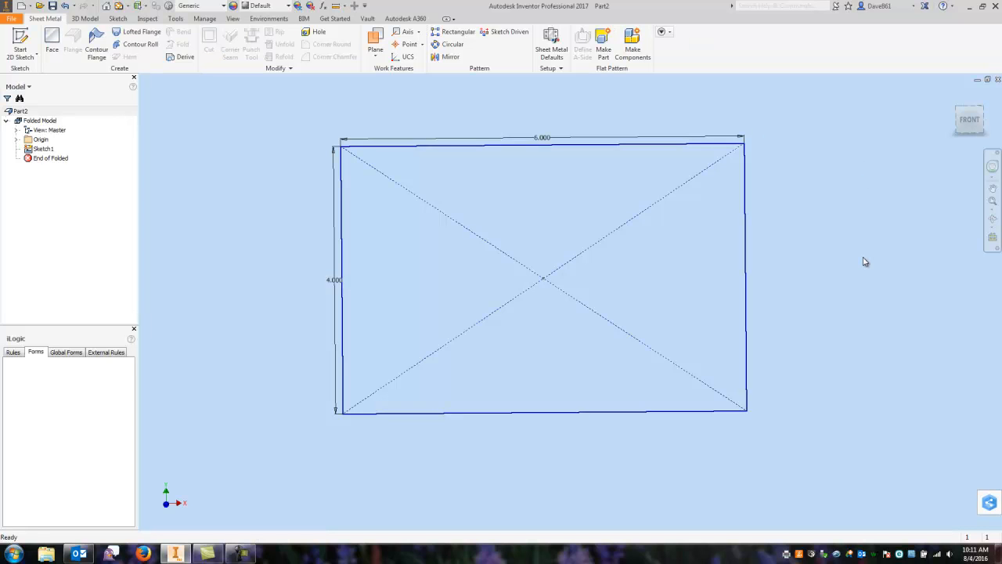
mouse_move(597, 282)
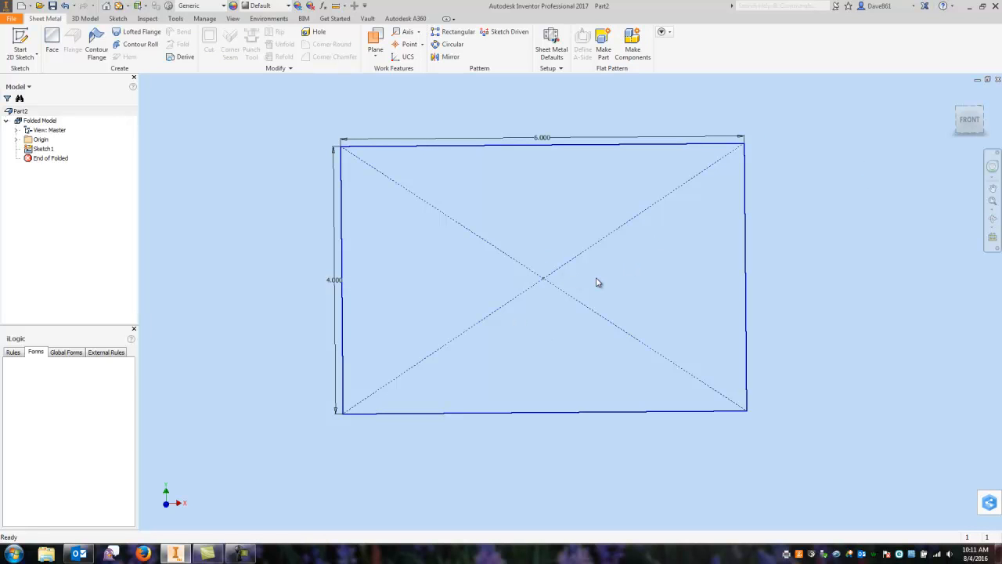
mouse_move(866, 253)
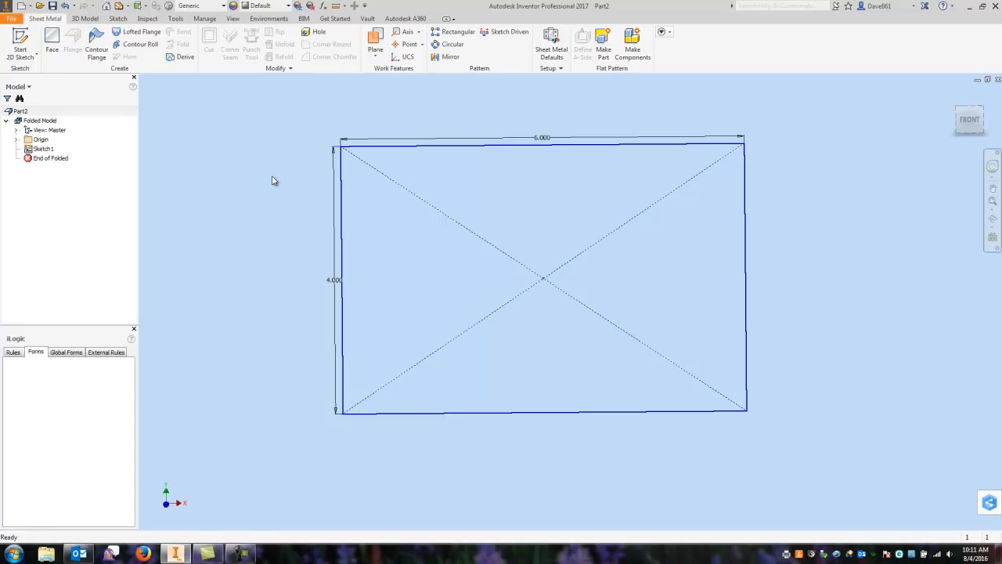
mouse_move(52, 39)
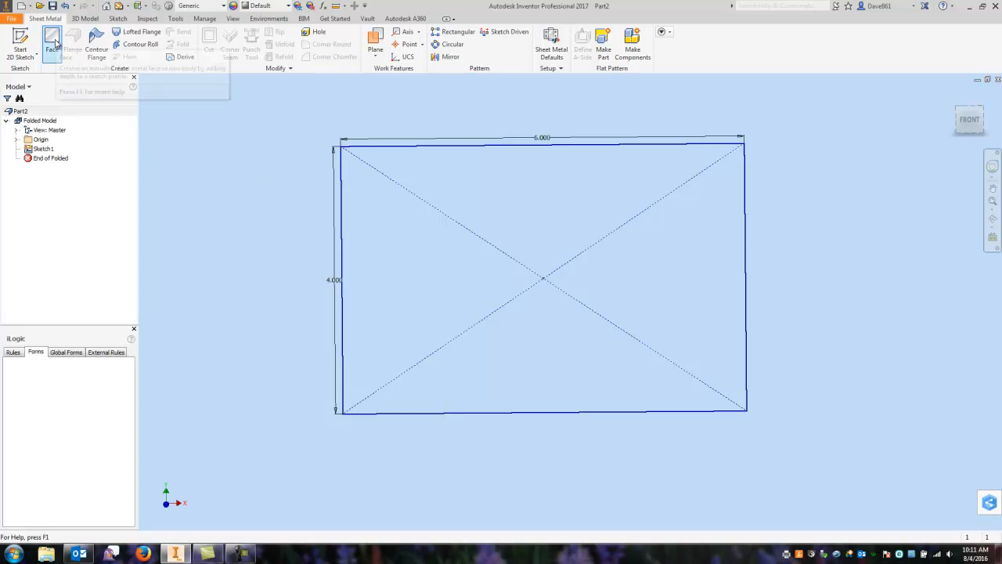
mouse_move(209, 261)
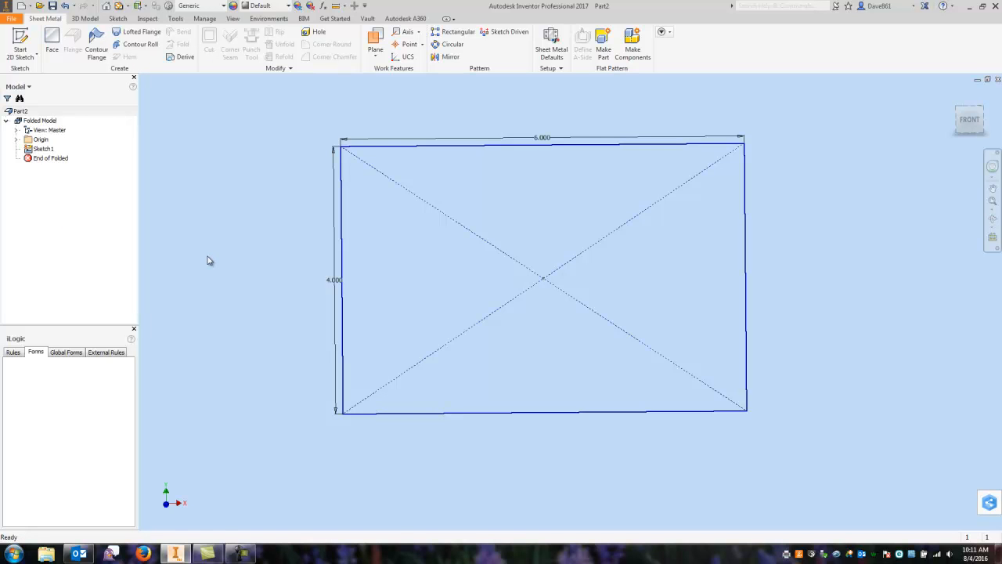
mouse_move(209, 262)
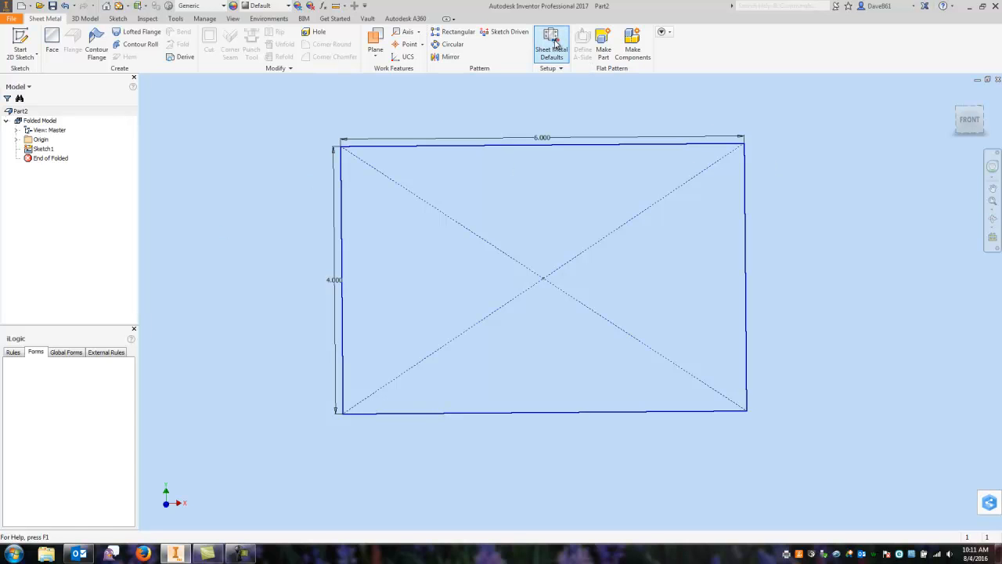
Show the Sheet Metal Defaults (Default rule, 0.120 in thickness) and move the dialog aside
click(551, 44)
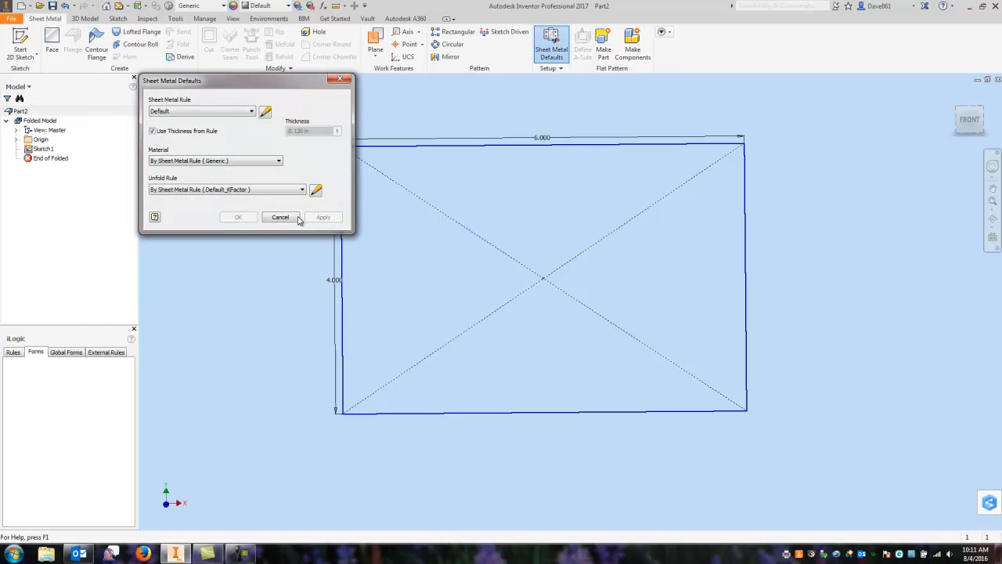
drag(235, 80, 247, 120)
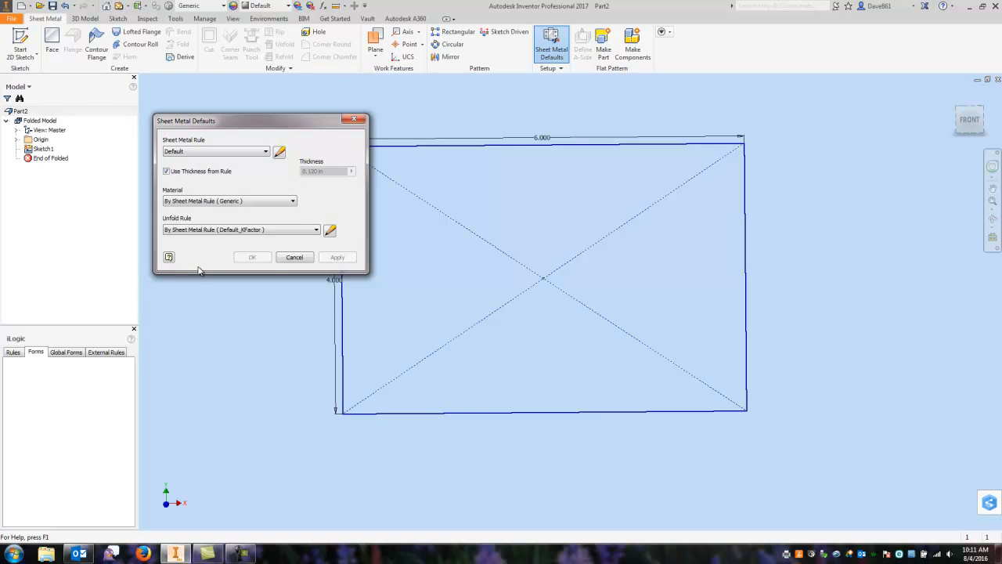
mouse_move(305, 177)
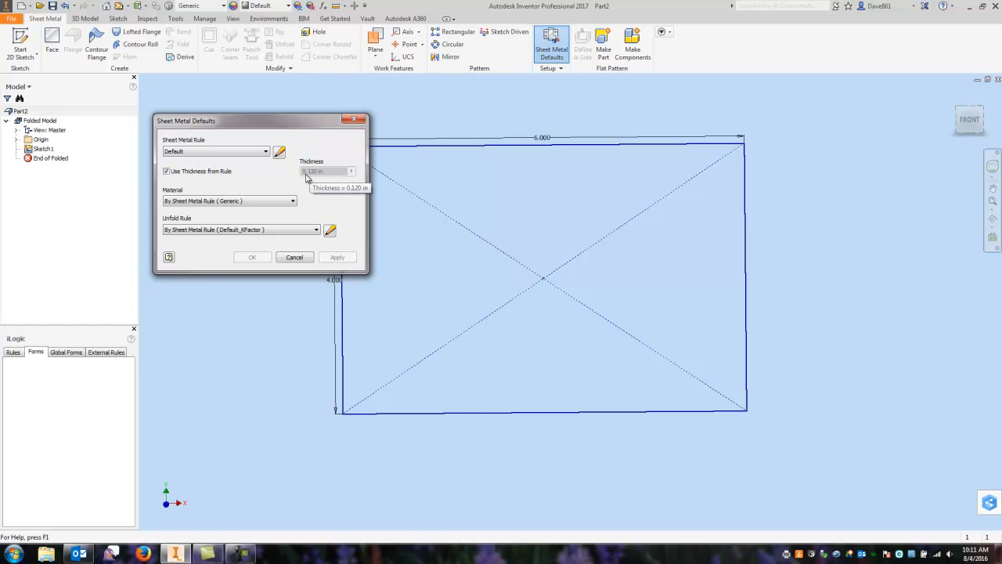
mouse_move(313, 180)
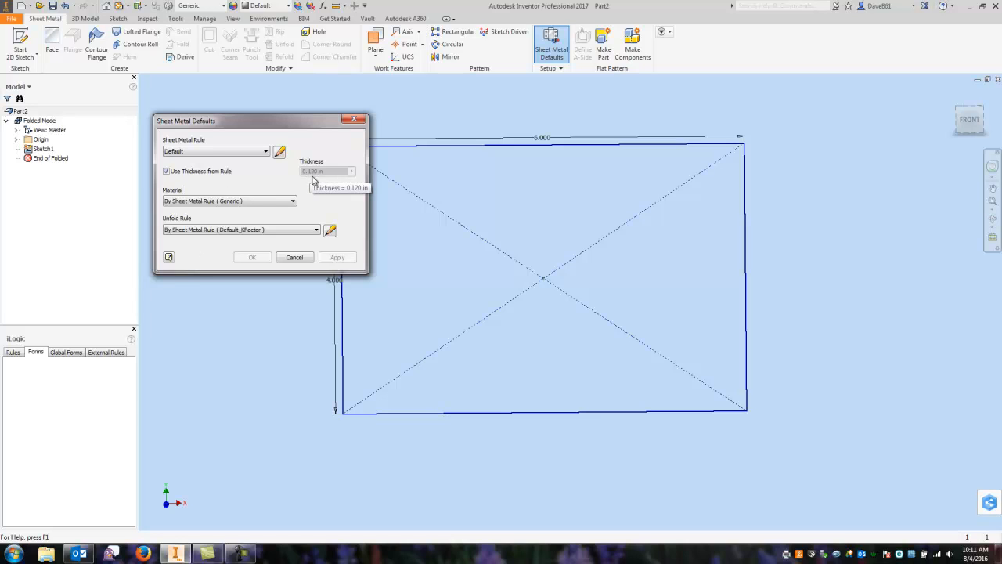
mouse_move(209, 151)
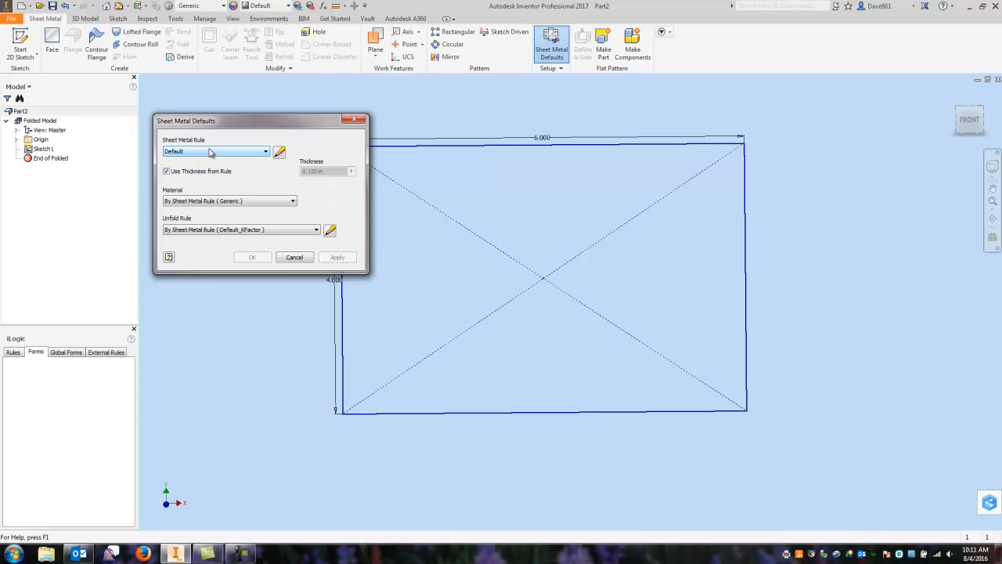
mouse_move(280, 151)
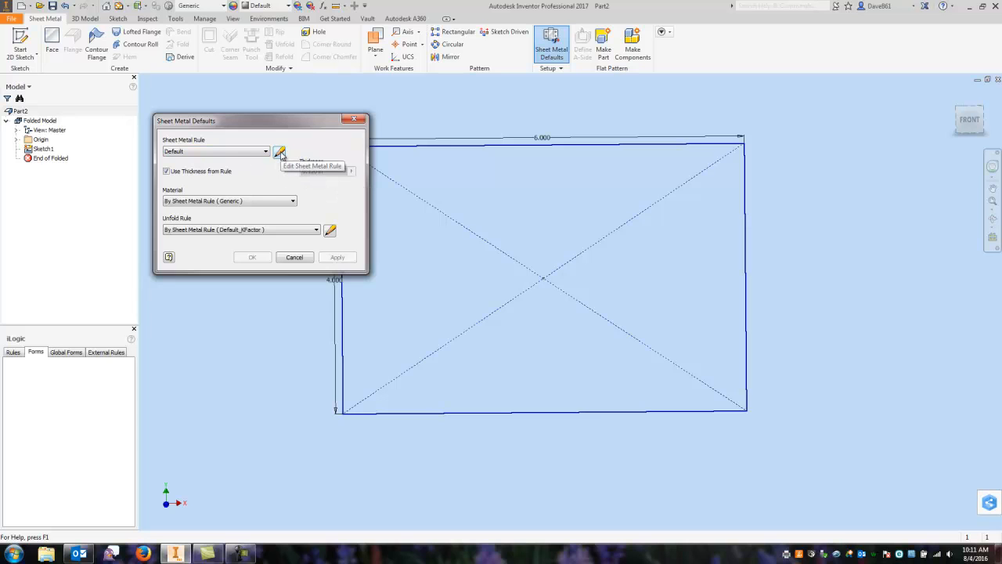
Create a new local sheet metal rule from Default named '14 GA Stainless Steel'
click(279, 153)
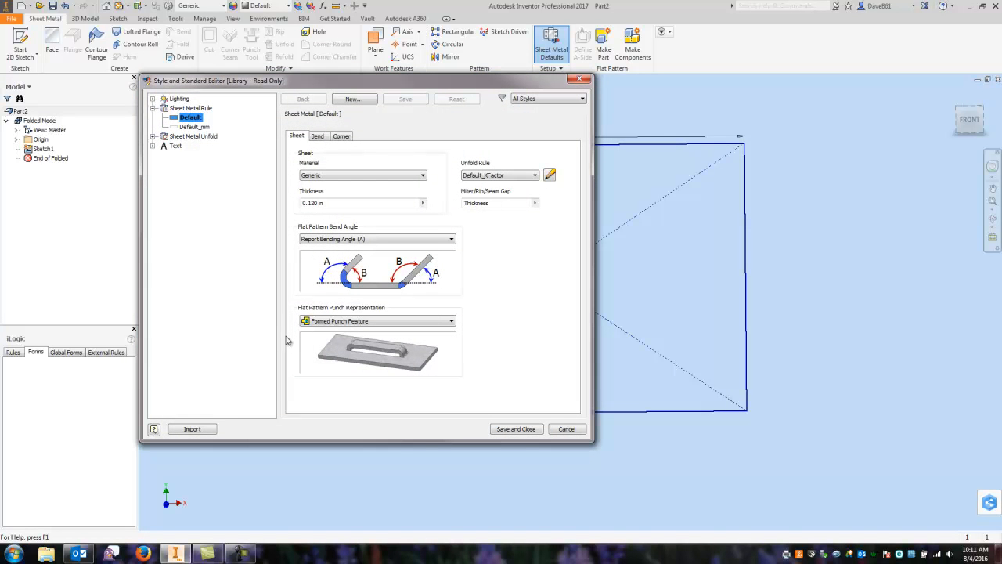
mouse_move(211, 125)
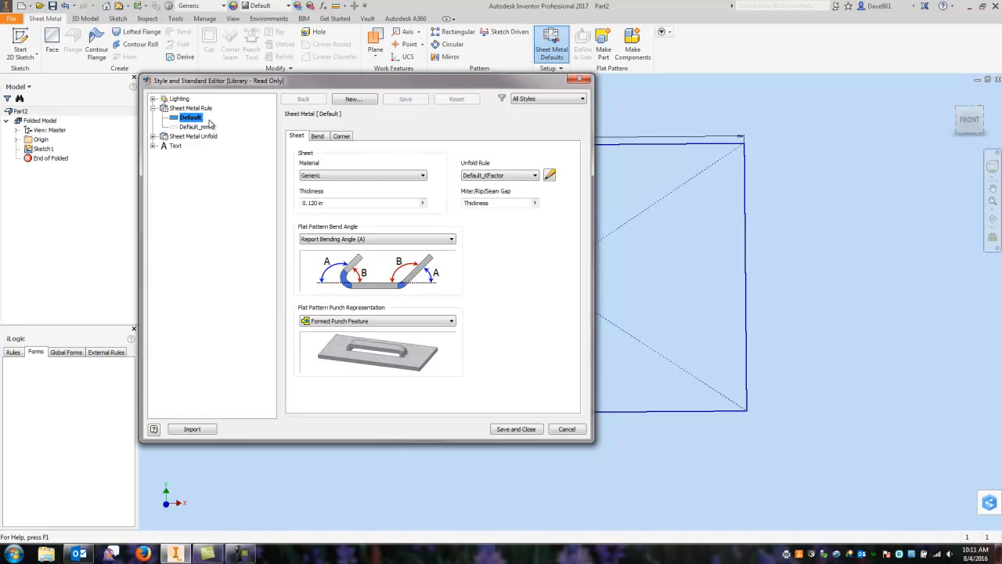
mouse_move(195, 131)
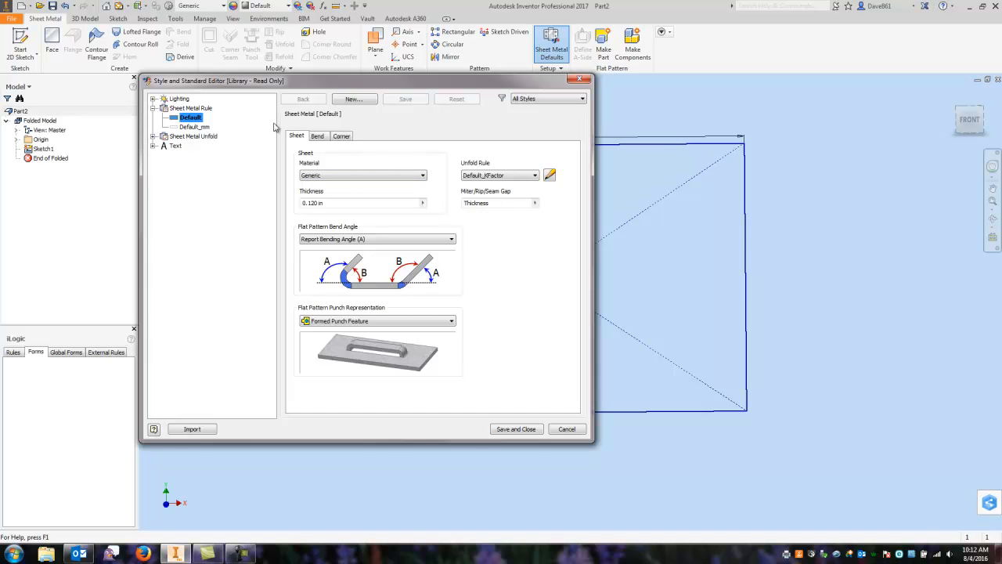
click(353, 98)
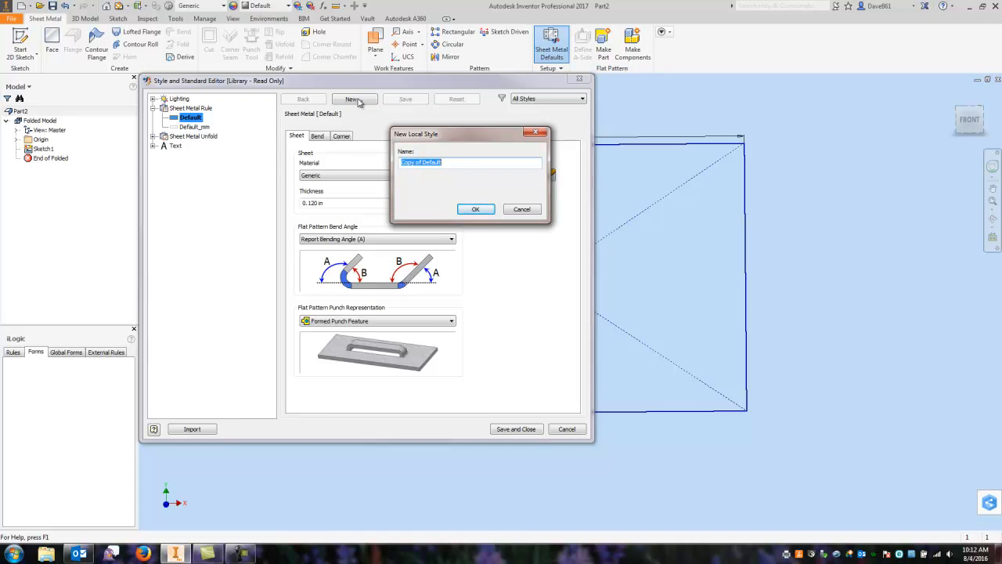
text(14)
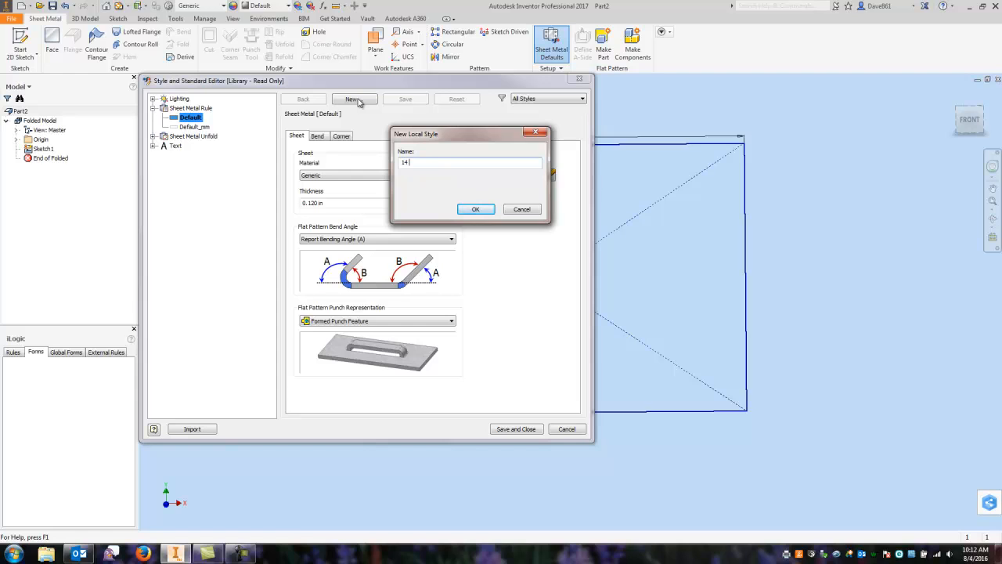
text(GA)
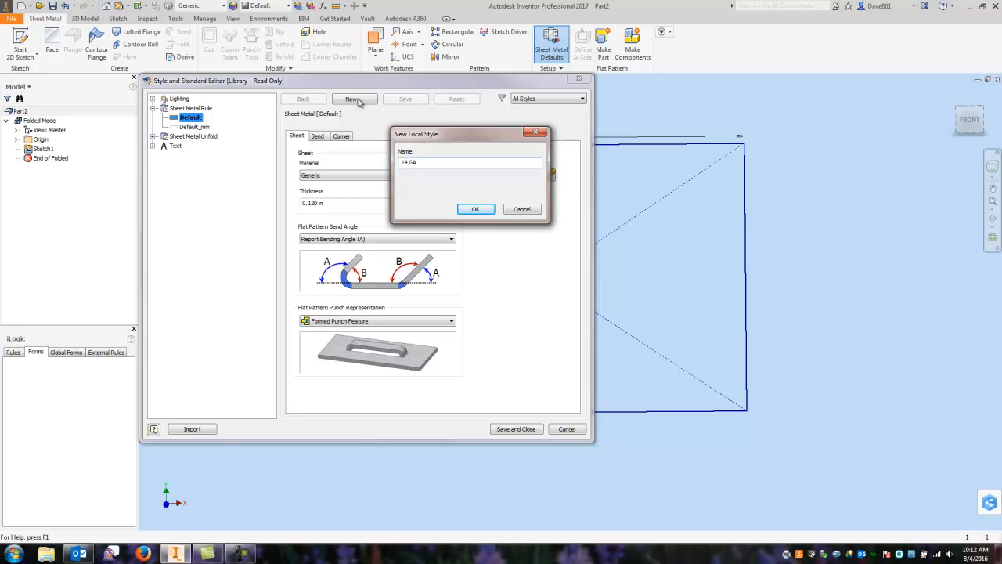
text(S)
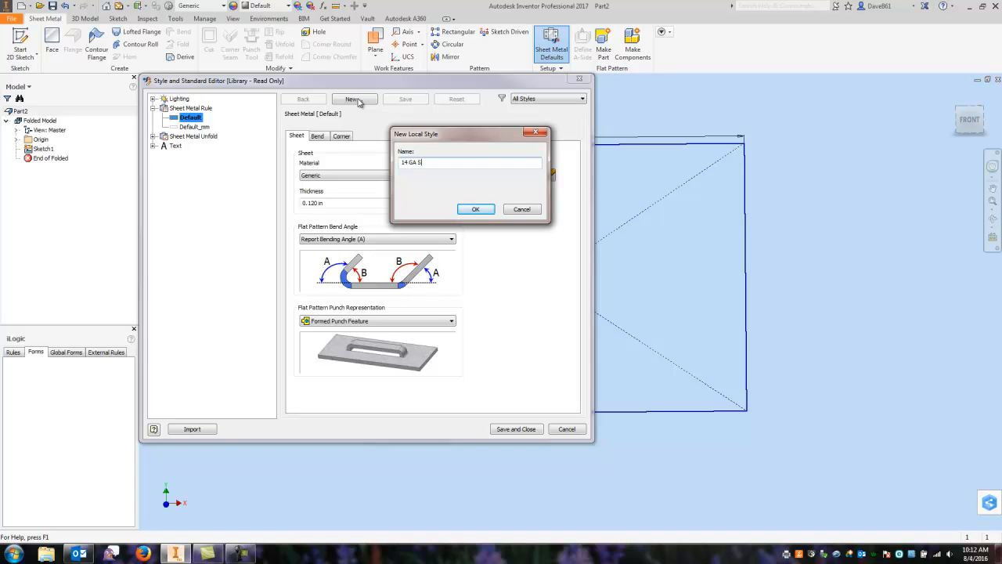
text(ta)
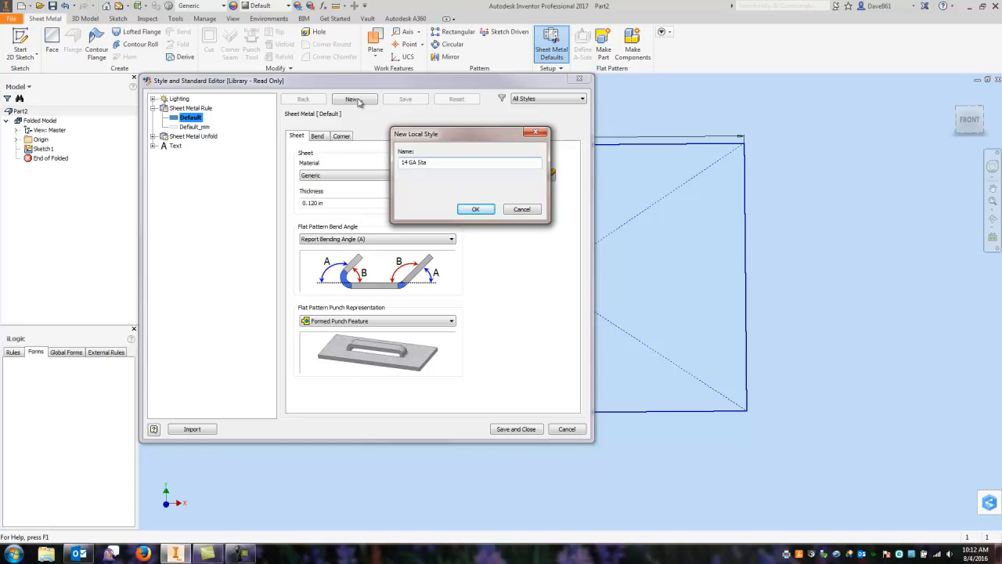
text(inless Steel)
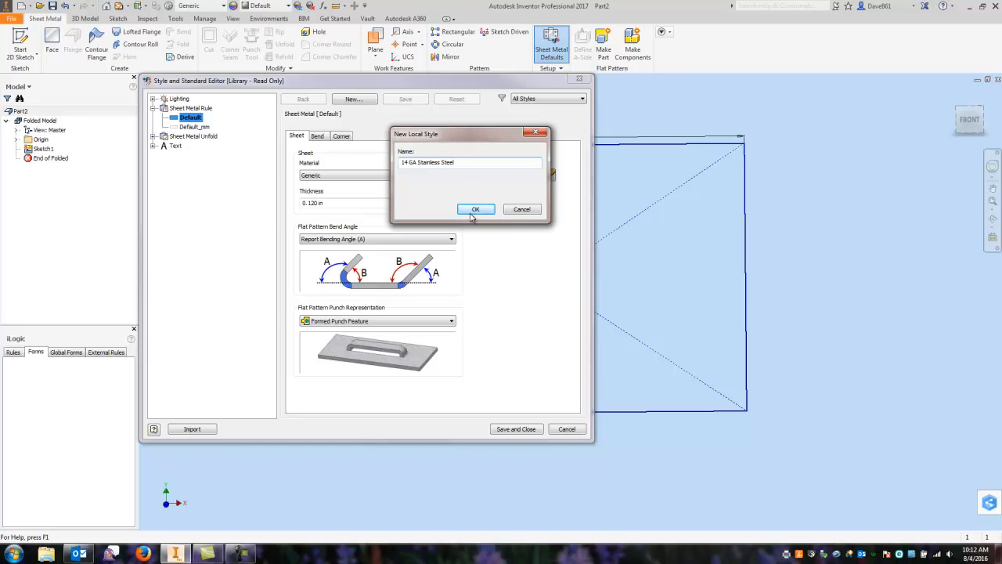
Confirm the new style, compare with Default_mm, and select the 14 GA Stainless Steel rule
click(475, 209)
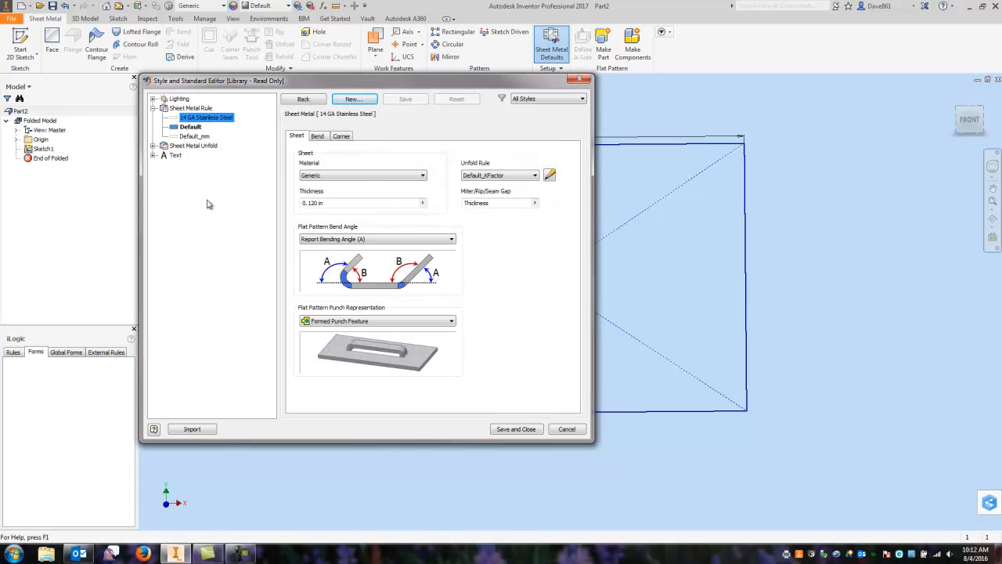
mouse_move(212, 193)
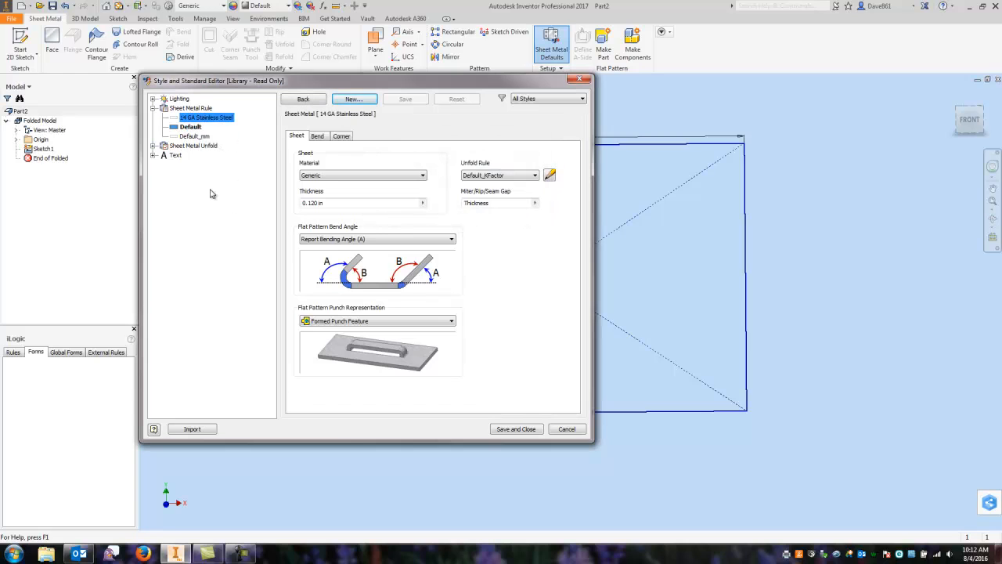
mouse_move(173, 135)
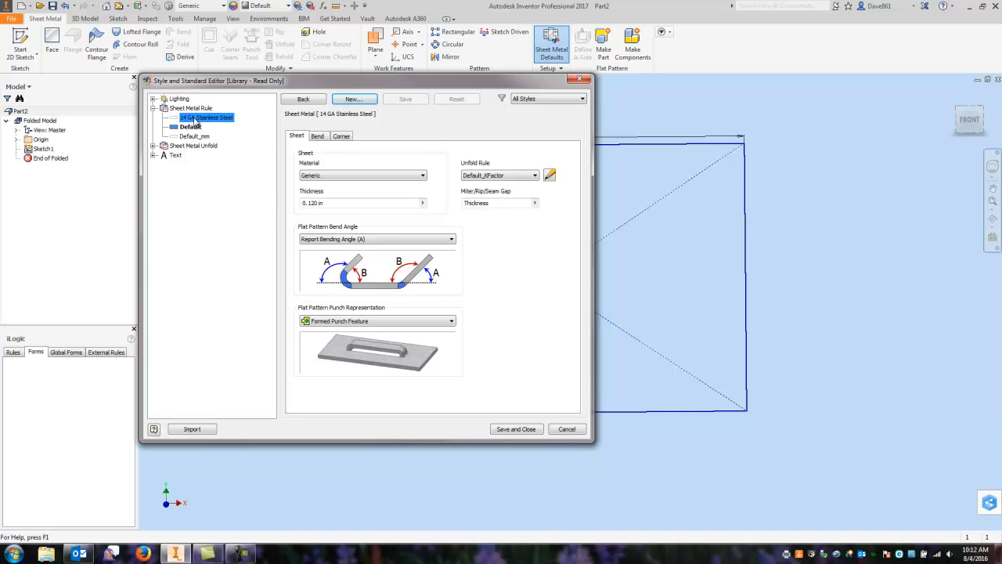
click(210, 117)
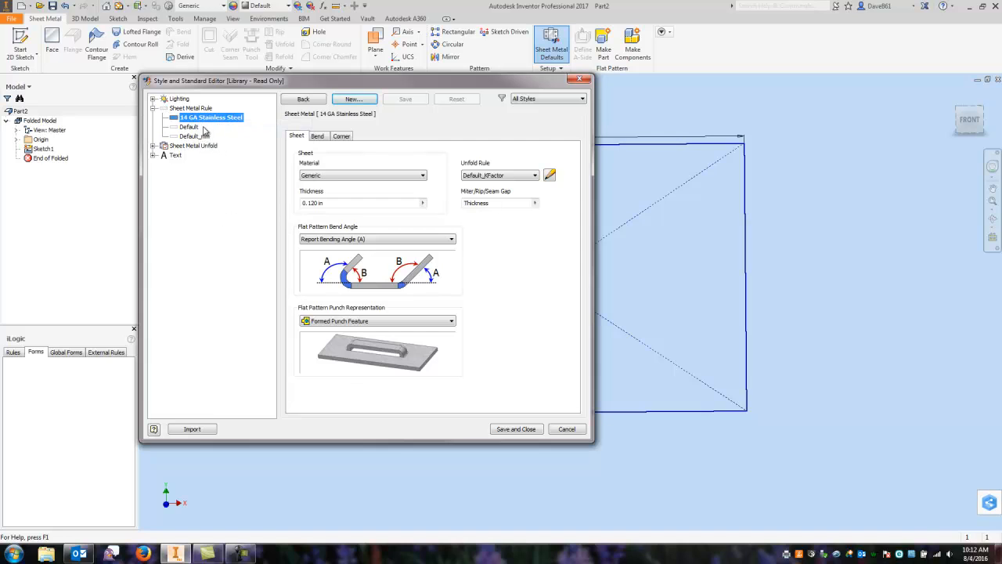
click(193, 136)
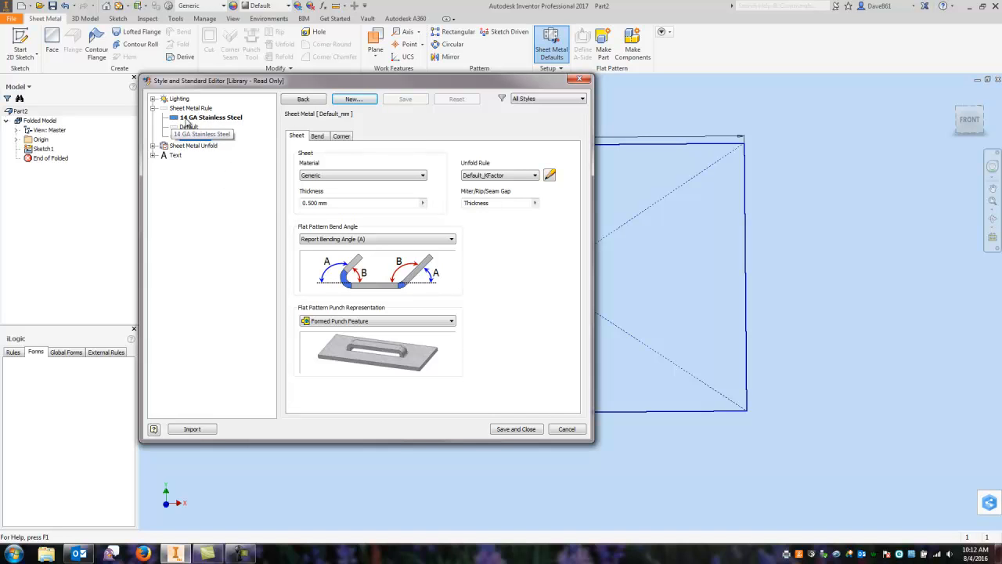
click(194, 136)
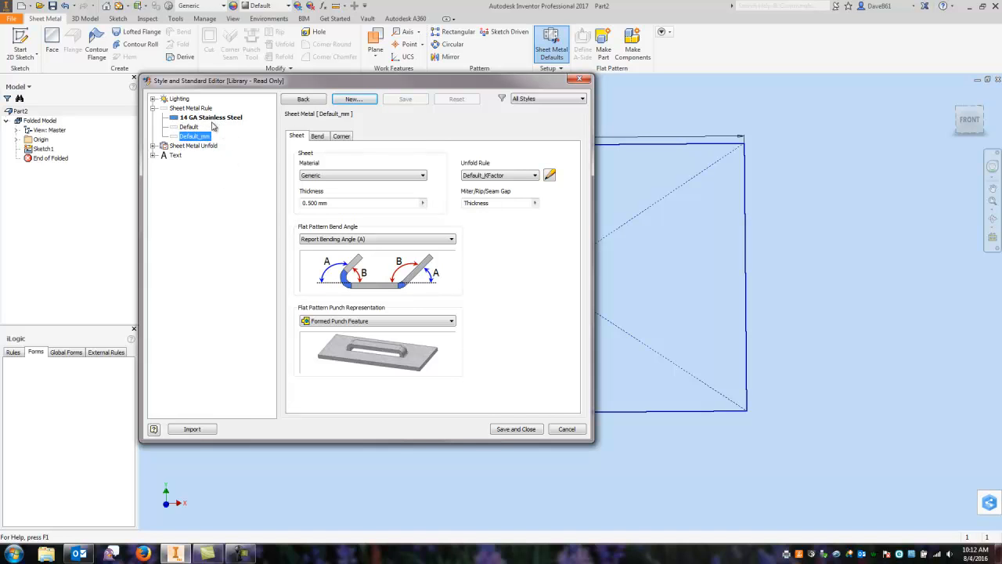
click(210, 117)
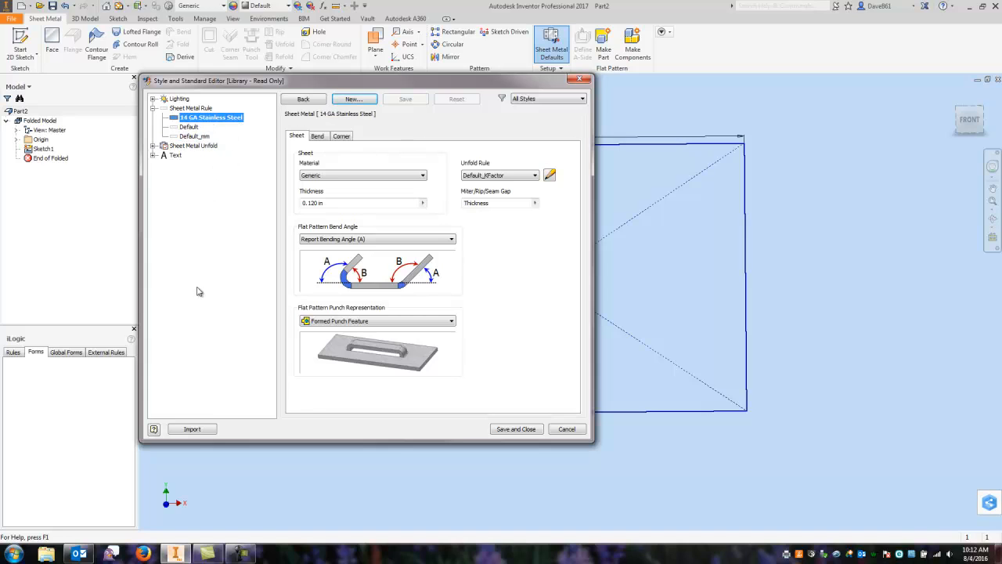
mouse_move(184, 382)
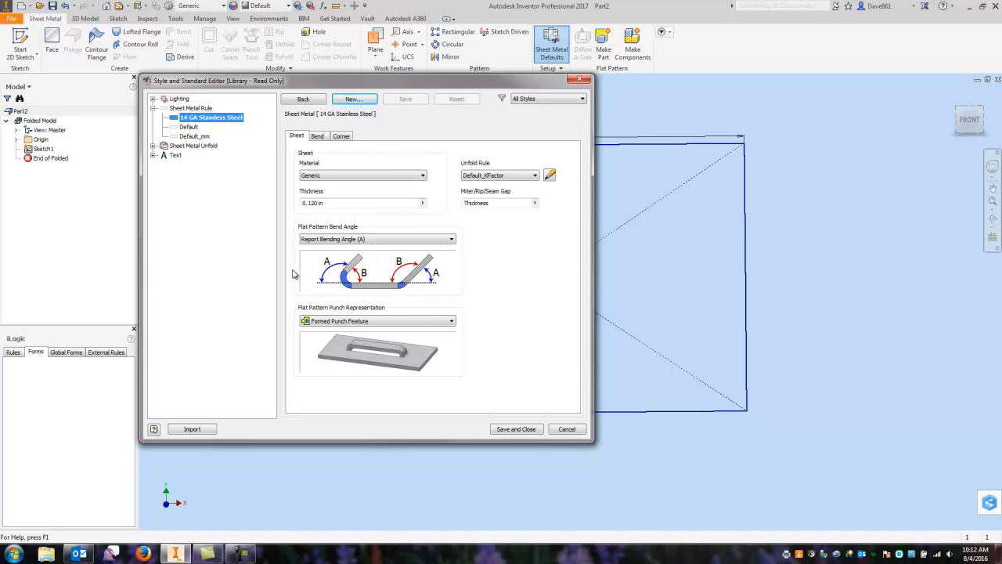
mouse_move(260, 139)
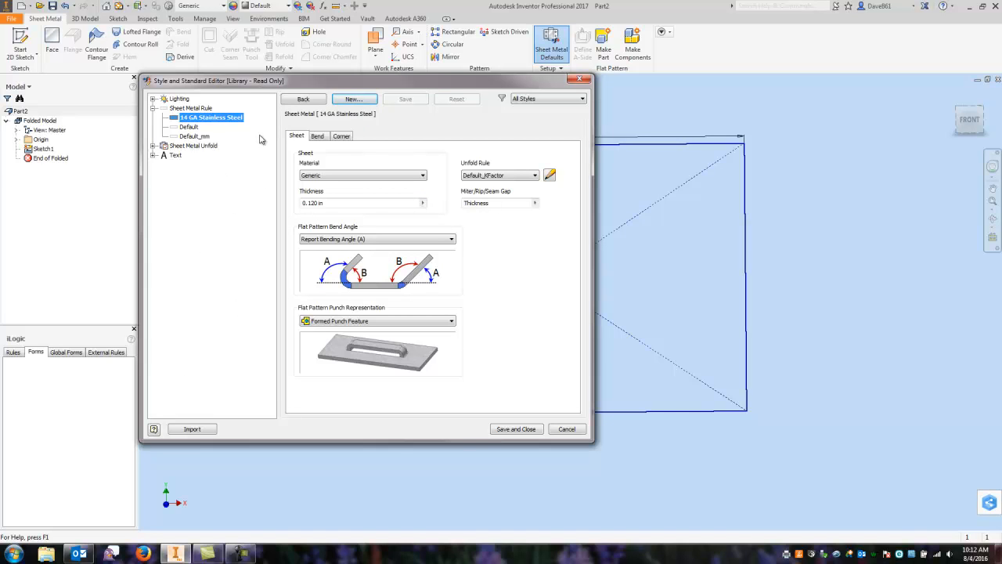
mouse_move(248, 244)
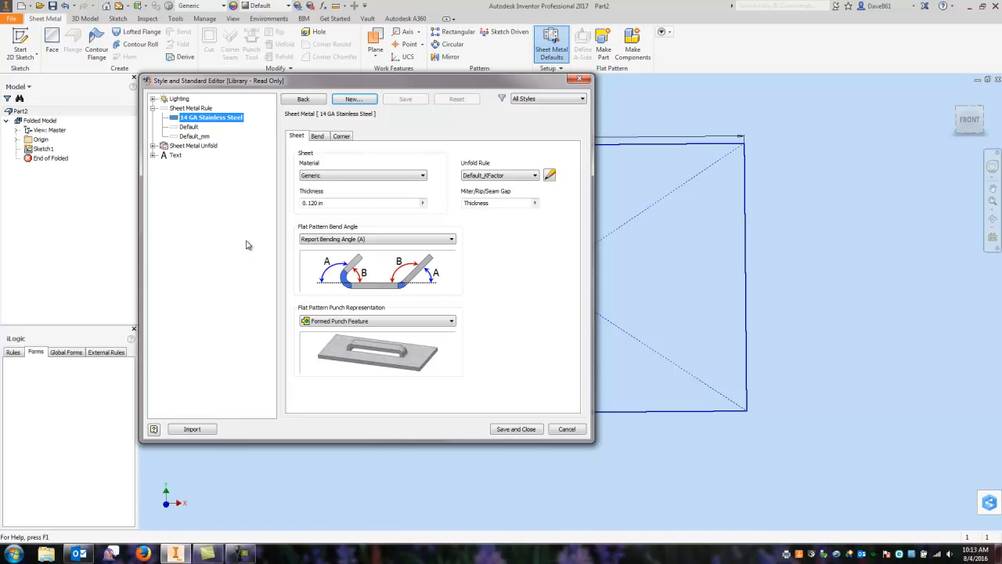
mouse_move(438, 132)
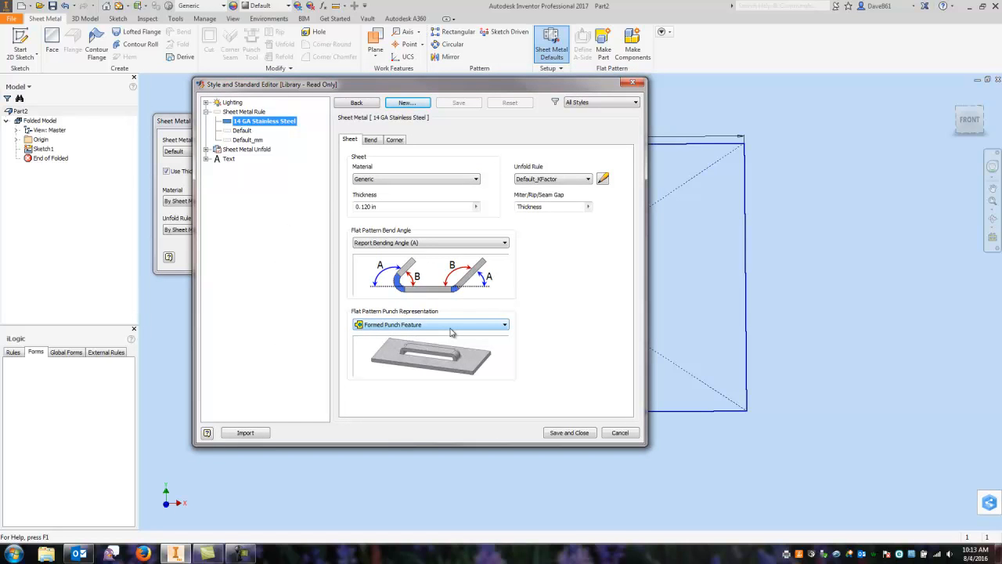
mouse_move(298, 182)
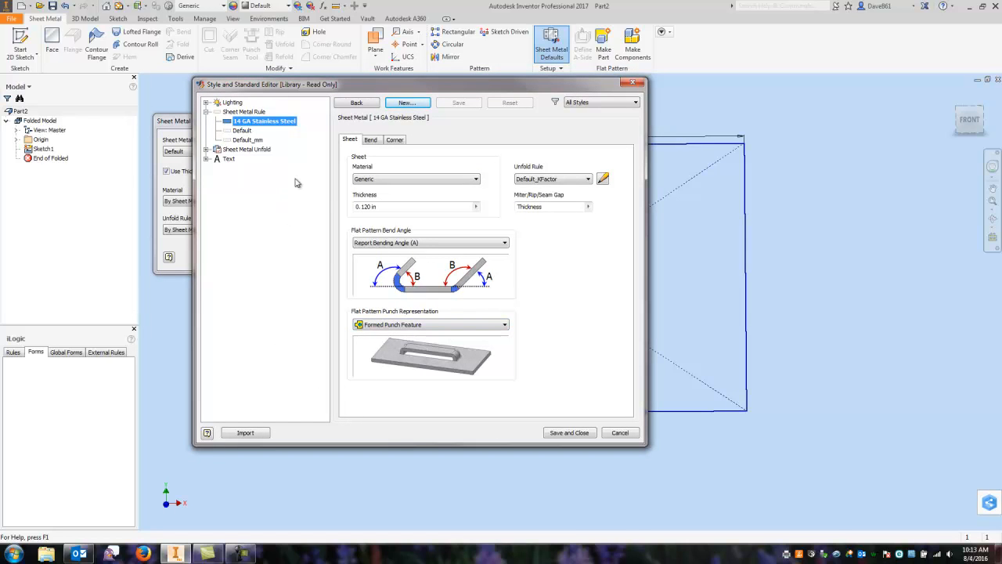
Set the rule's material to Stainless Steel and its thickness to .075
click(475, 178)
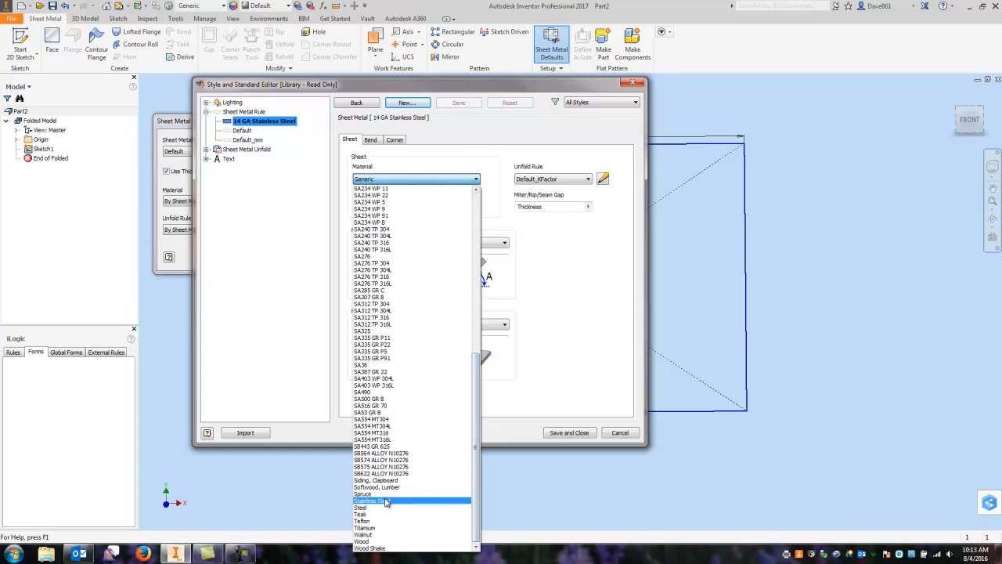
click(372, 500)
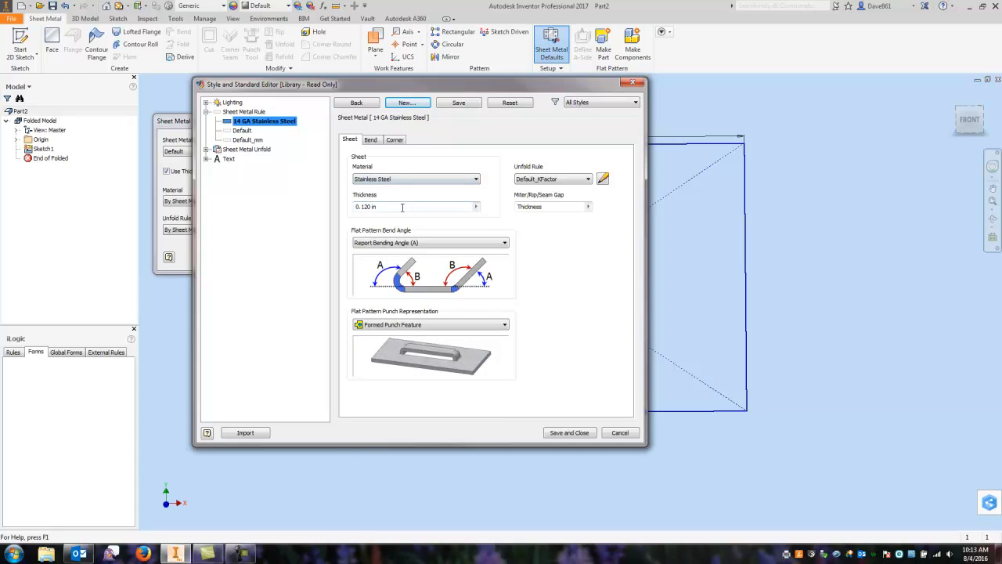
triple_click(403, 206)
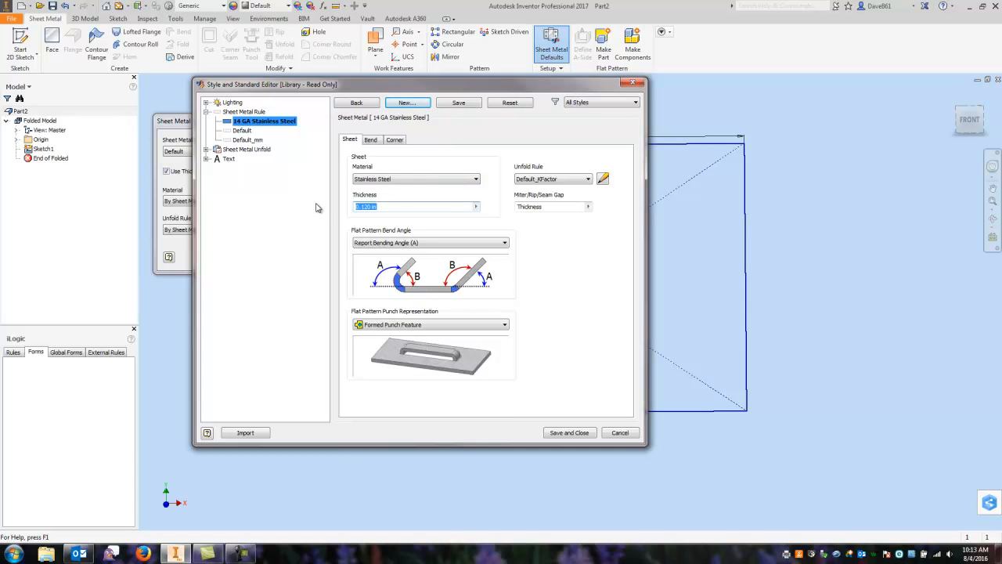
text(.075)
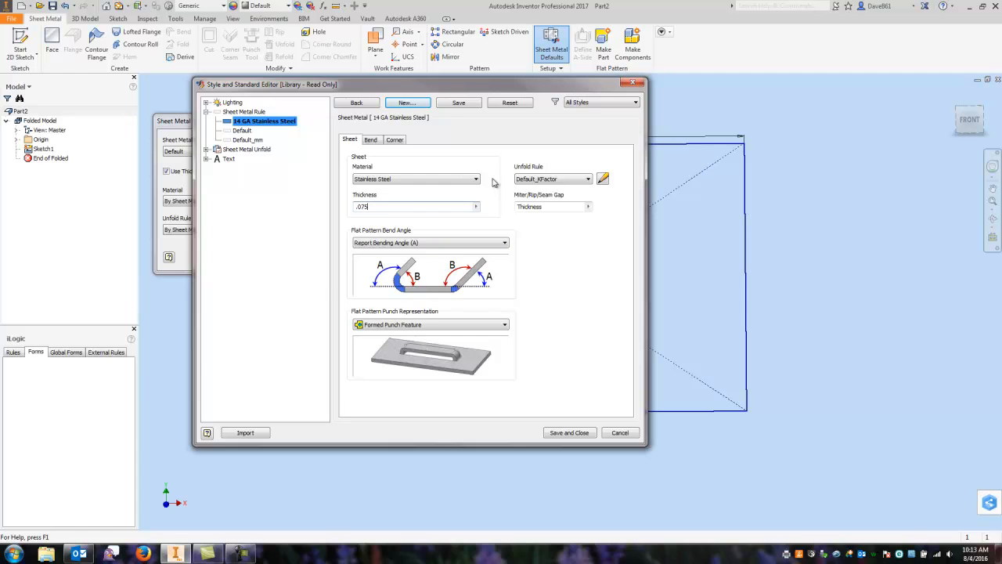
mouse_move(502, 220)
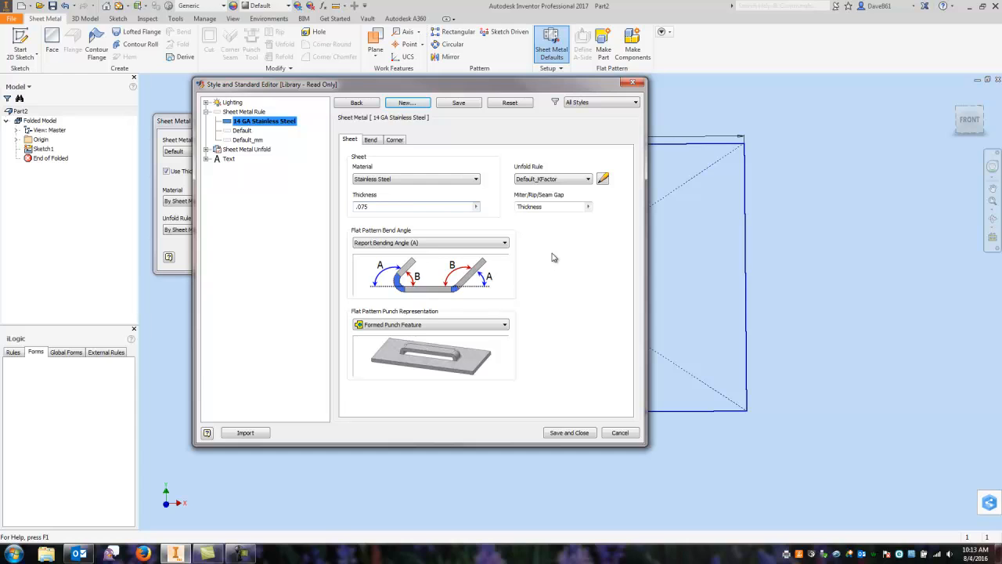
mouse_move(578, 139)
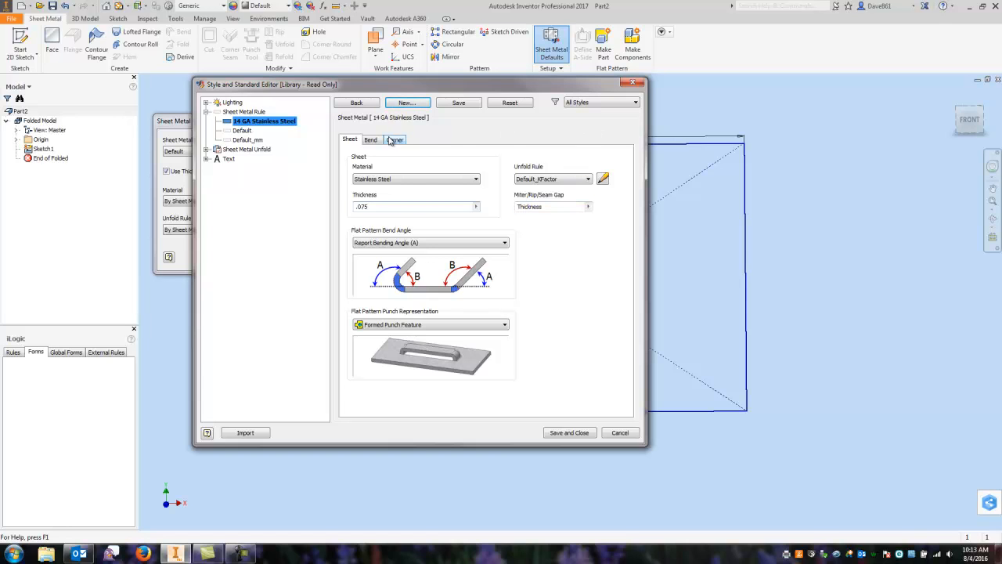
Set the rule's bend relief shape to Tear, then review the Sheet and Bend settings
click(371, 139)
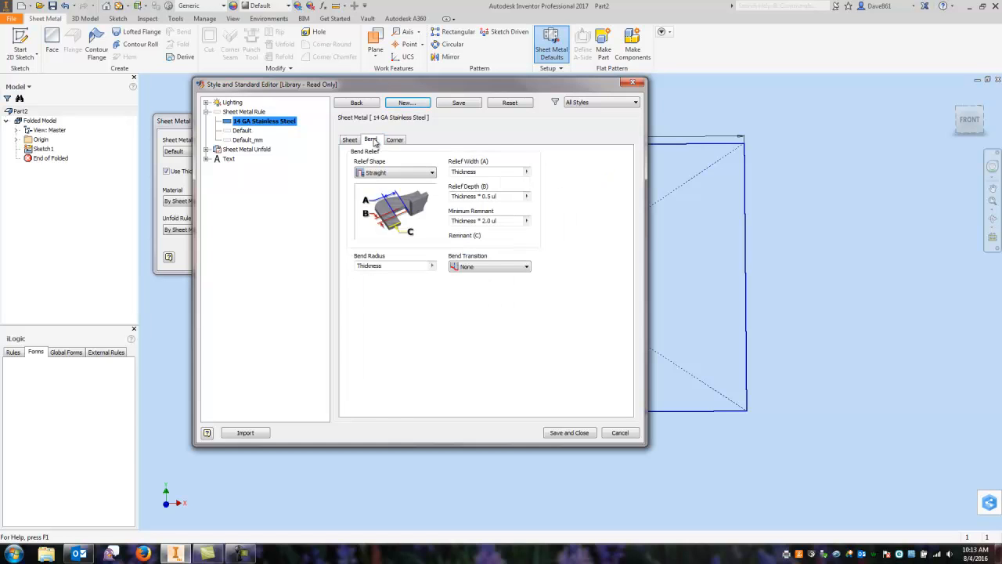
mouse_move(405, 233)
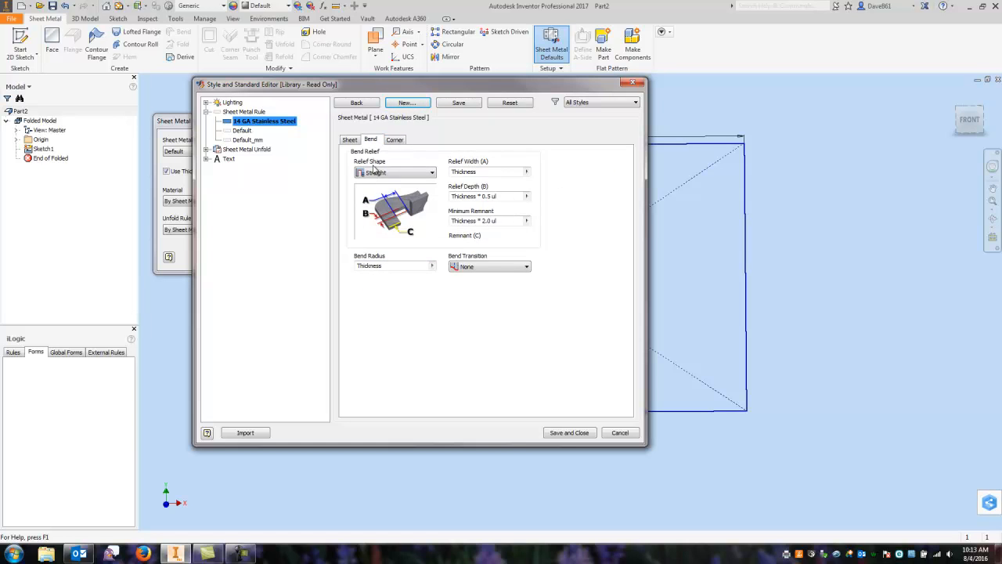
click(431, 172)
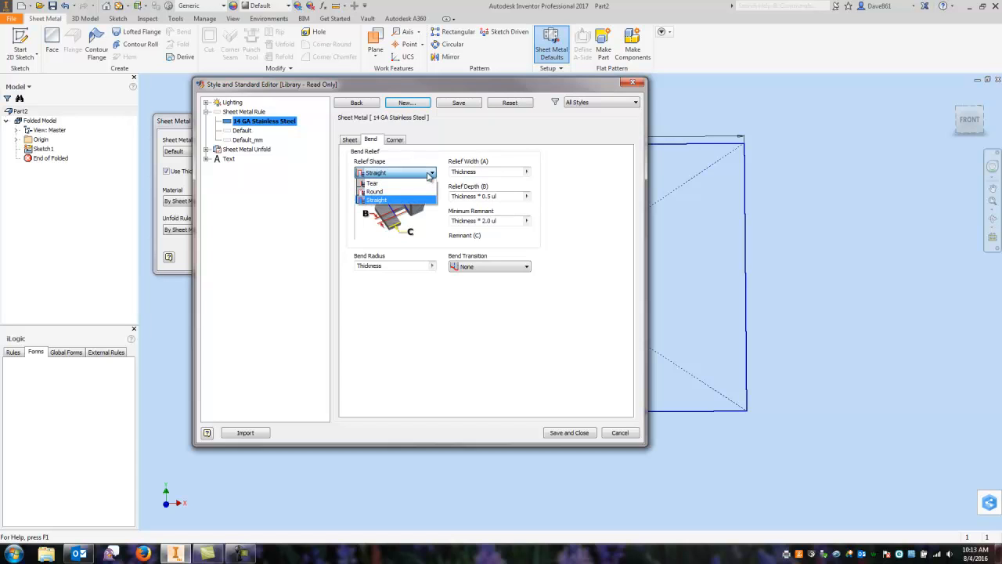
mouse_move(374, 192)
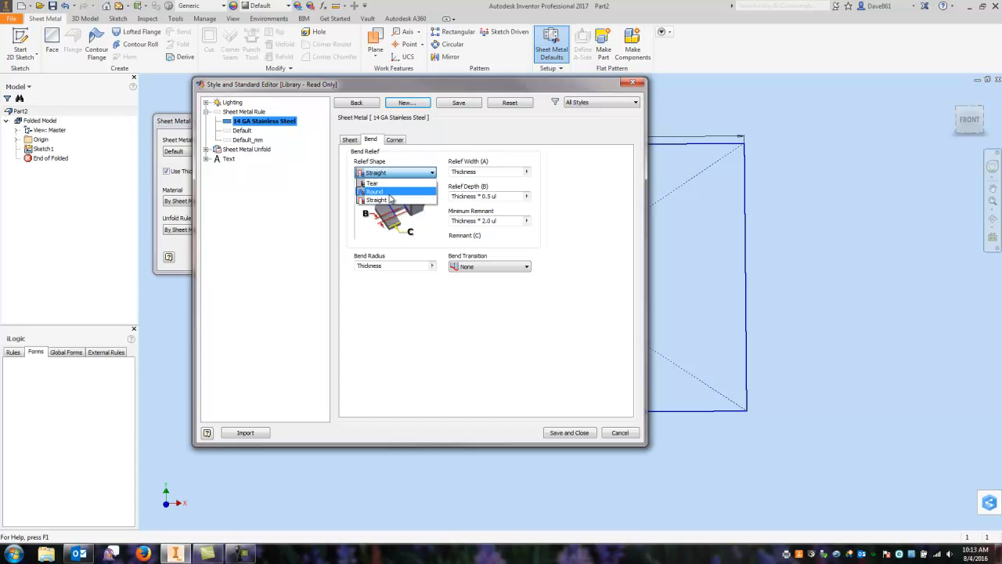
click(371, 182)
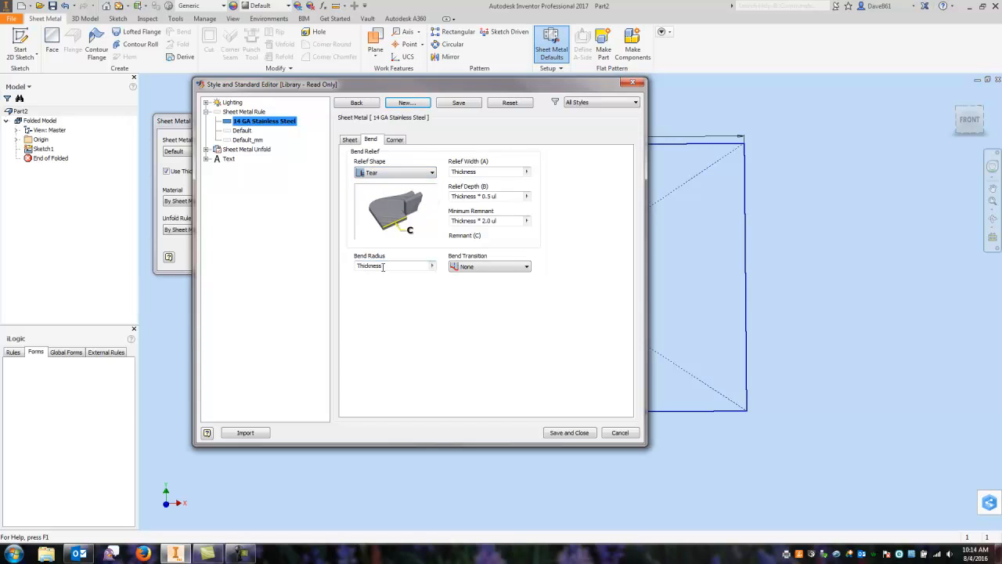
mouse_move(391, 265)
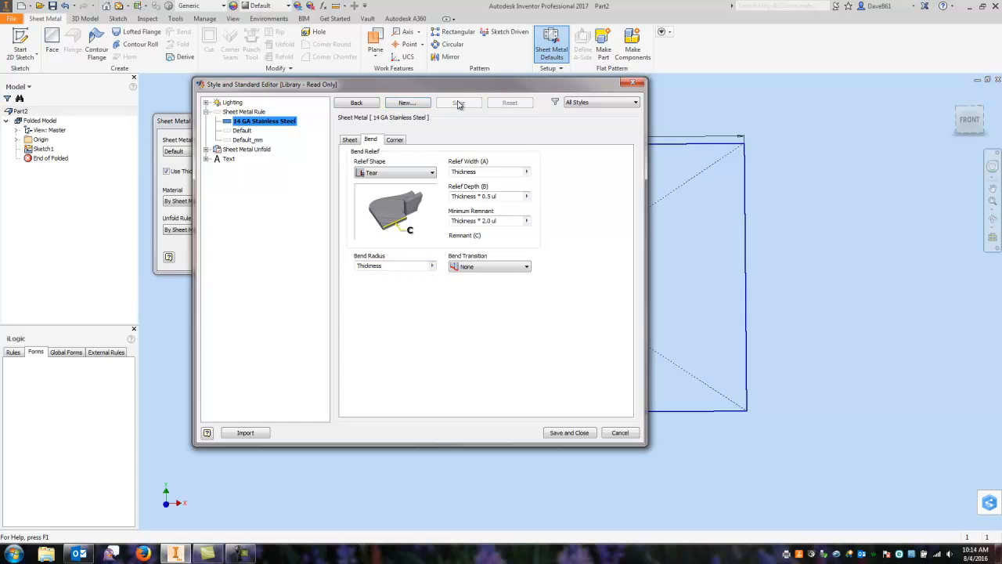
mouse_move(401, 266)
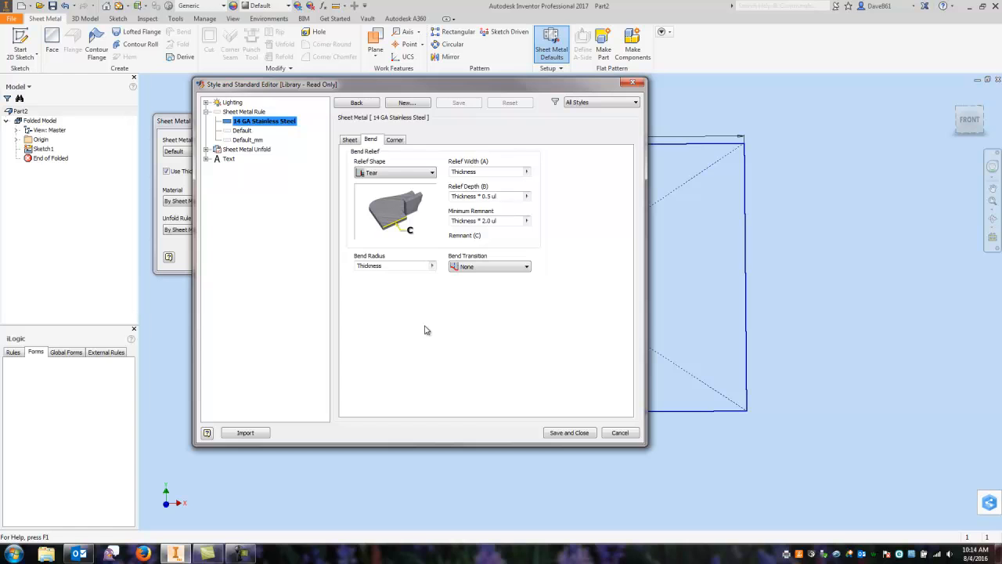
click(349, 139)
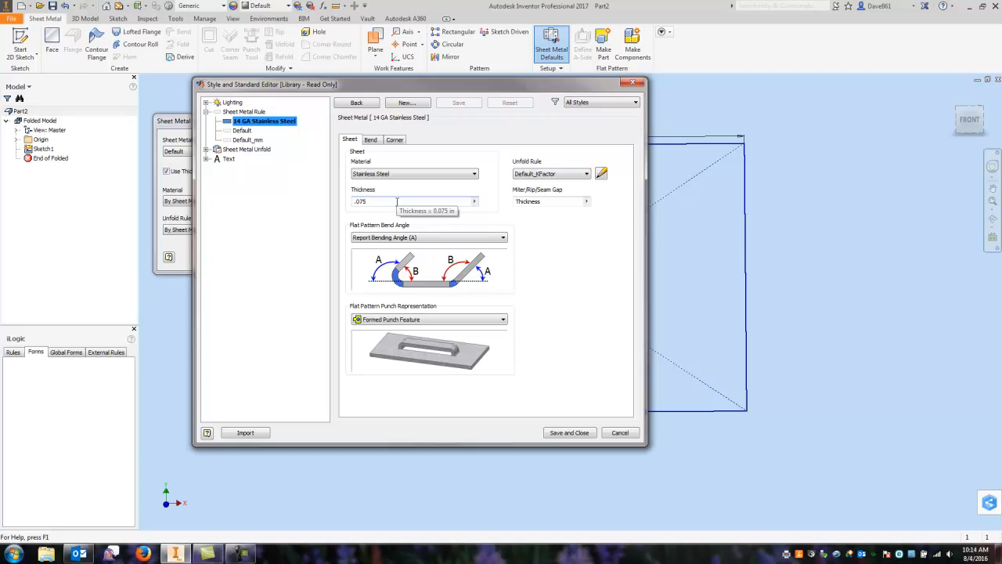
mouse_move(532, 200)
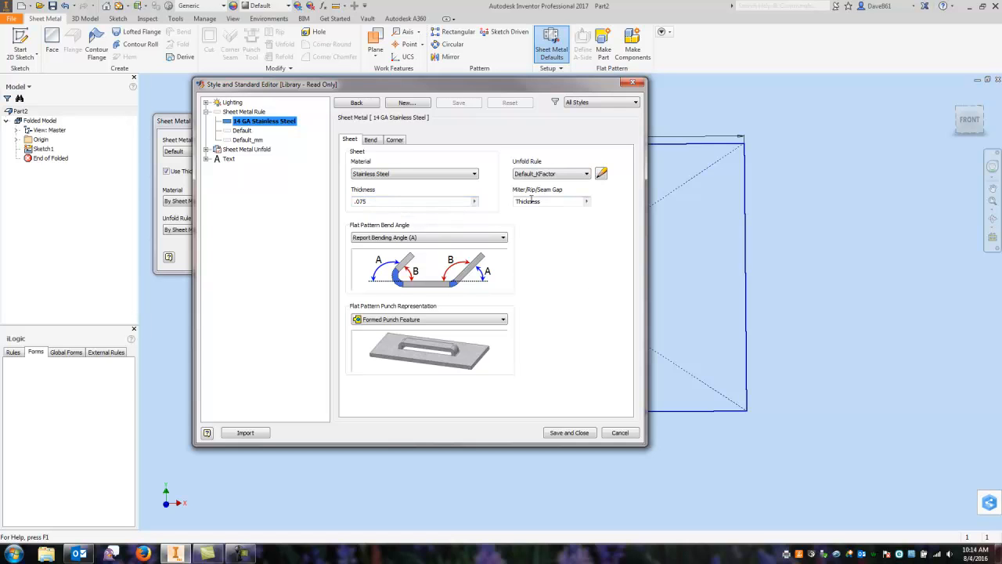
click(370, 139)
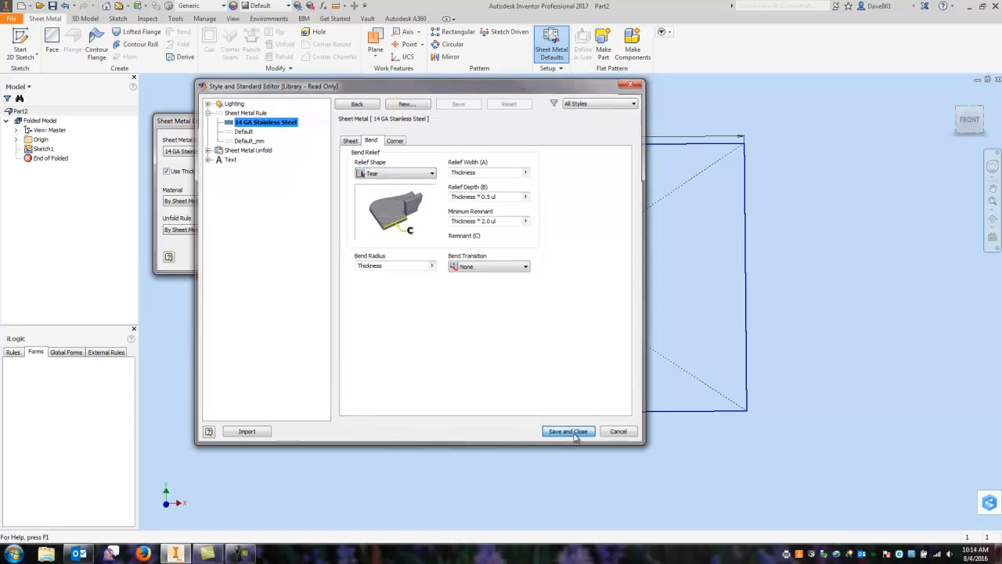
Save and close the style editor, then close Sheet Metal Defaults with the new rule applied
click(567, 431)
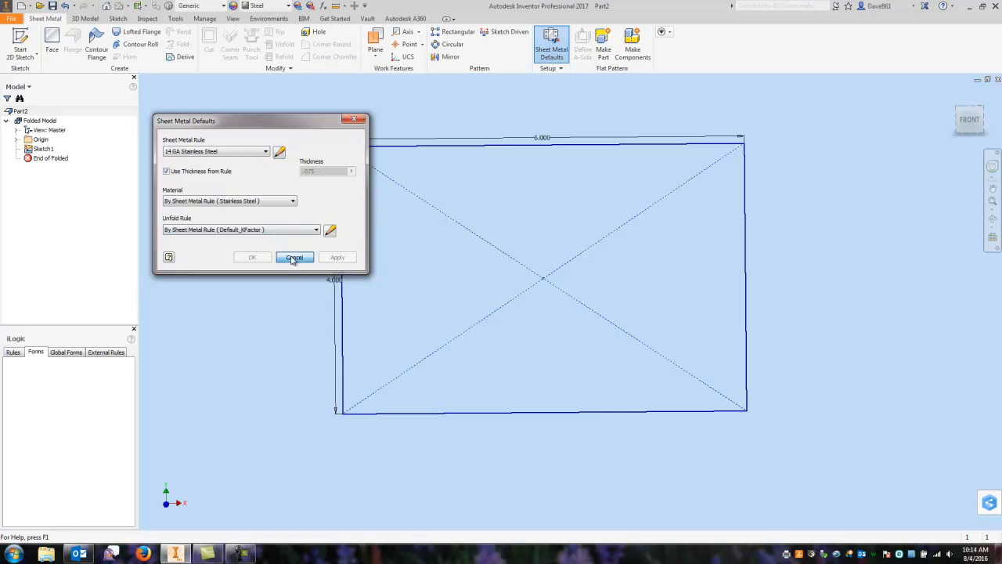
click(294, 257)
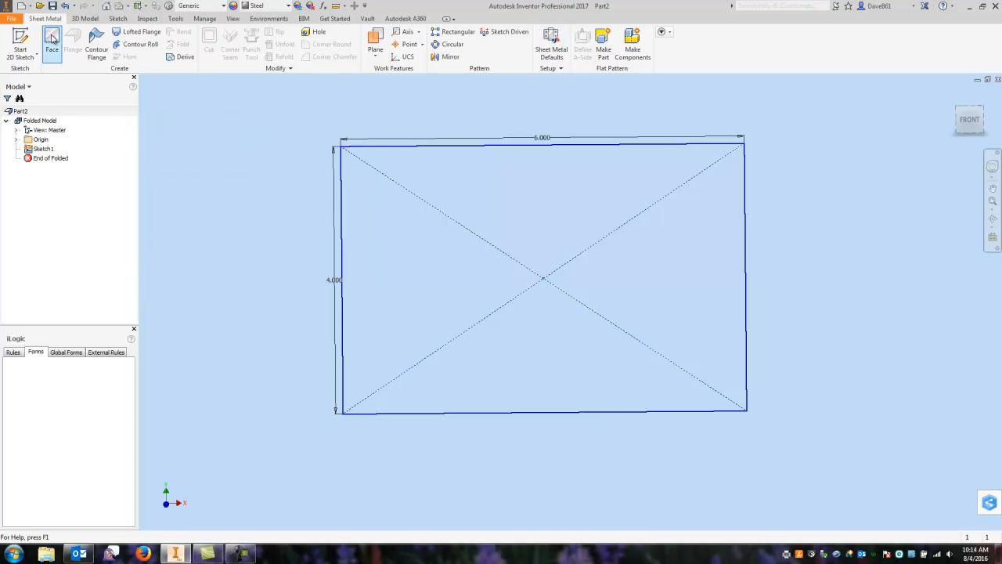
Create Face1, a flat stainless steel plate from the rectangle sketch profile
click(52, 43)
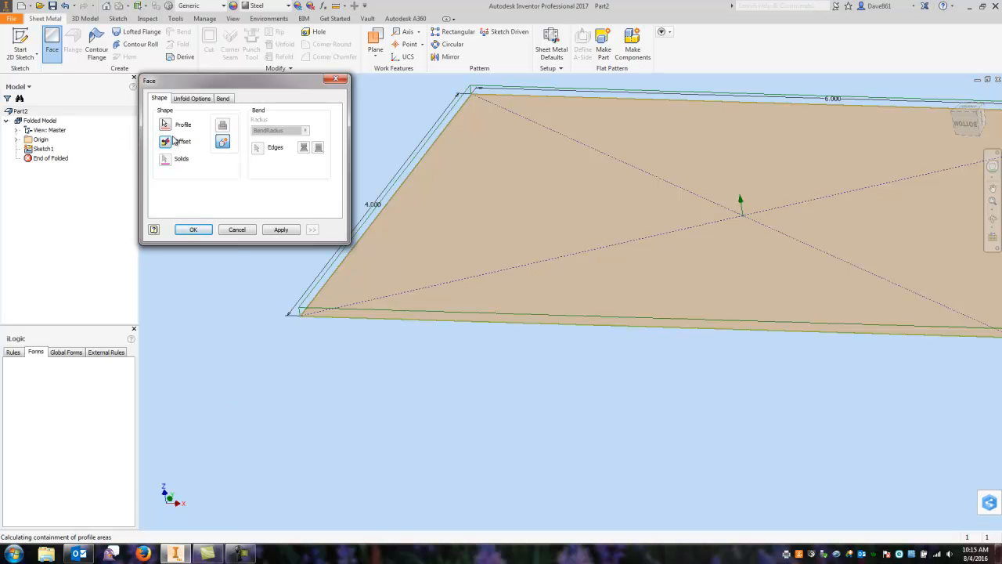
click(193, 230)
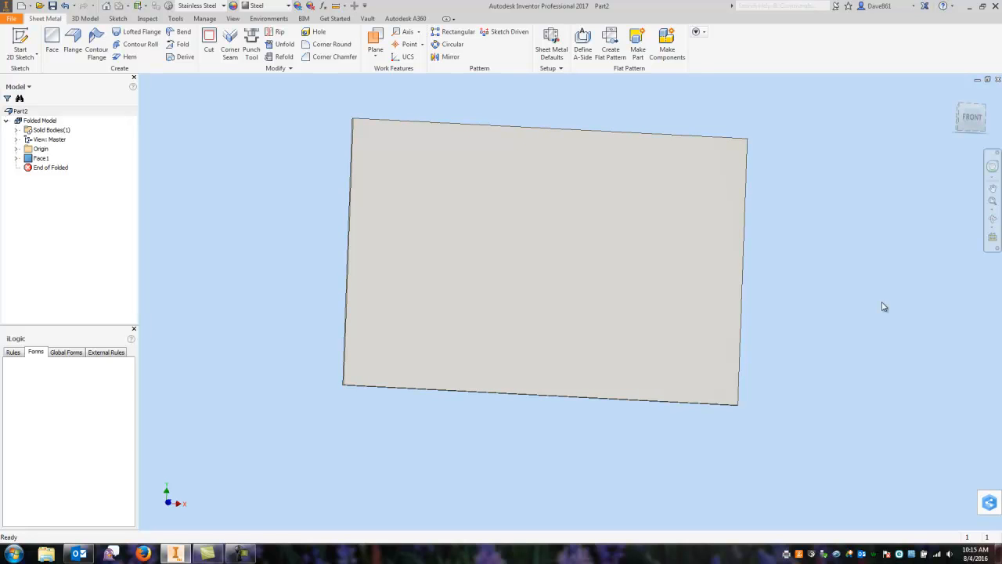
mouse_move(865, 297)
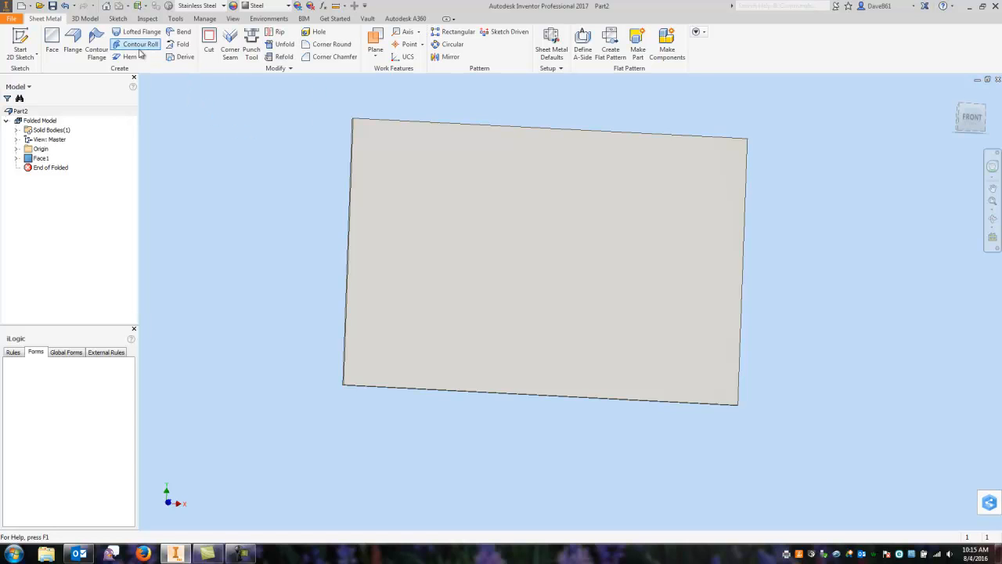
mouse_move(237, 100)
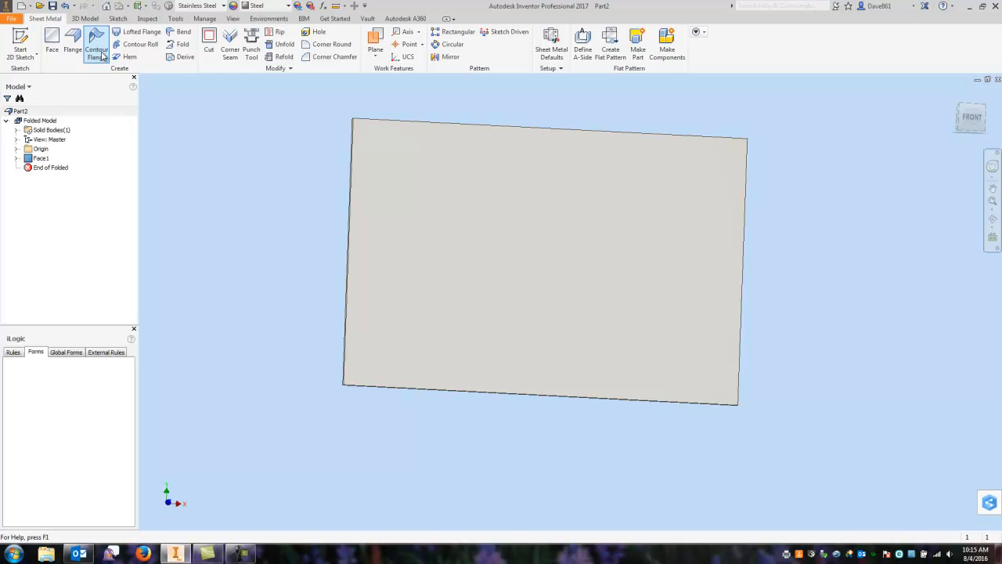
mouse_move(138, 43)
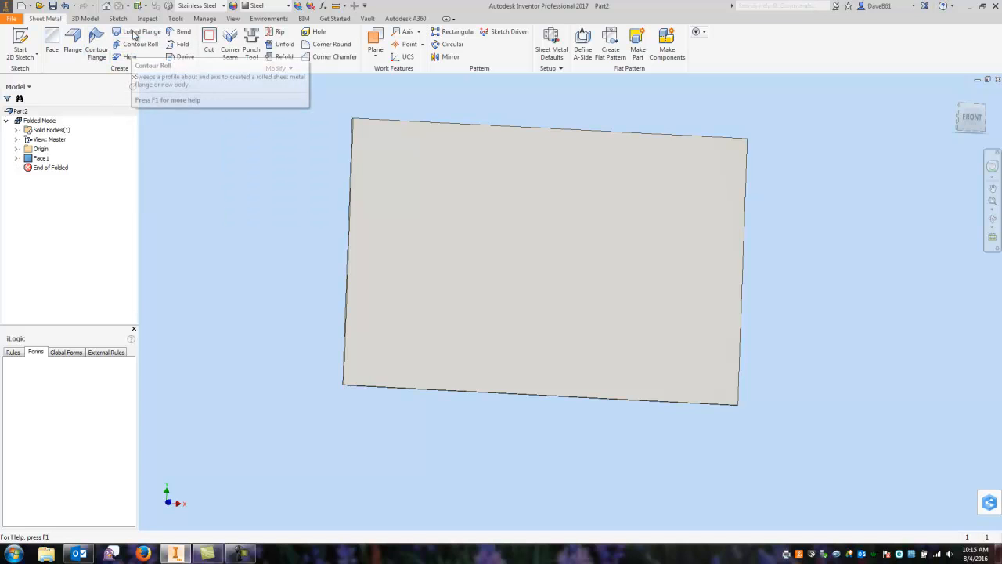
mouse_move(210, 119)
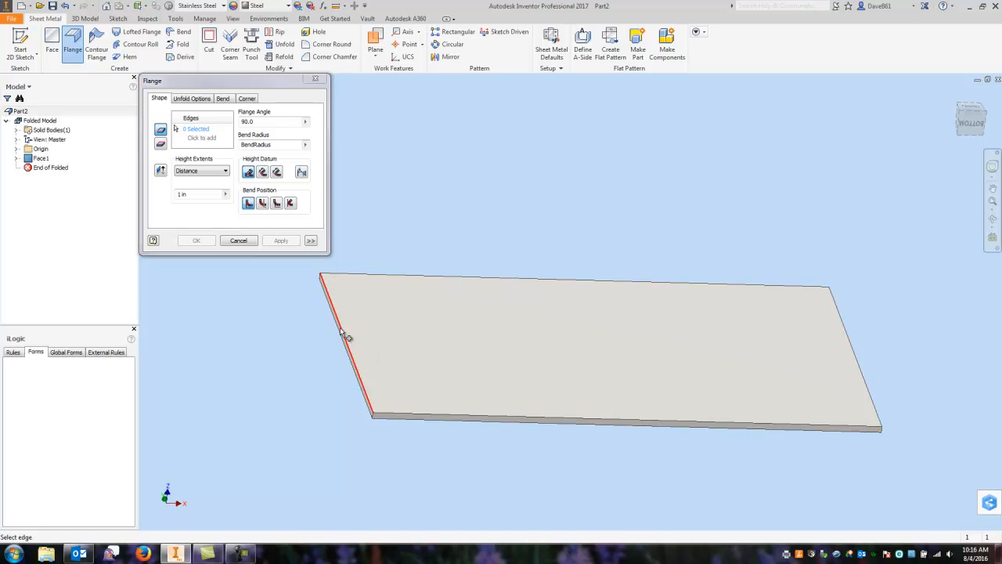
mouse_move(324, 317)
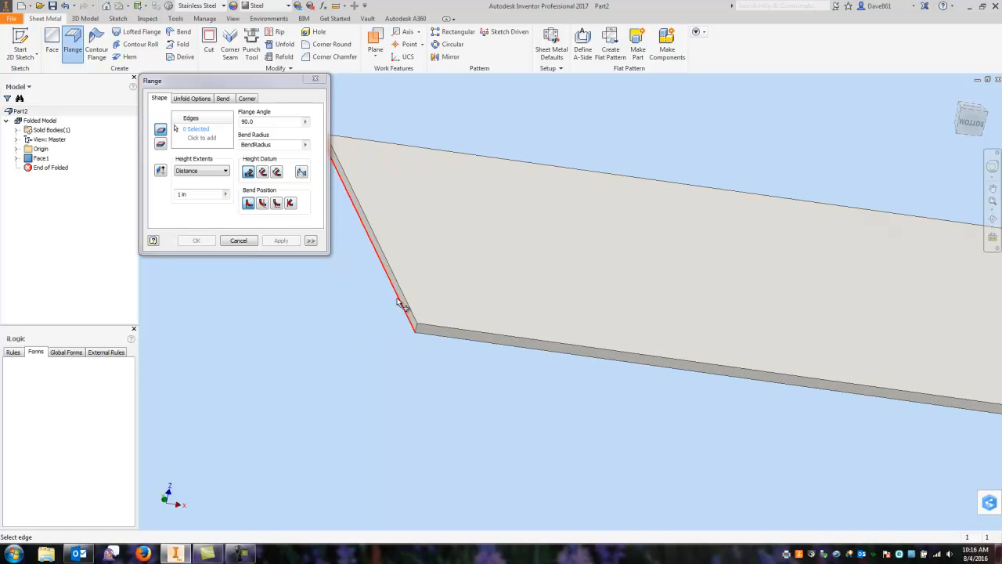
mouse_move(363, 208)
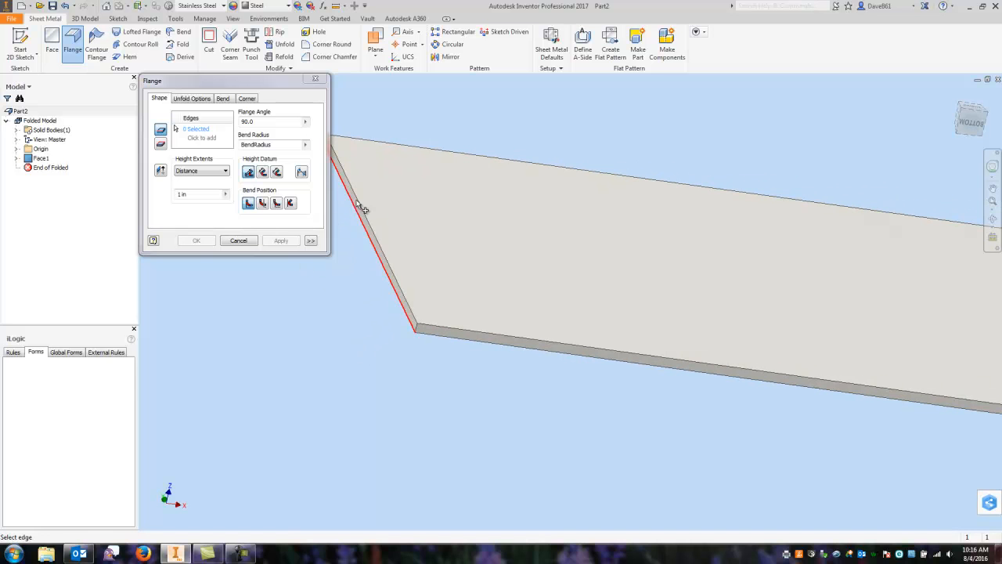
Select a short plate edge for a 1 in, 90° flange and adjust its height datum
click(372, 211)
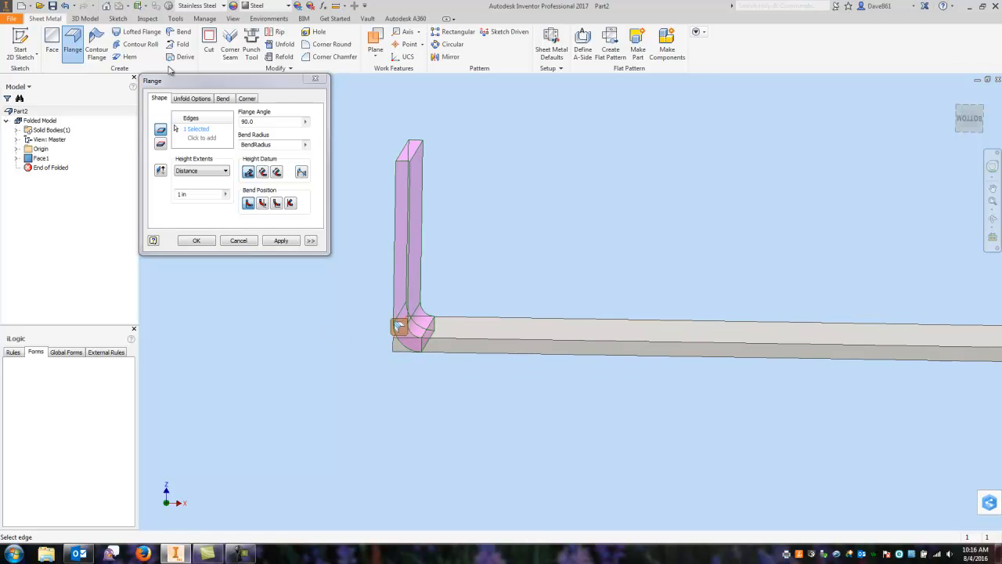
click(160, 170)
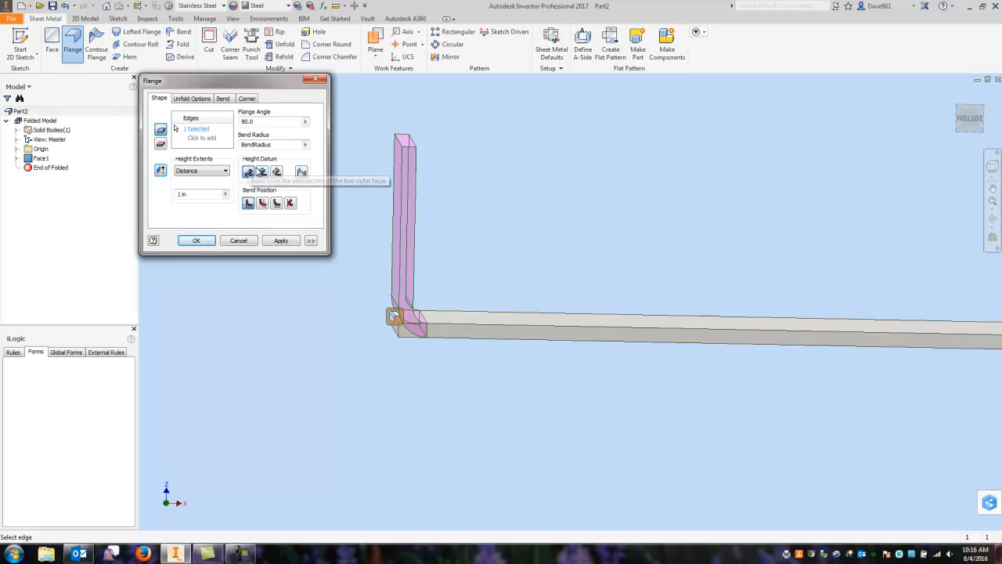
mouse_move(352, 302)
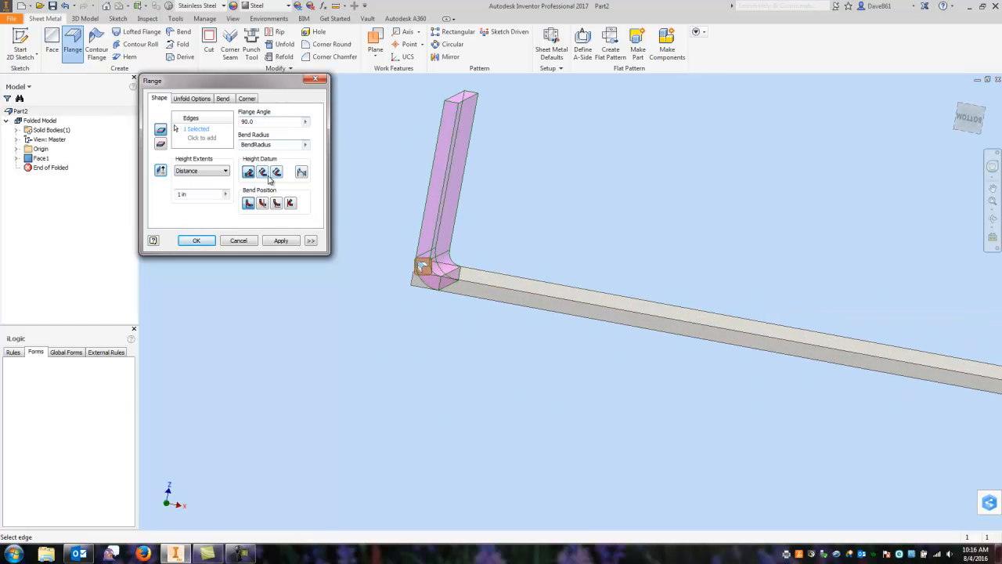
mouse_move(263, 171)
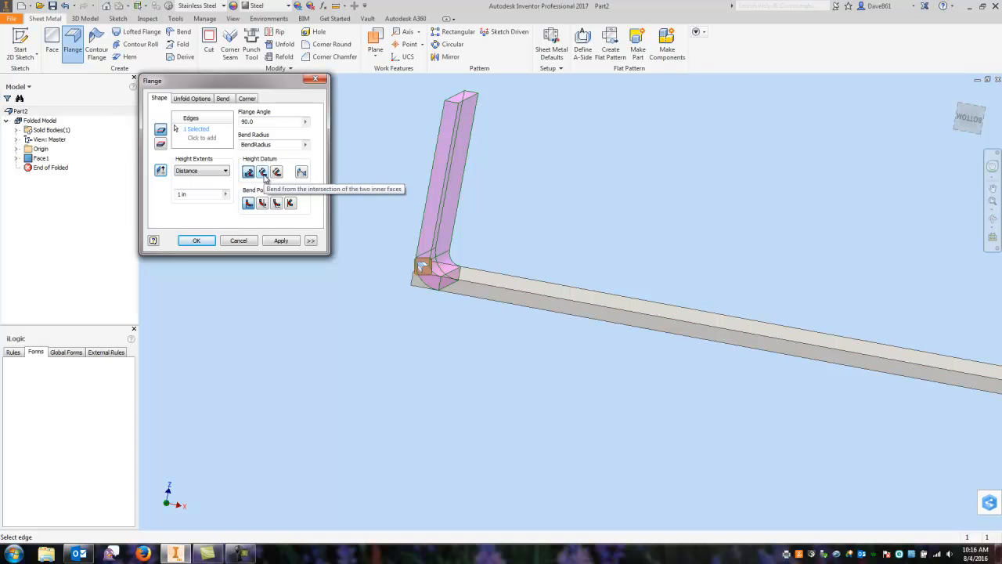
mouse_move(395, 191)
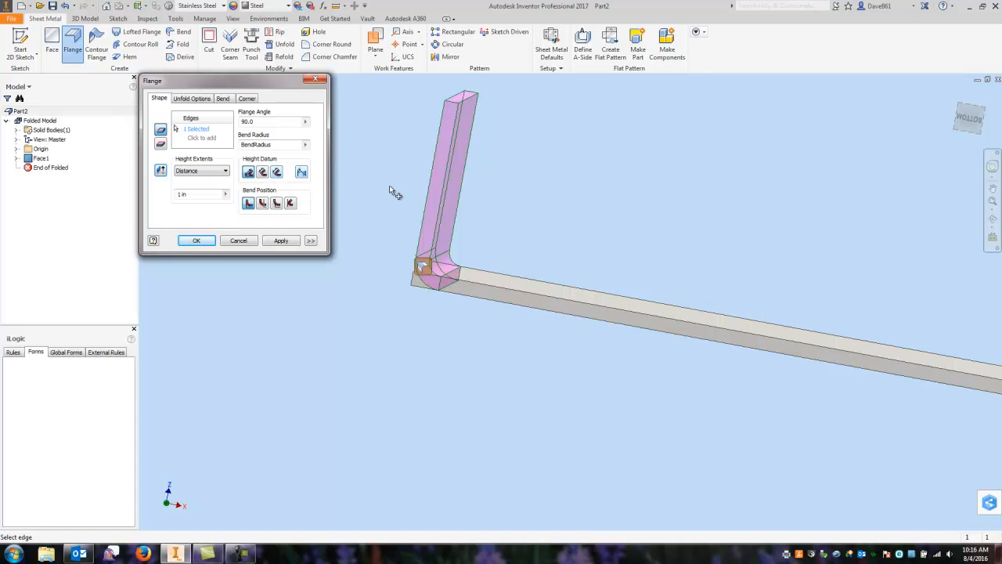
mouse_move(362, 124)
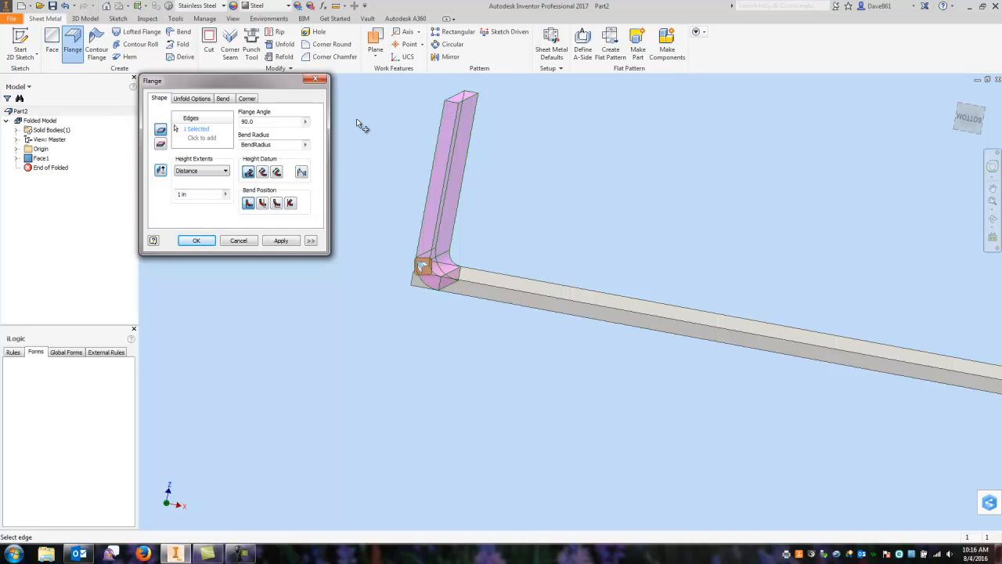
mouse_move(276, 171)
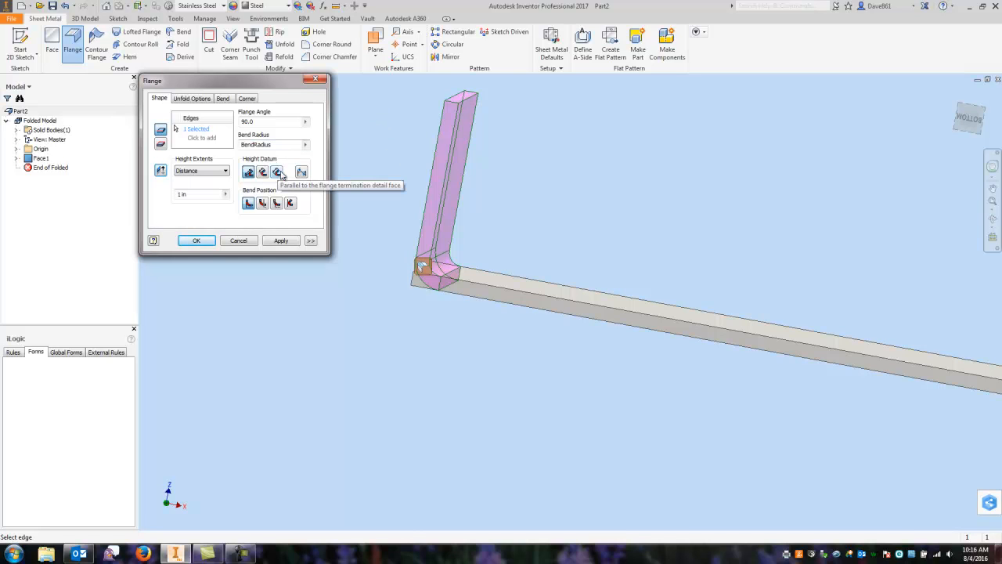
mouse_move(340, 155)
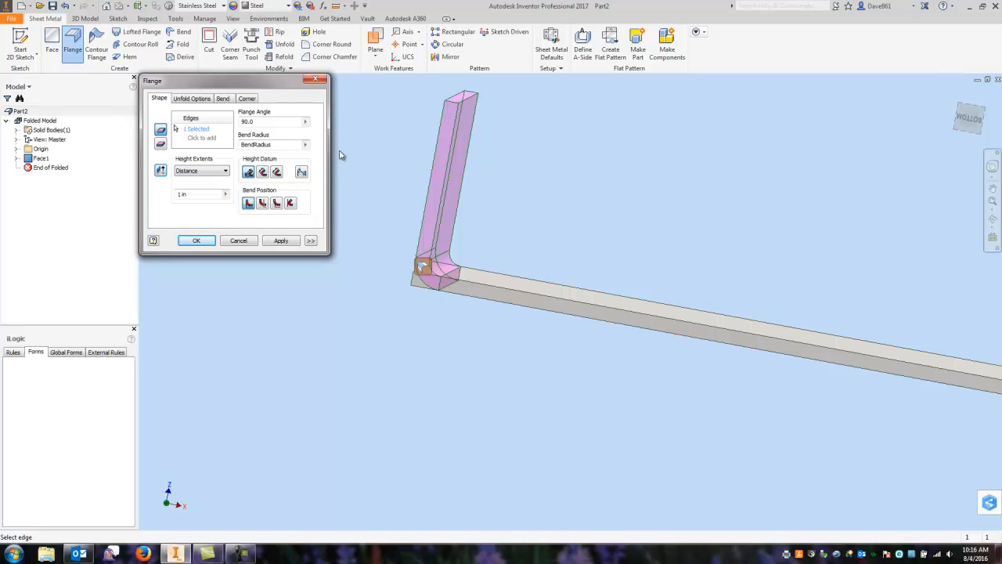
mouse_move(249, 171)
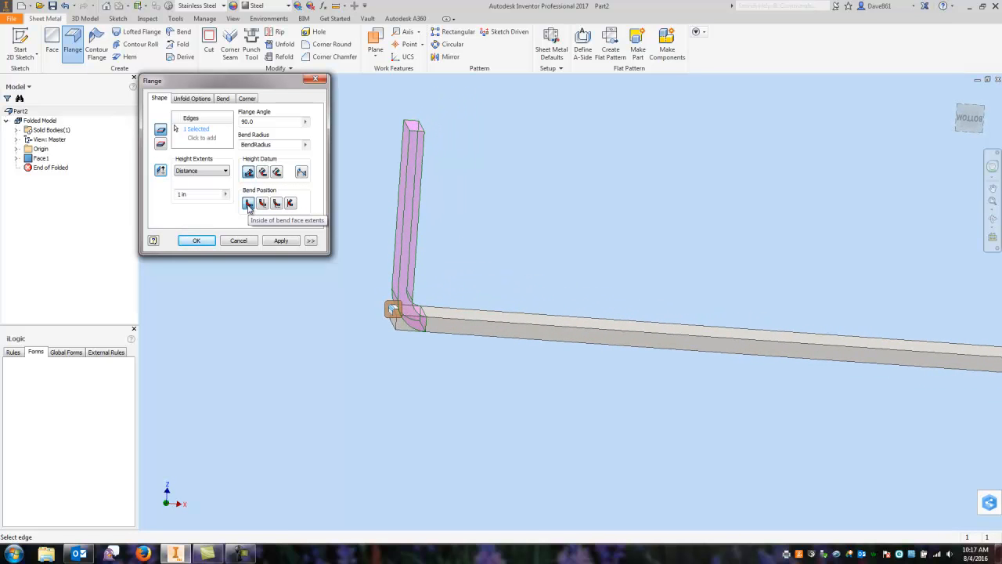
Set Flange1 to 1.5 high at 90°, with the bend inside the face extents
click(248, 202)
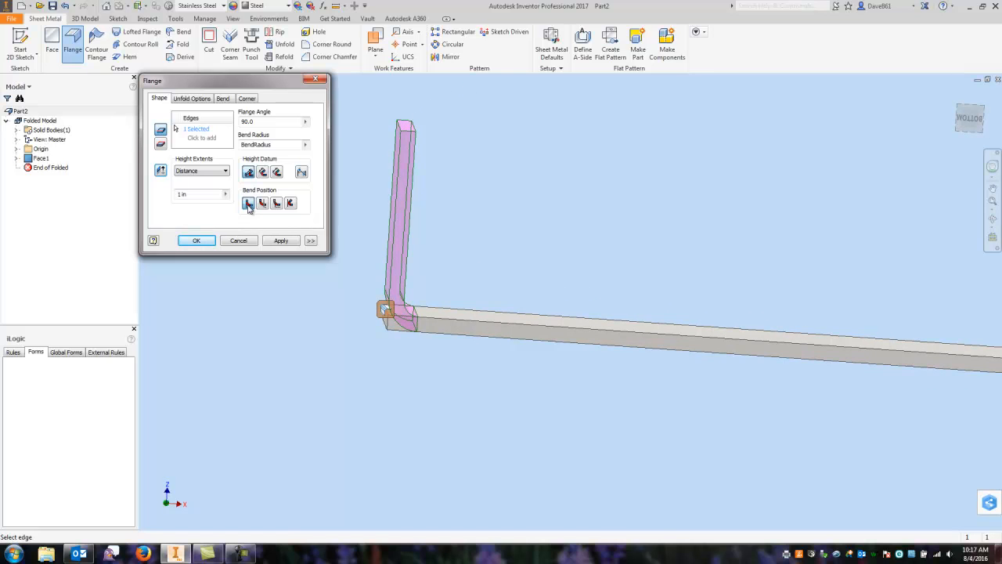
click(262, 203)
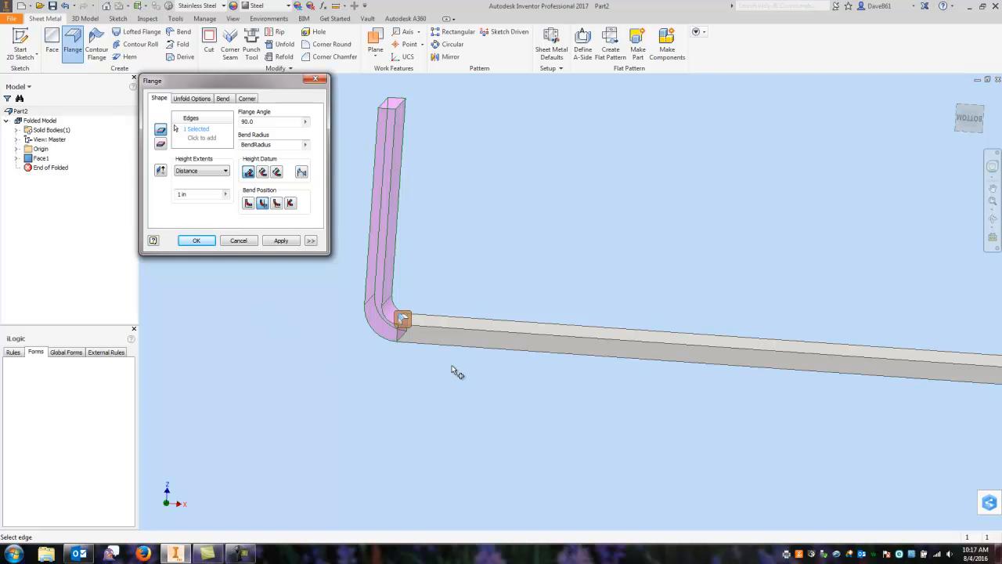
mouse_move(389, 325)
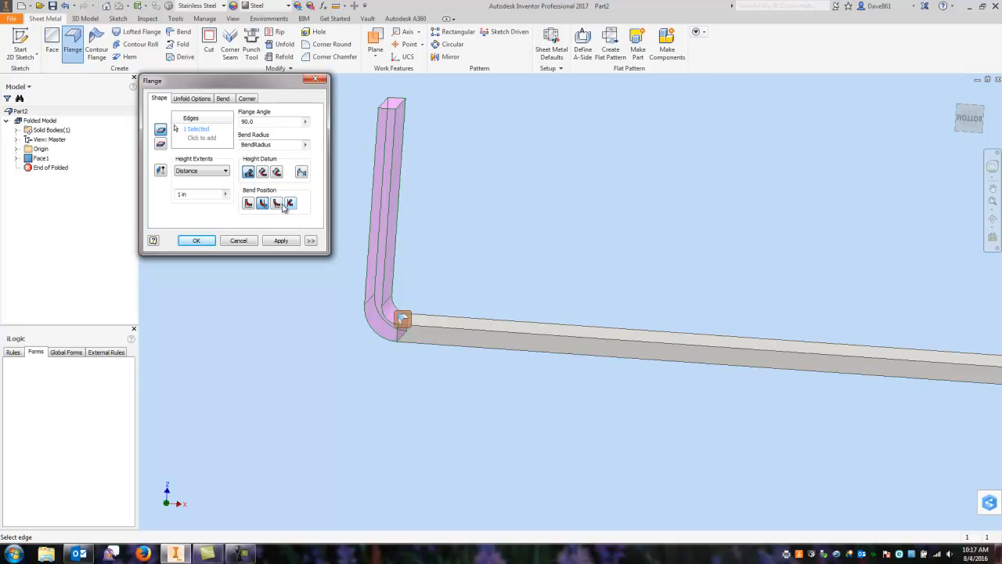
mouse_move(277, 203)
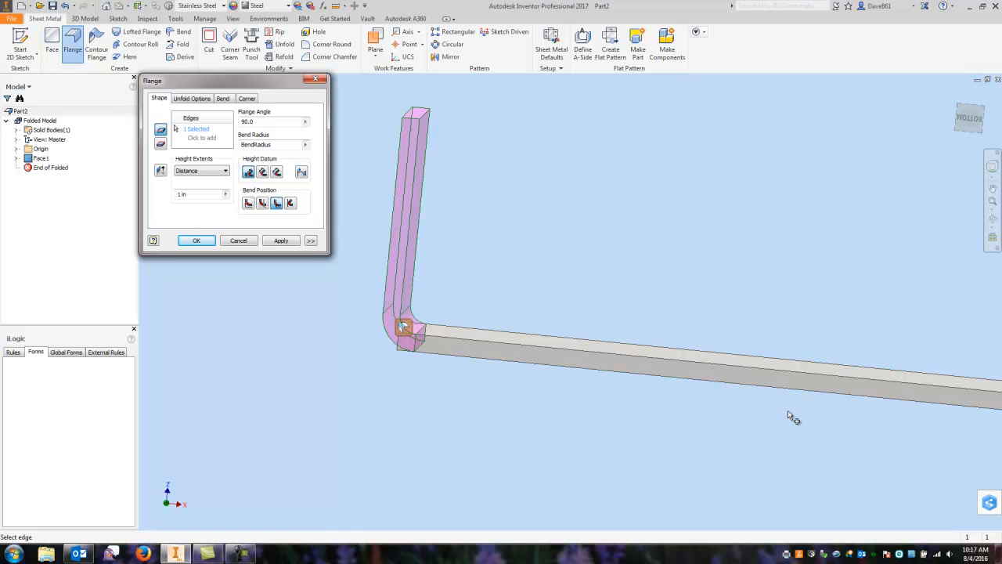
mouse_move(391, 370)
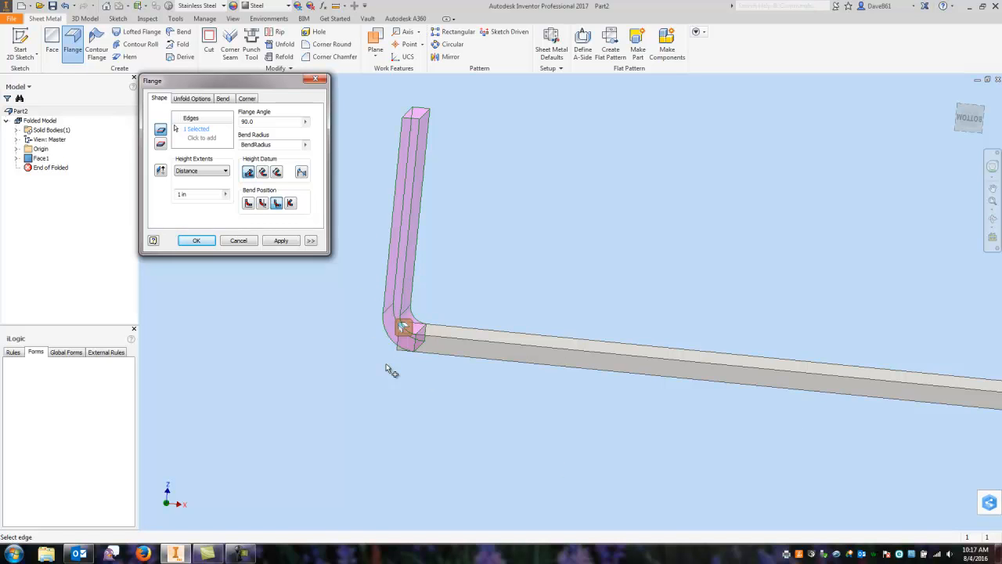
mouse_move(290, 203)
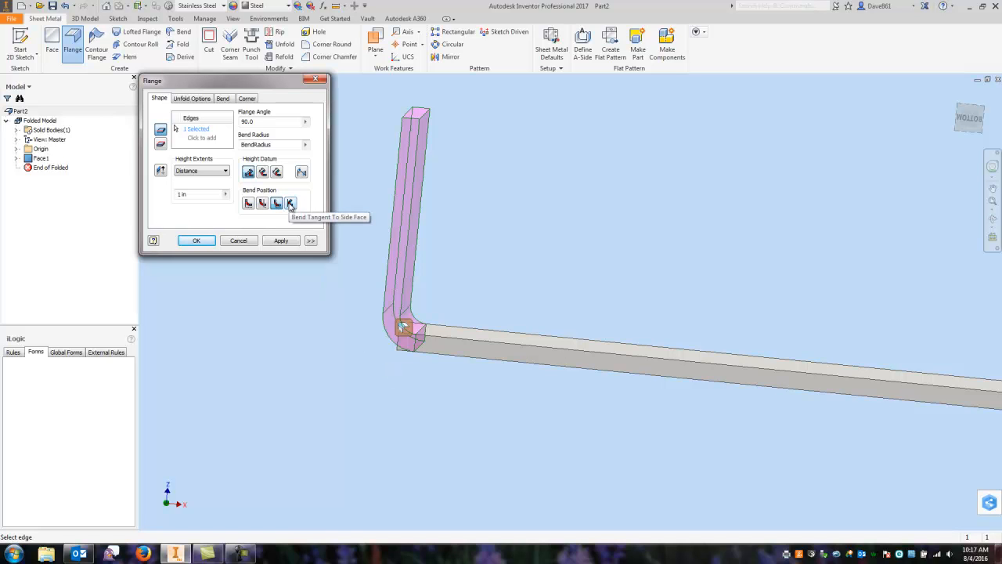
mouse_move(434, 296)
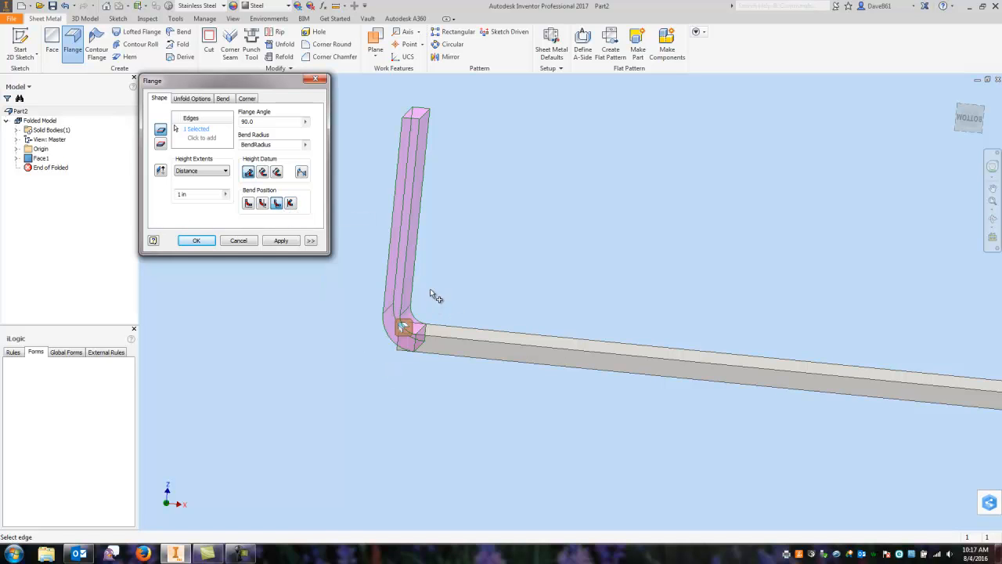
mouse_move(380, 321)
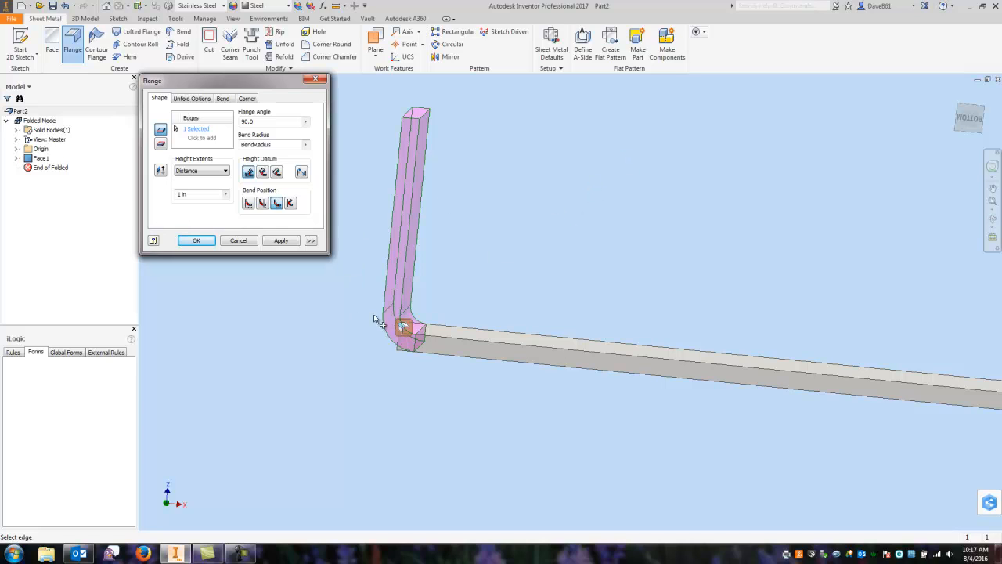
mouse_move(384, 334)
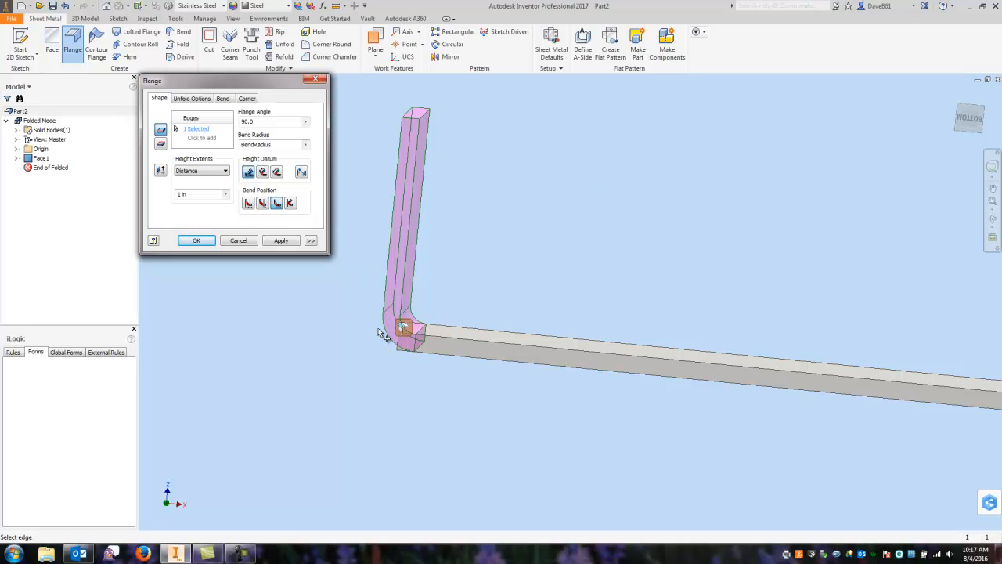
click(249, 203)
text(1.5)
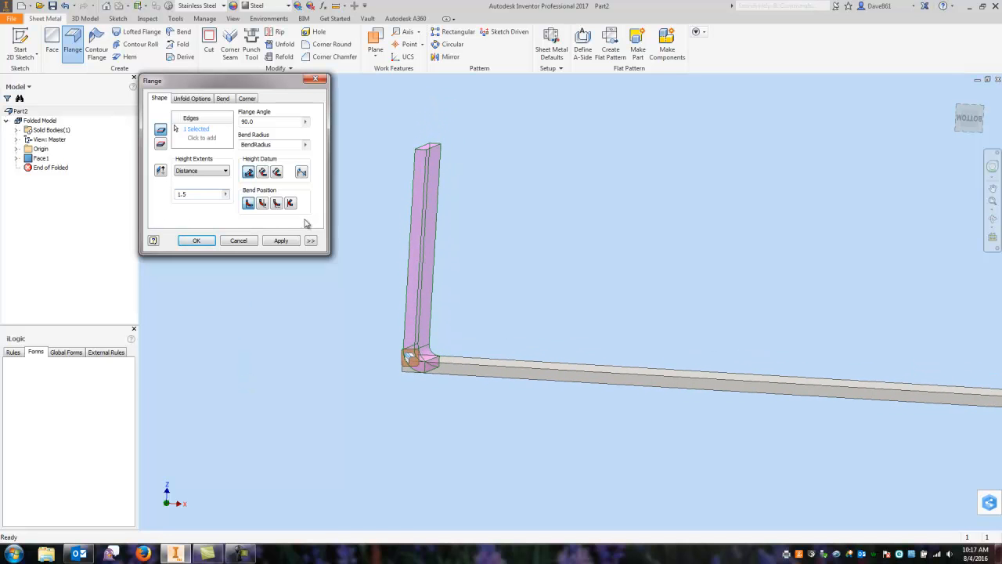
click(196, 240)
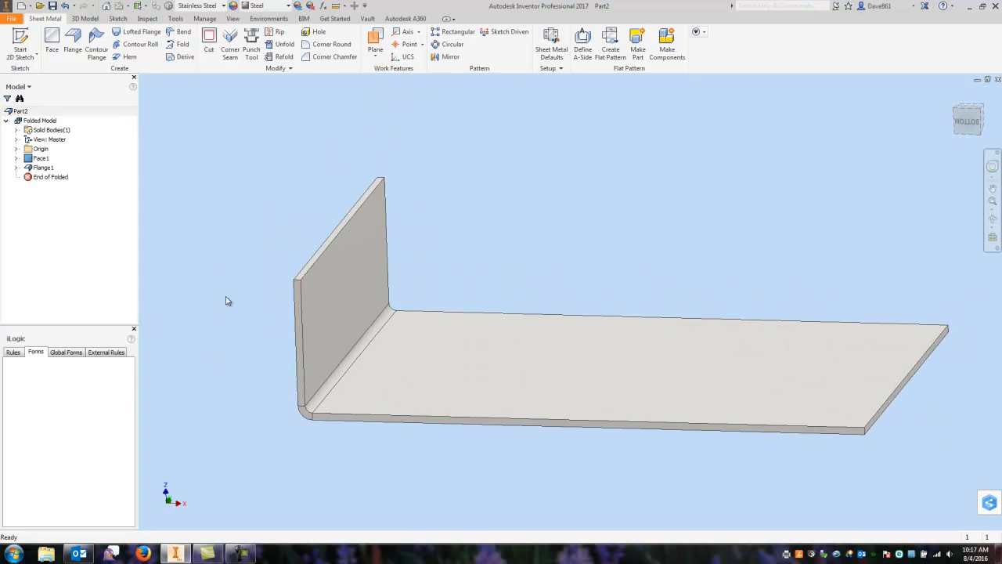
mouse_move(622, 185)
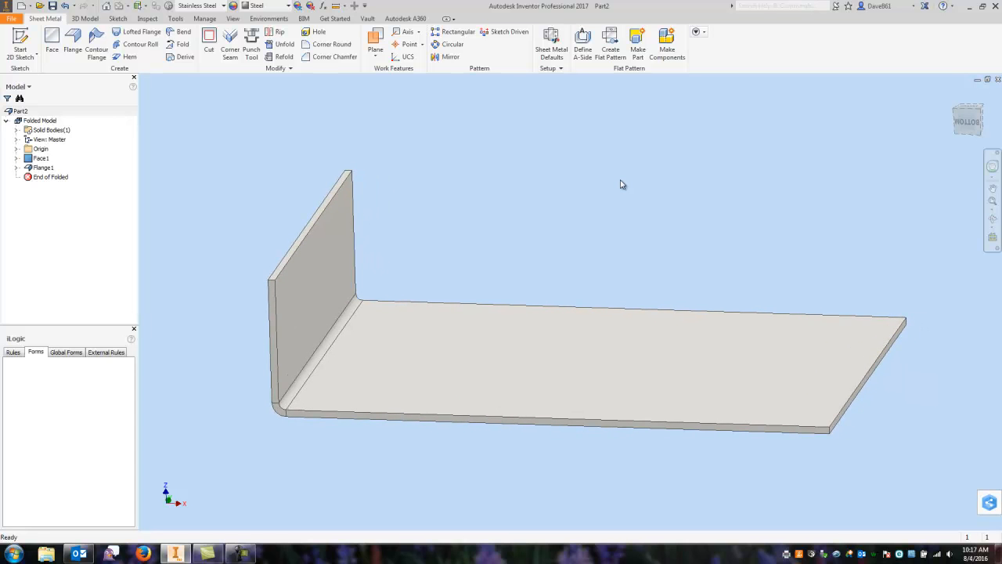
mouse_move(274, 133)
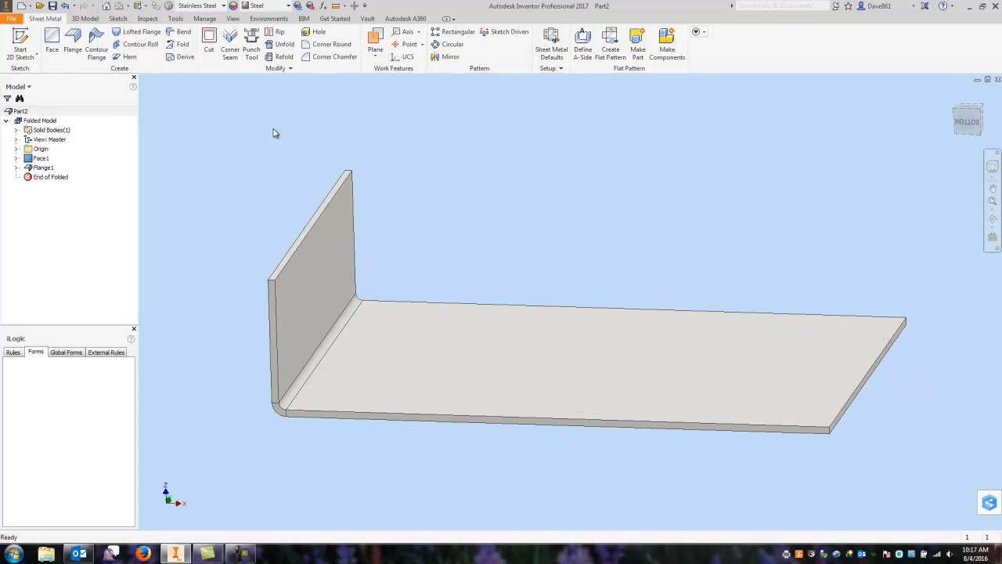
Add Flange2, a .75 high flange on the top edge of Flange1
click(72, 43)
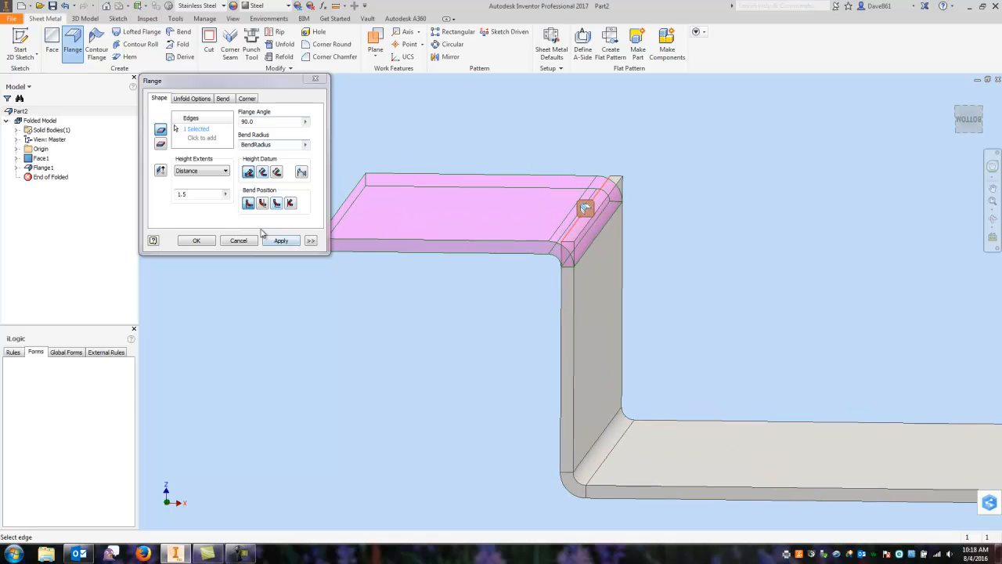
triple_click(199, 194)
text(.75)
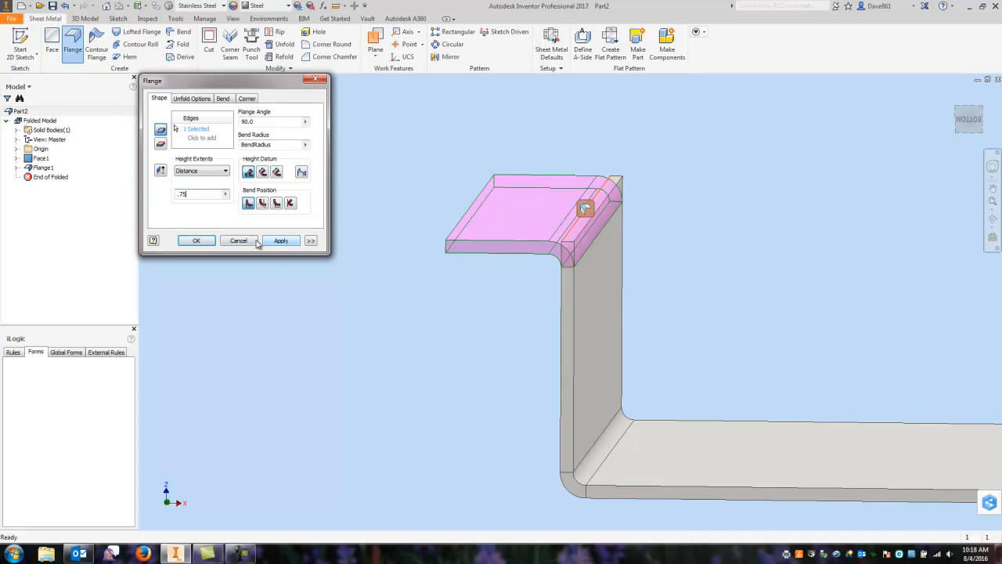
click(196, 240)
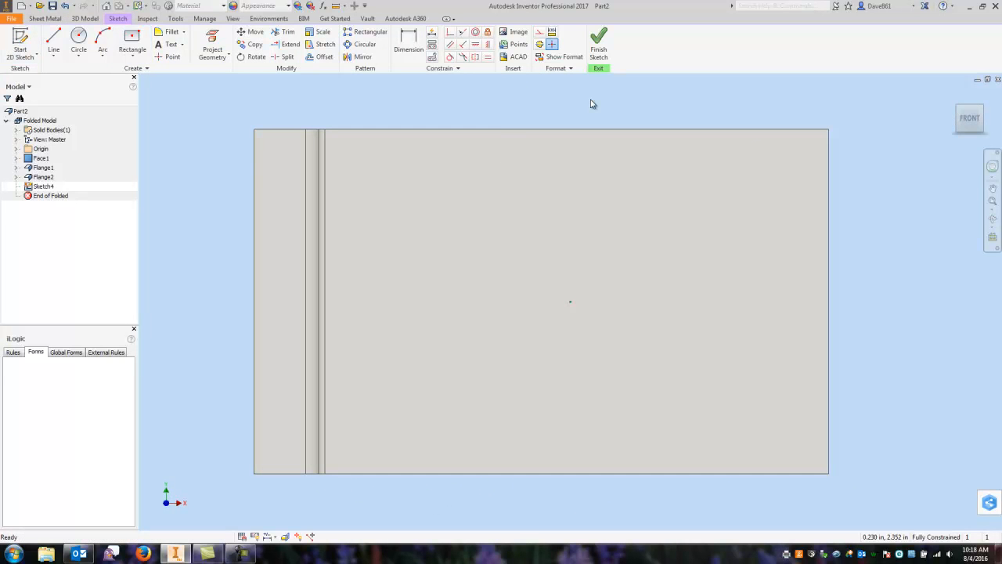
Draw a .75-diameter circle in Sketch4 near the face's upper-left corner
click(78, 43)
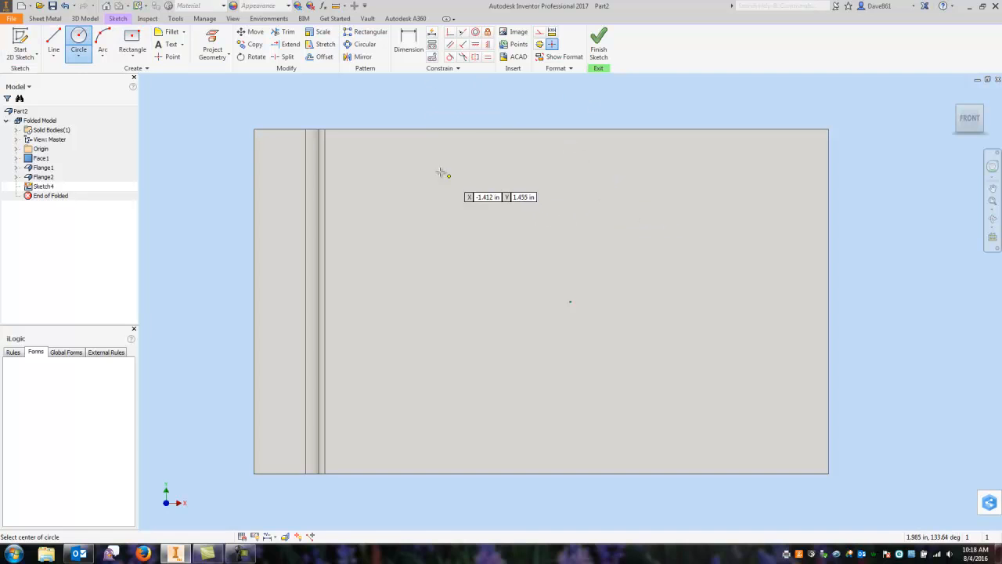
click(448, 176)
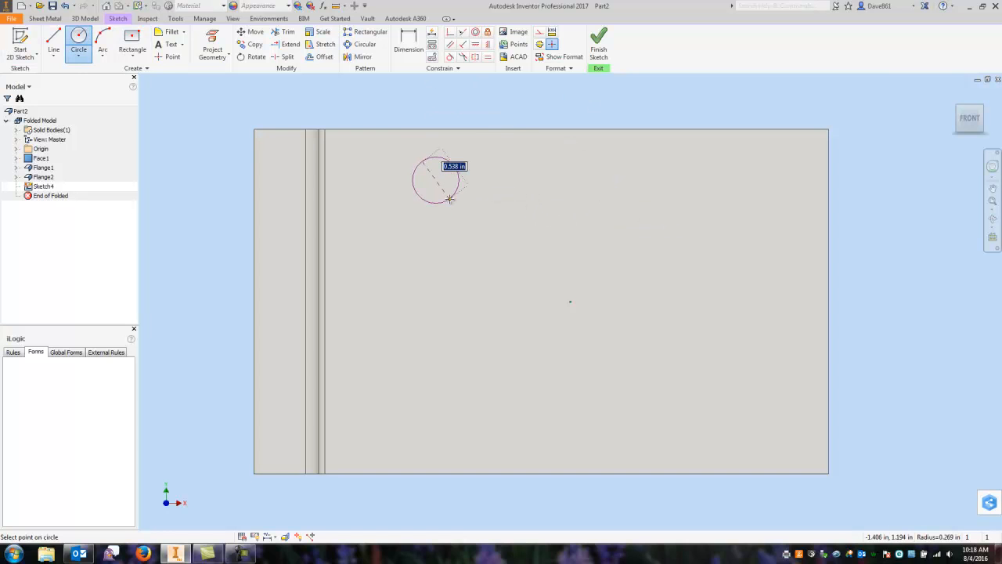
text(.75)
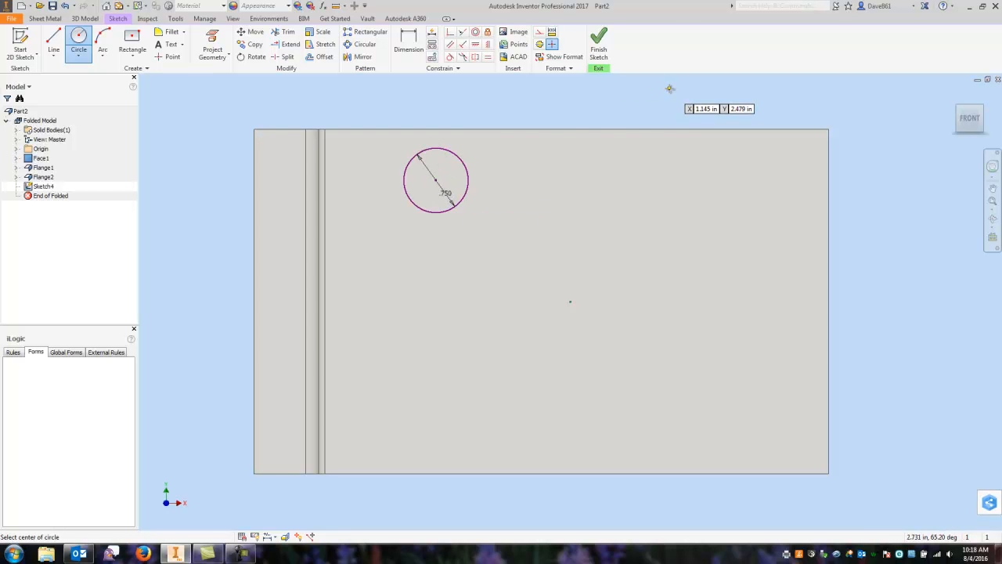
mouse_move(537, 291)
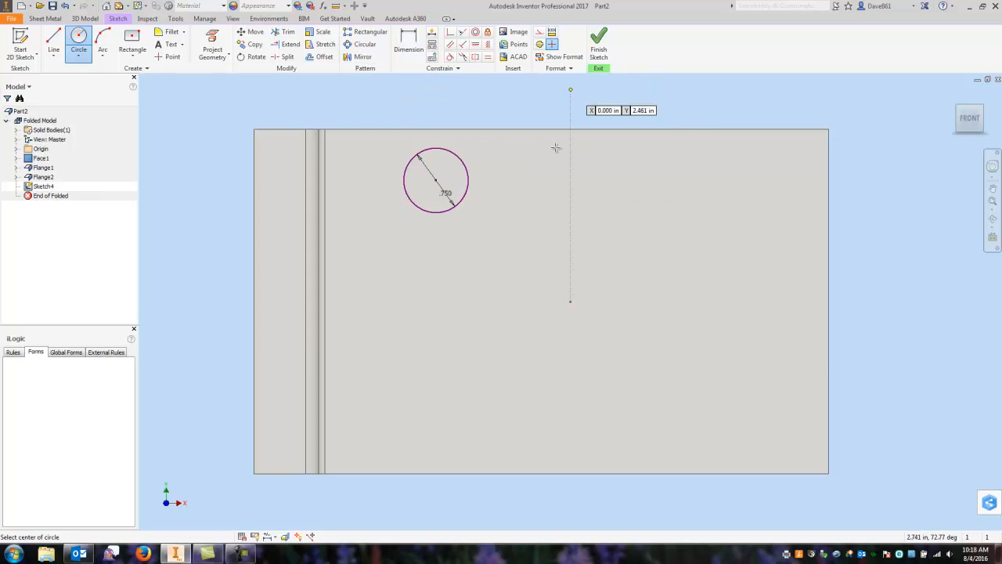
mouse_move(598, 39)
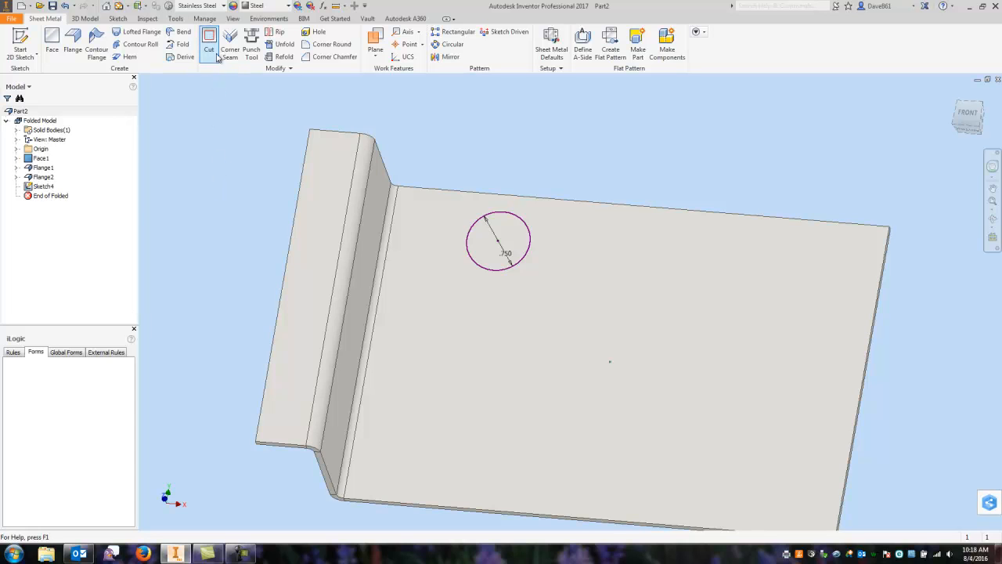
Create Cut1 from the .75 circle profile with Thickness extent
click(209, 39)
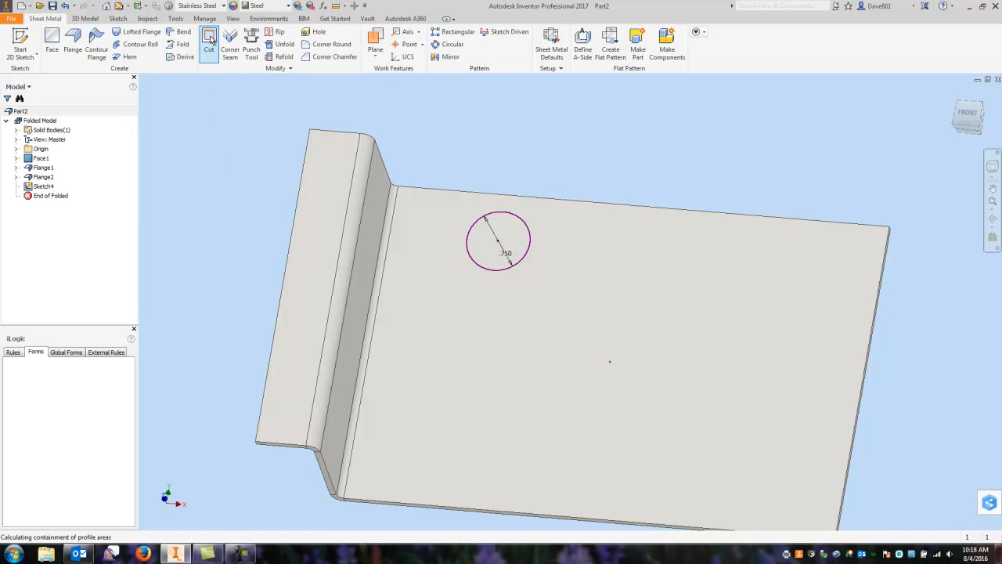
click(209, 39)
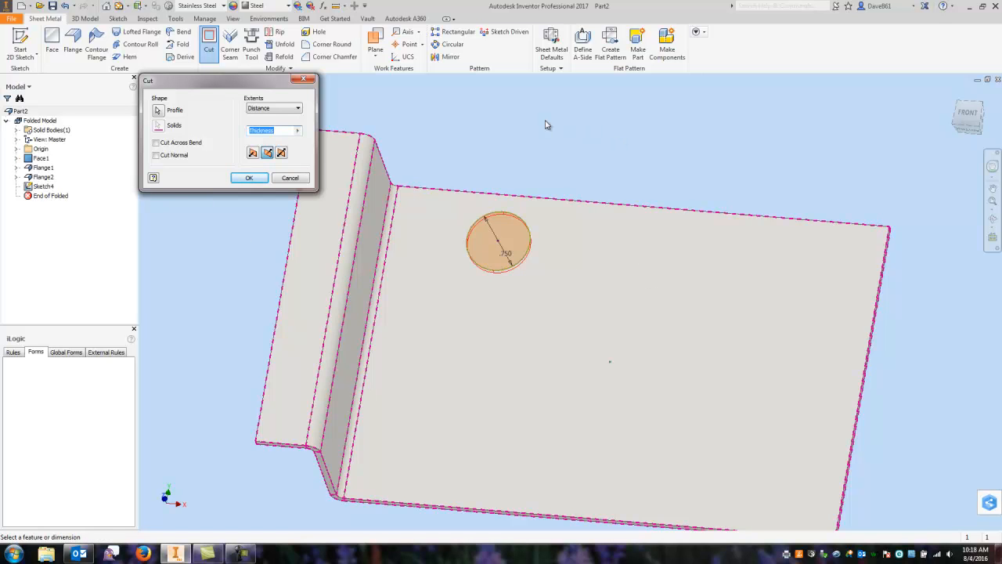
mouse_move(202, 171)
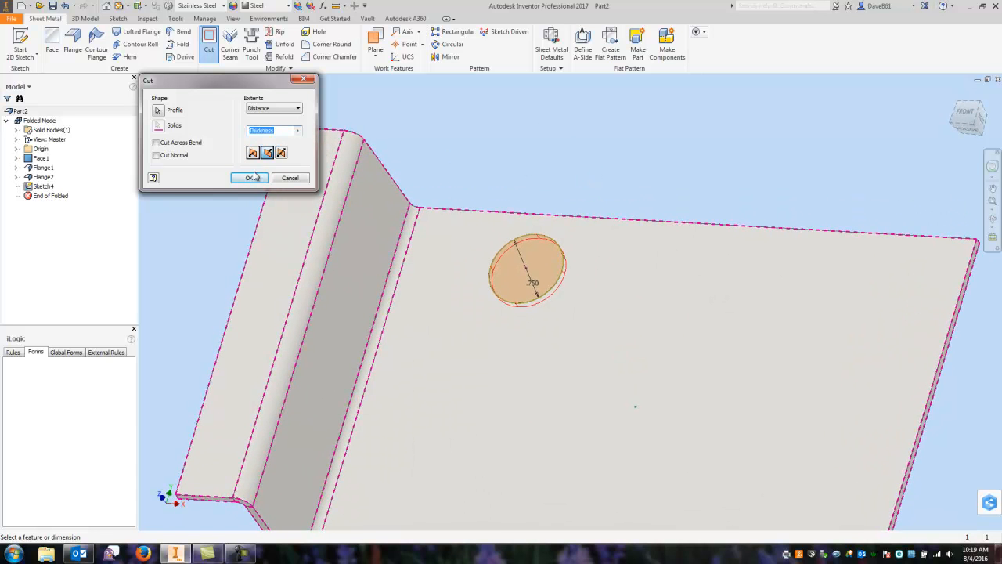
click(249, 177)
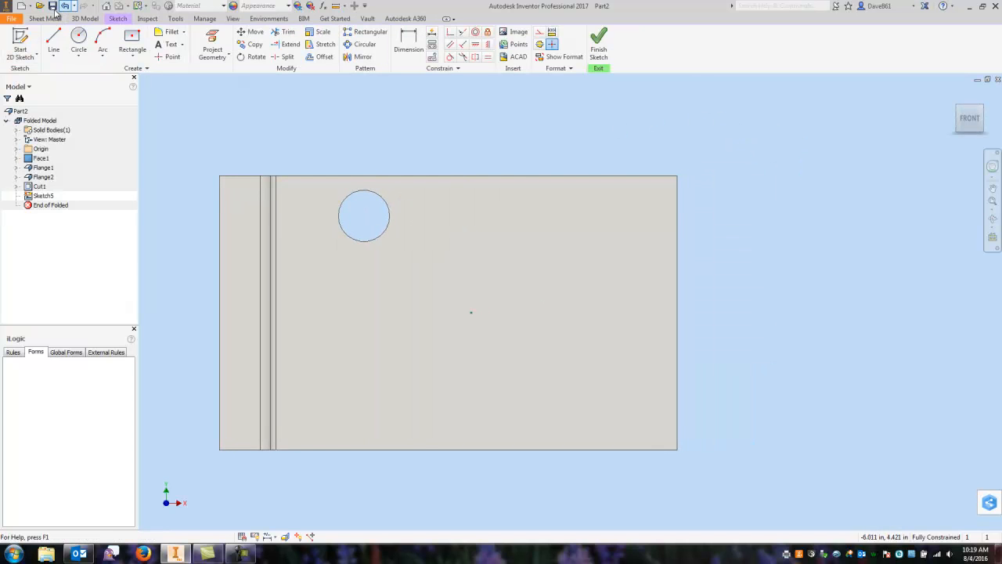
Draw a top-to-bottom vertical line dimensioned 1.375 from the face centre, and finish Sketch5
click(53, 43)
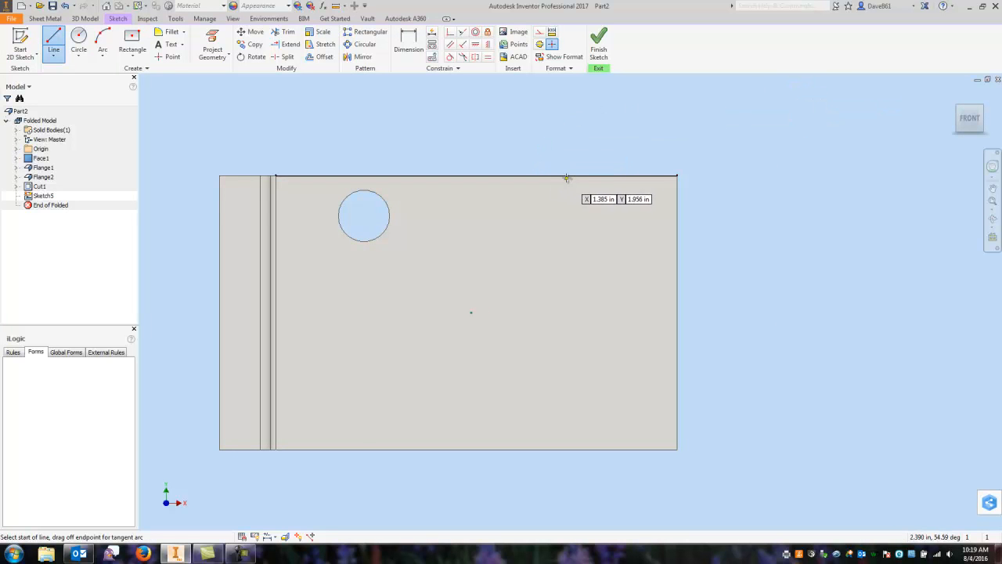
click(566, 174)
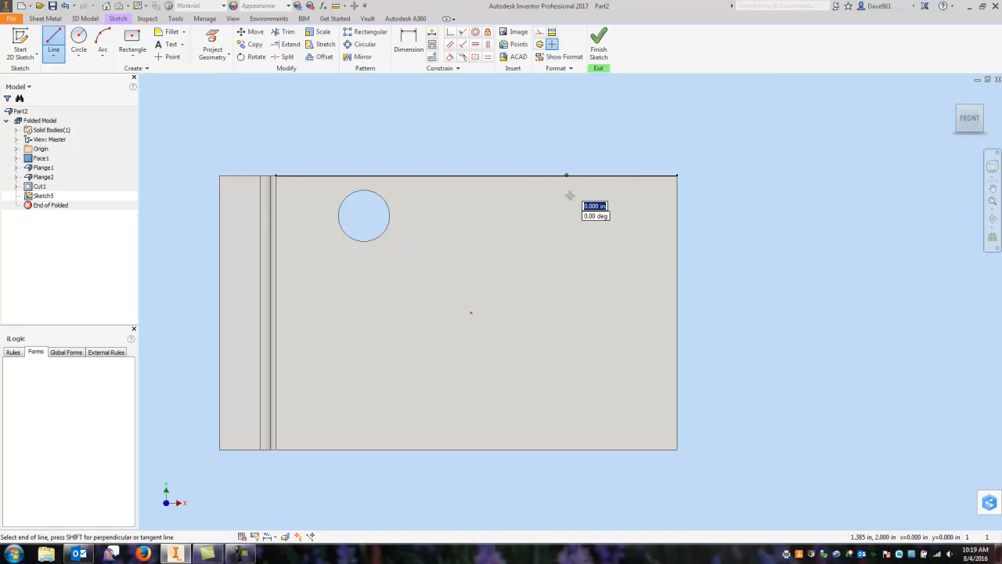
click(564, 449)
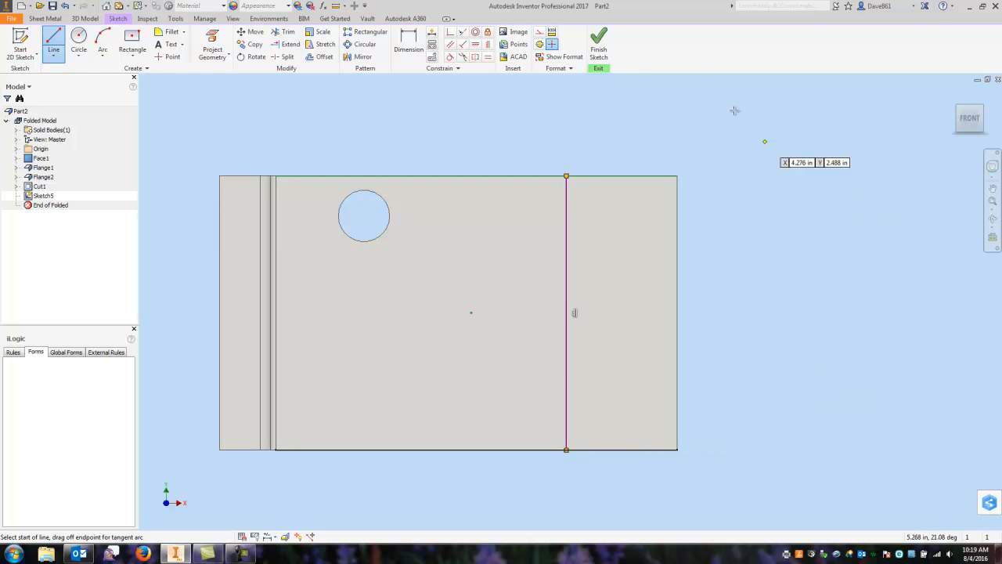
mouse_move(471, 79)
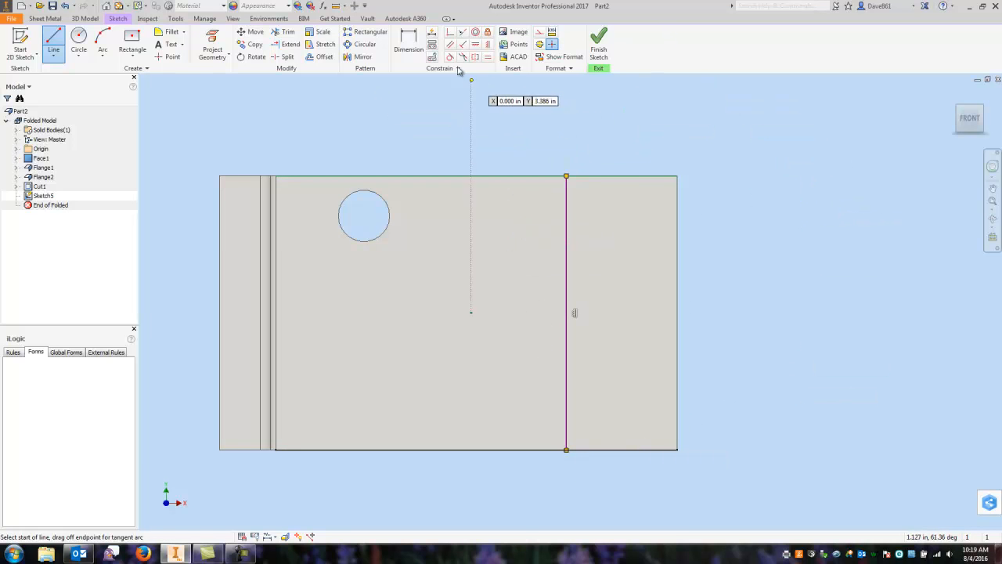
click(408, 39)
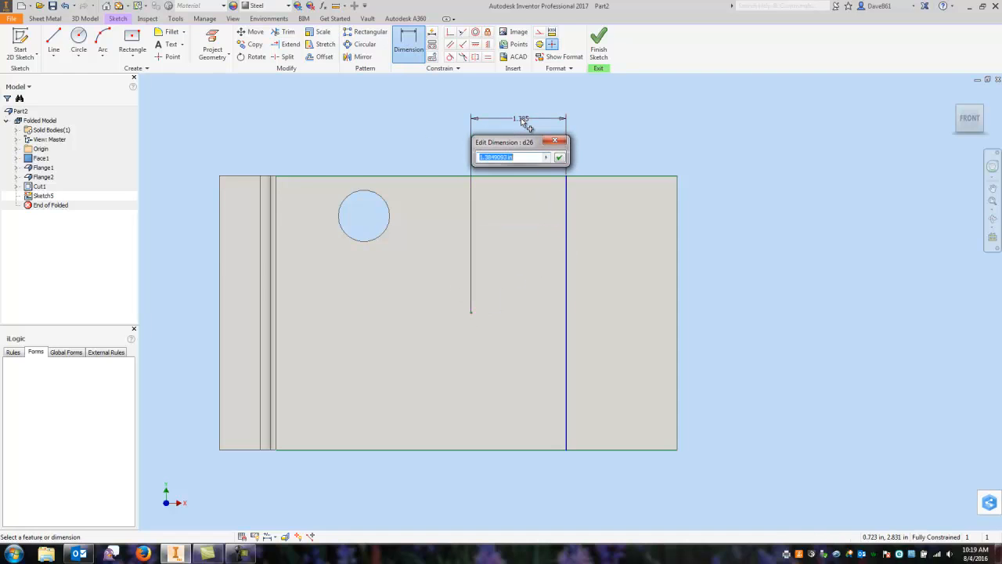
text(1.375)
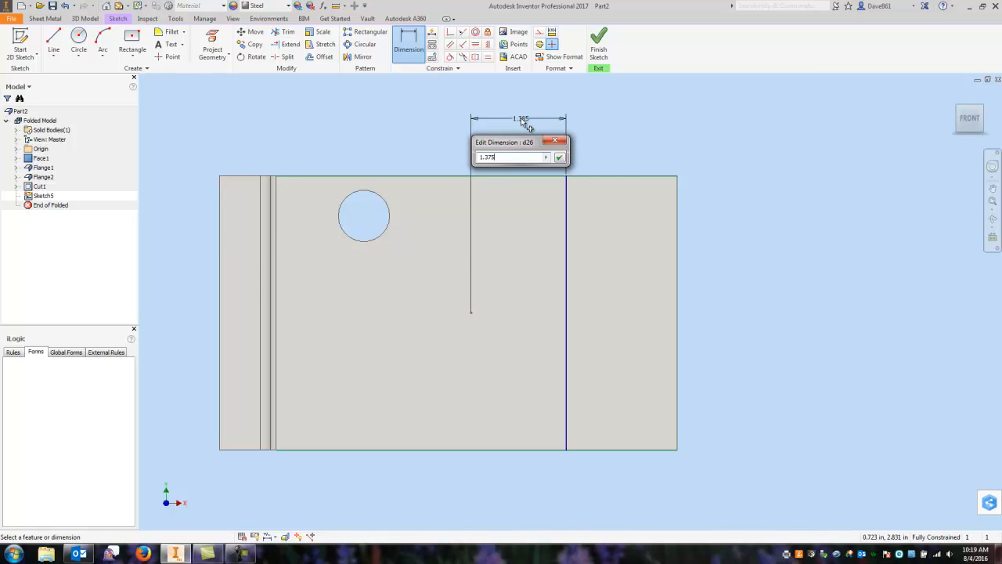
click(559, 156)
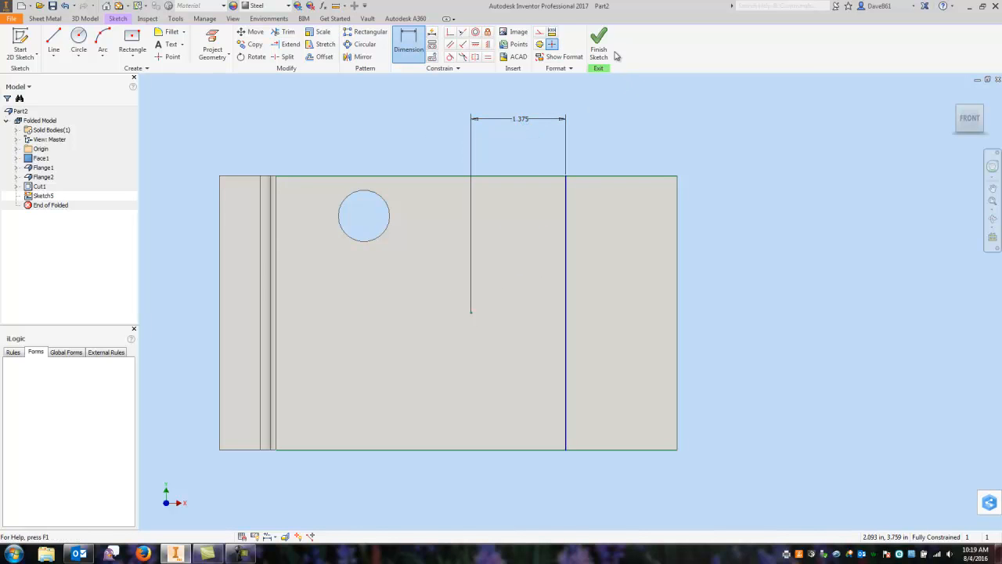
click(598, 43)
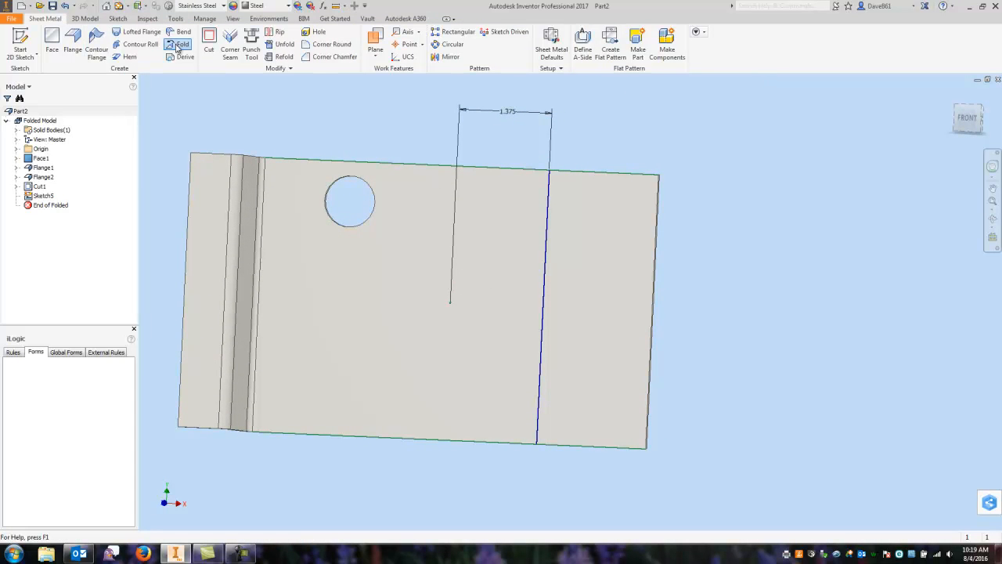
Create Fold1 along the sketched line at 90°, with the fold direction flipped
click(181, 45)
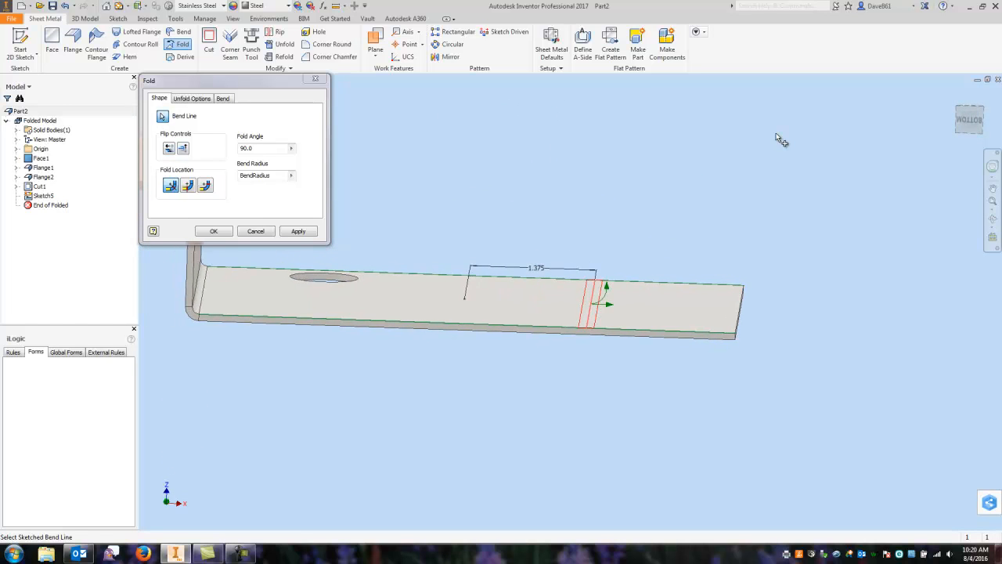
click(169, 148)
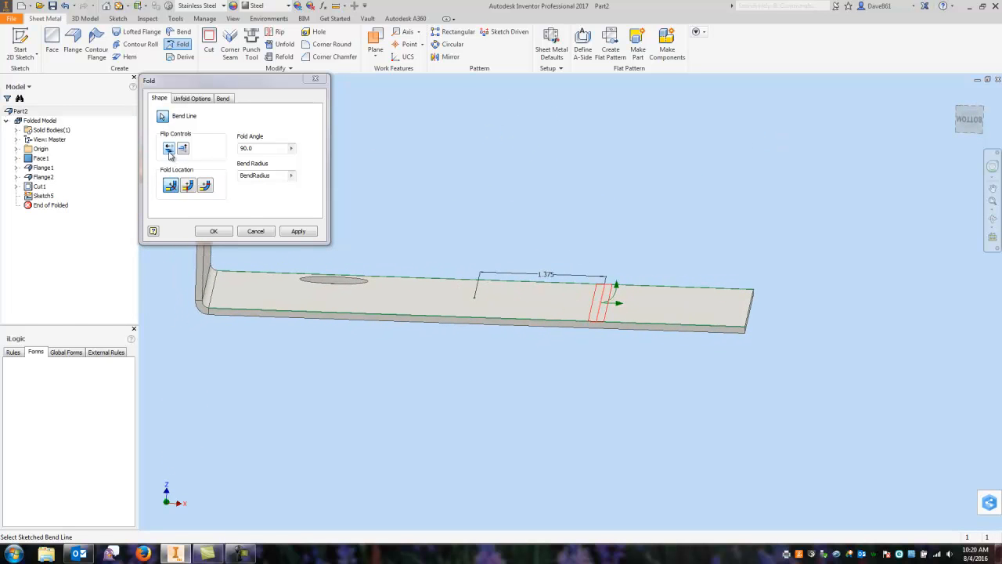
click(183, 148)
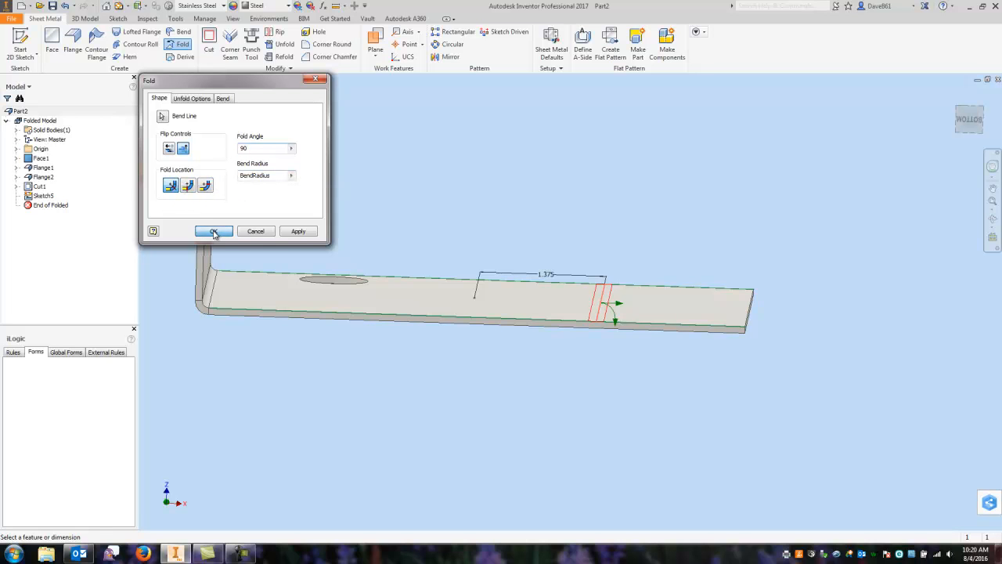
click(213, 230)
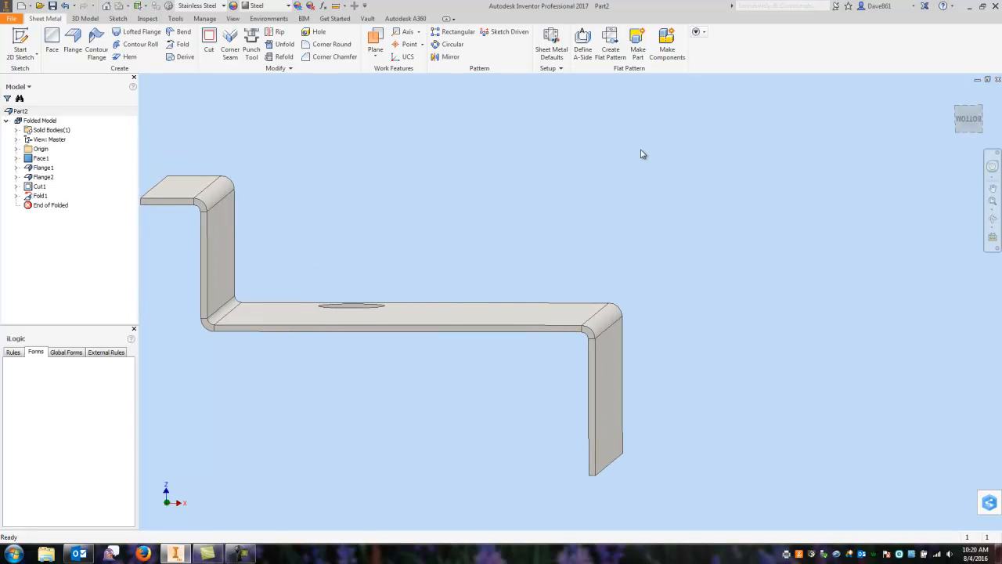
drag(642, 153, 658, 300)
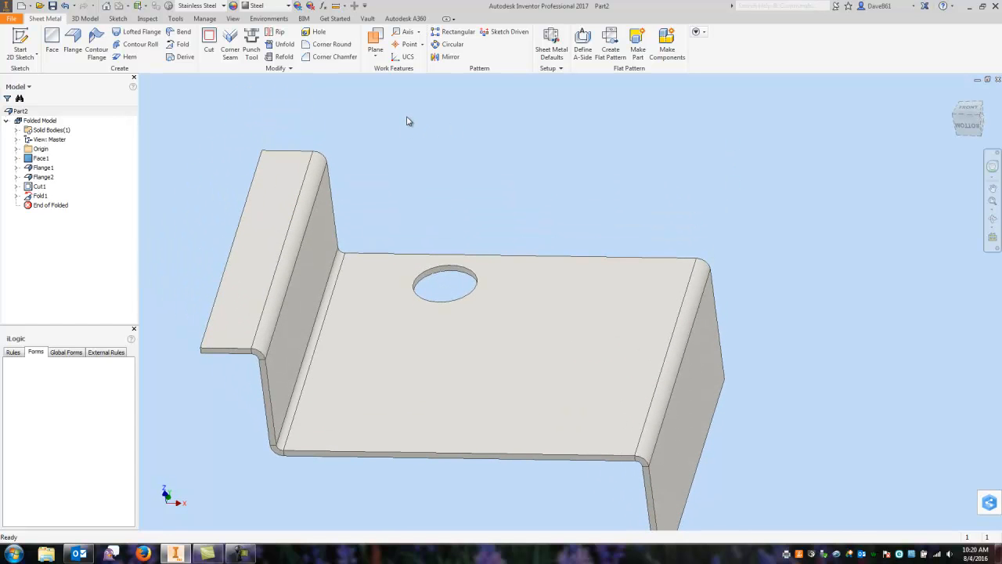
mouse_move(283, 44)
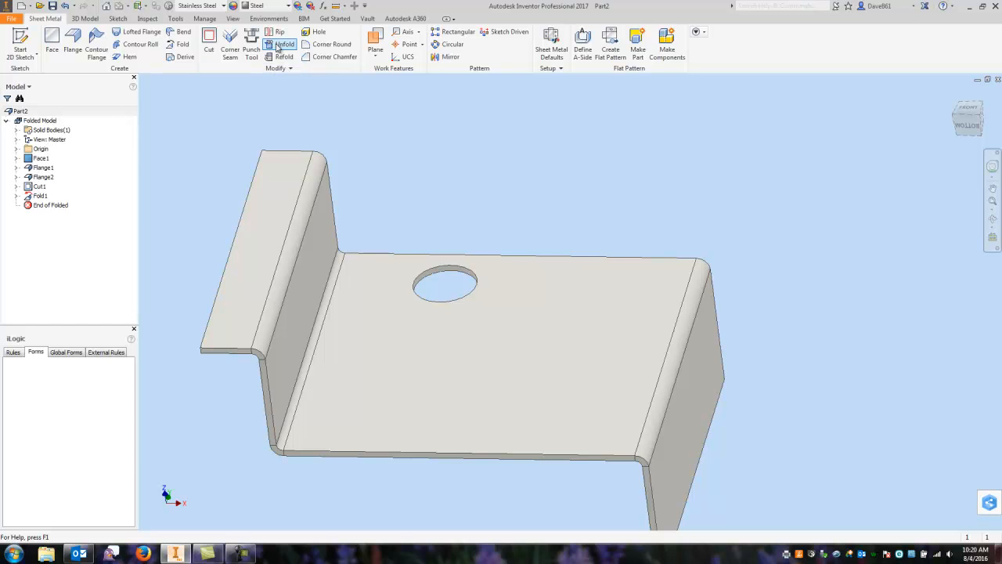
Unfold the left bend, keeping the holed face as the stationary reference
click(283, 44)
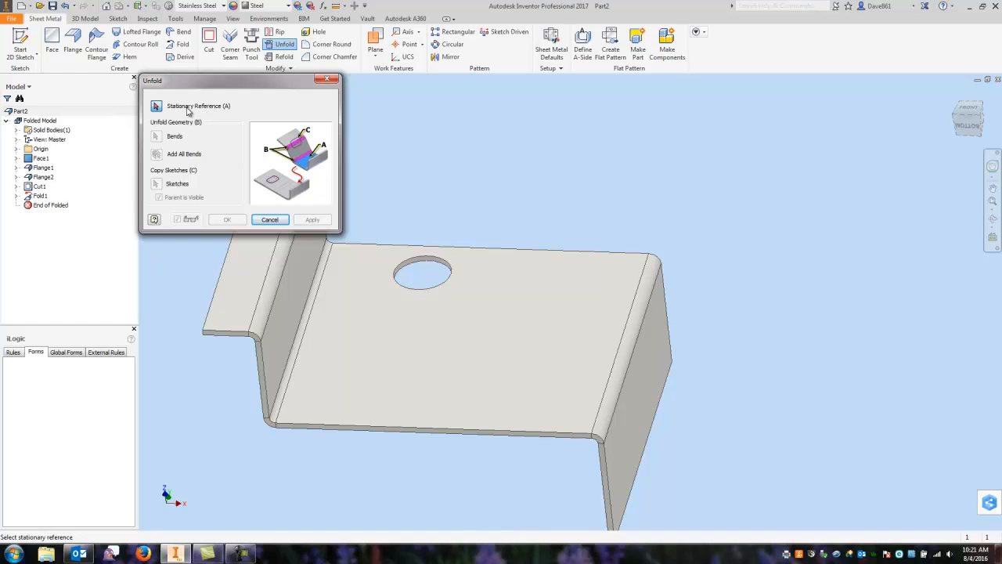
mouse_move(200, 110)
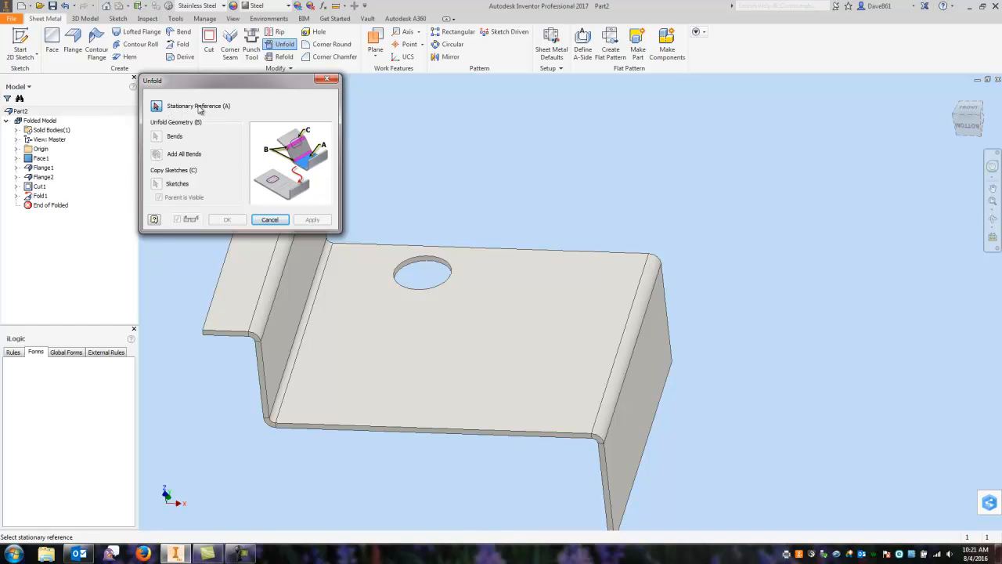
mouse_move(613, 151)
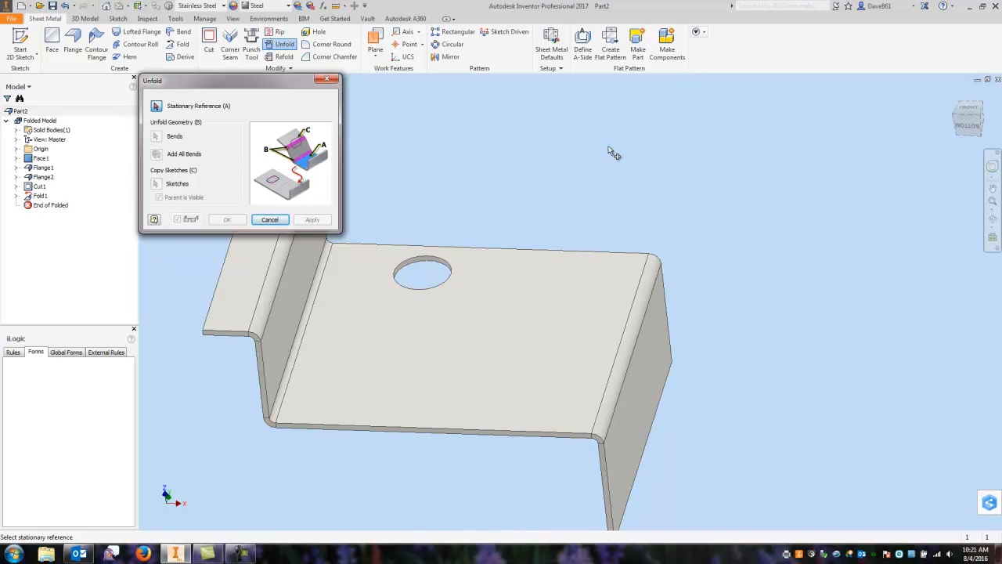
click(547, 336)
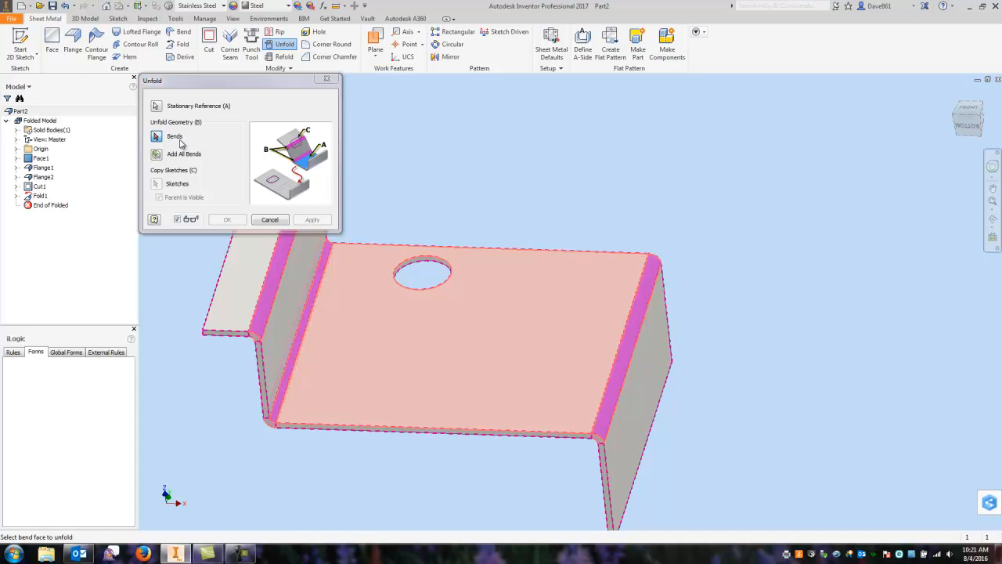
mouse_move(591, 105)
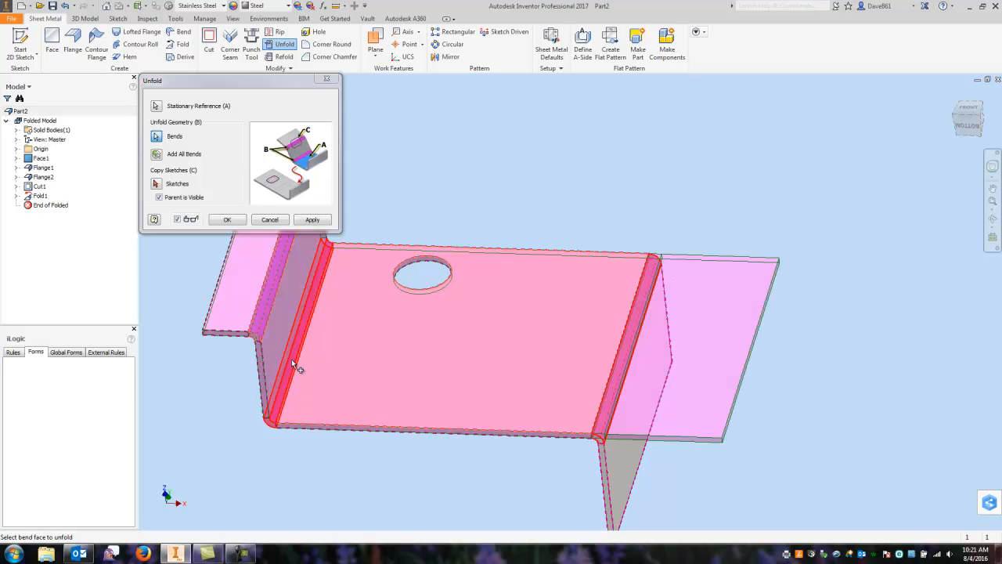
click(282, 306)
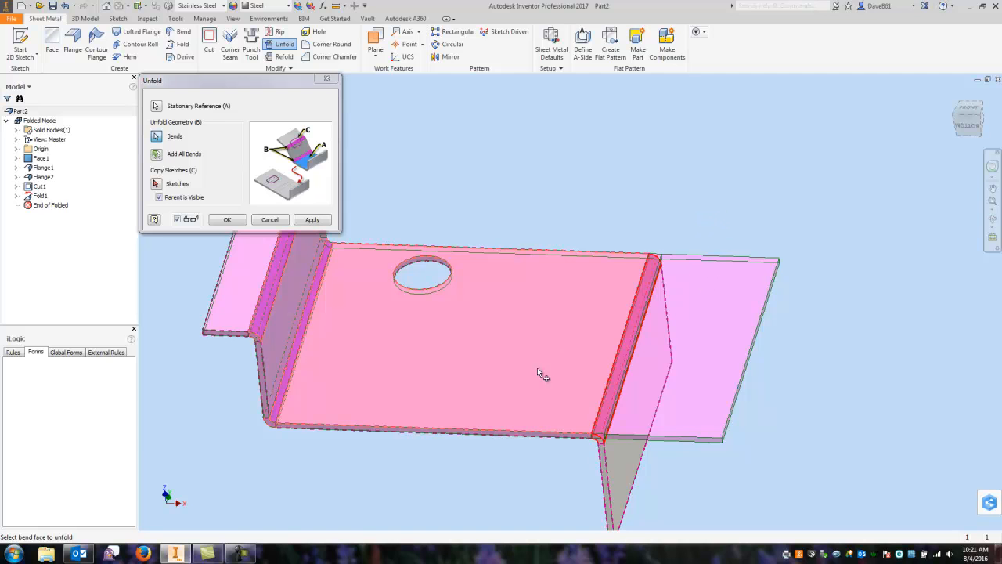
mouse_move(539, 230)
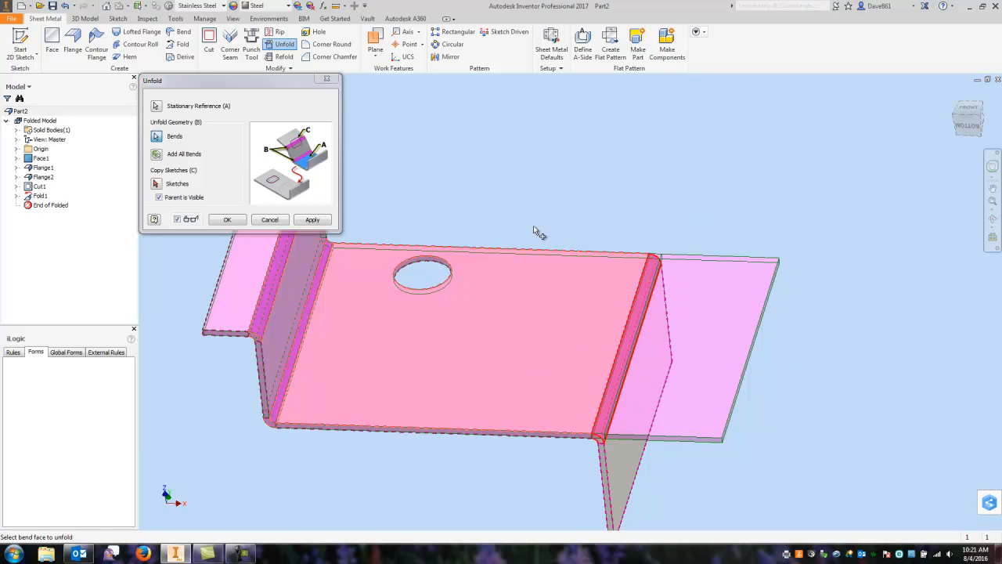
click(227, 219)
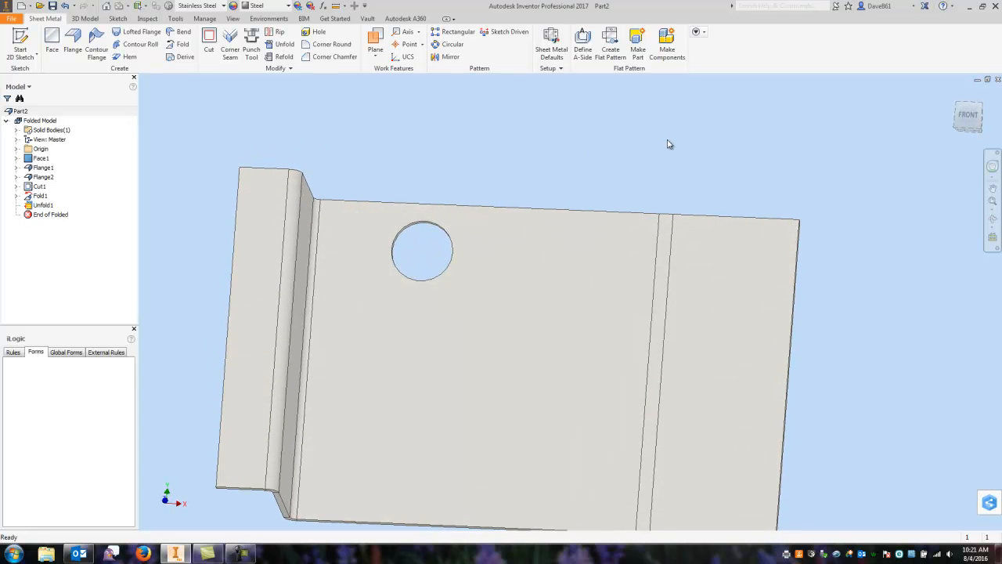
mouse_move(552, 95)
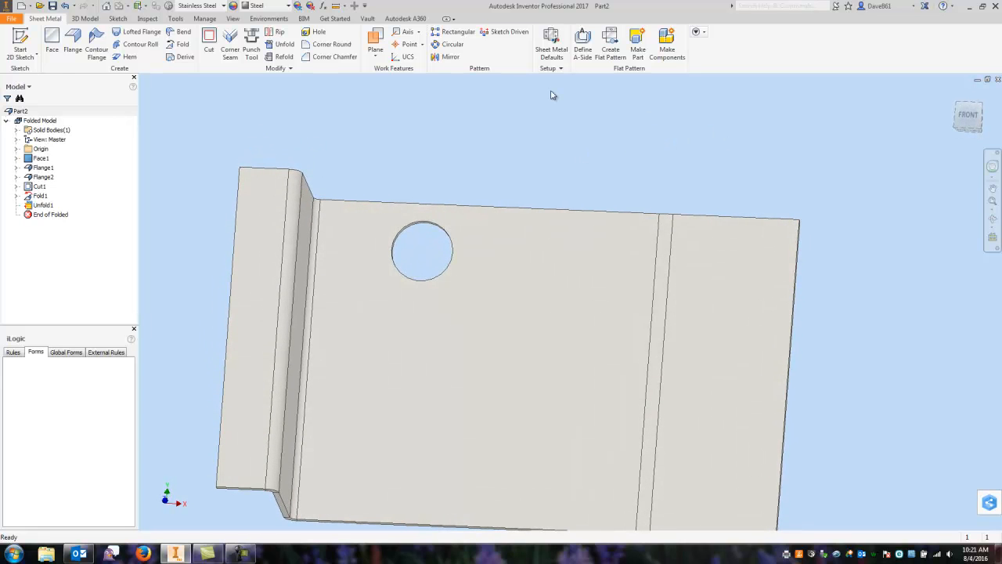
Sketch a rectangle on the bracket face across the right bend
click(20, 43)
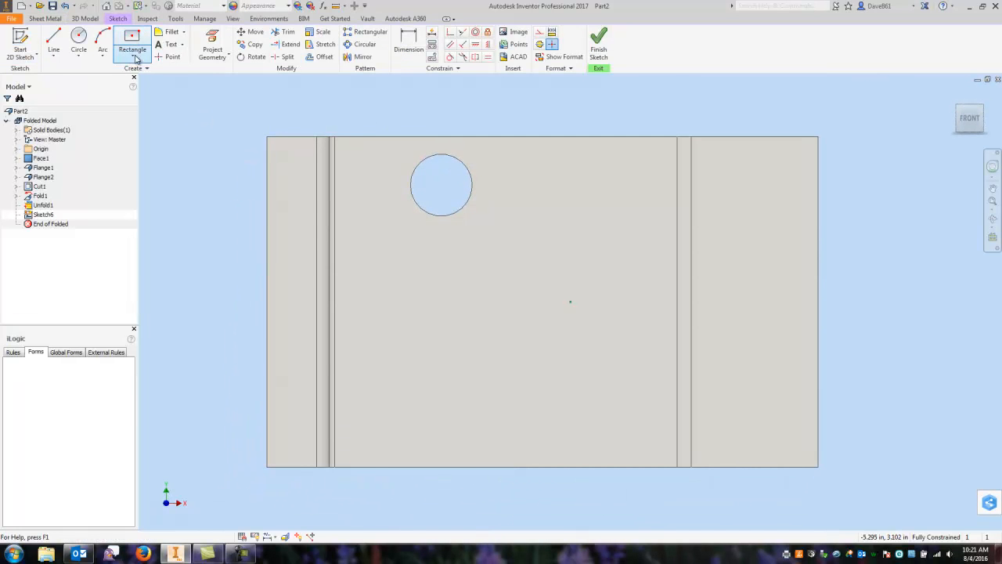
click(131, 43)
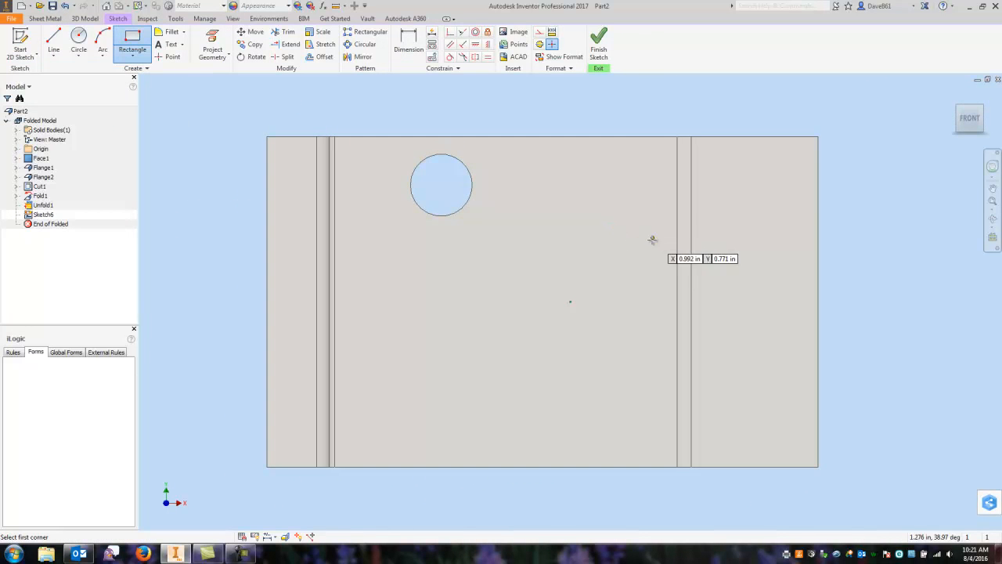
click(634, 272)
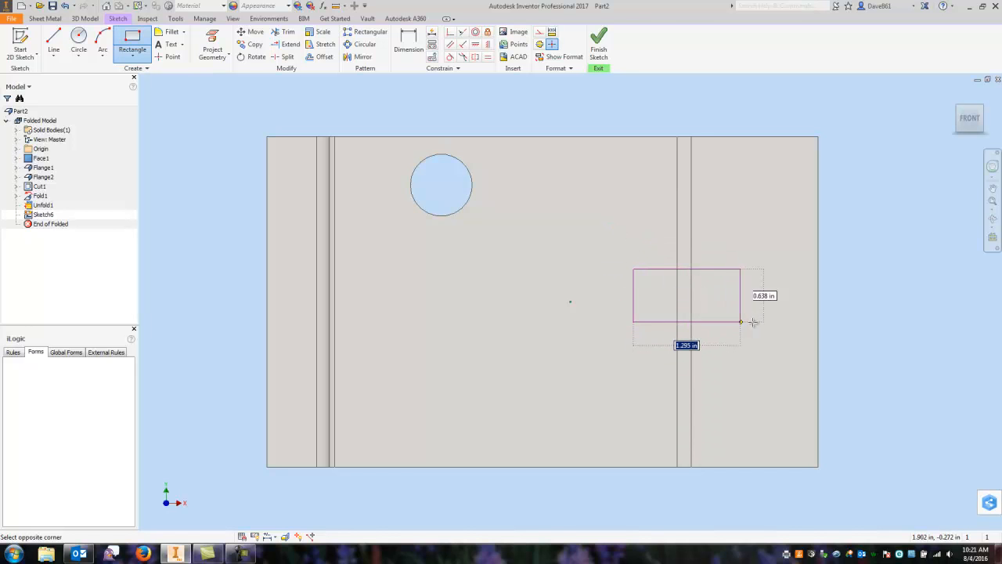
click(769, 317)
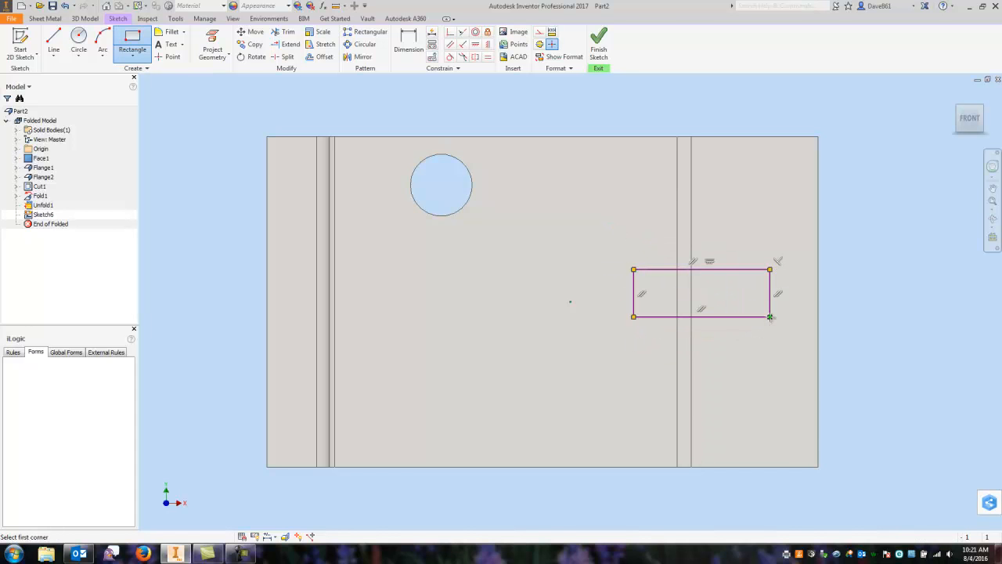
Dimension the rectangle 1.500 wide and .750 high, with .500 and .375 offsets
click(408, 43)
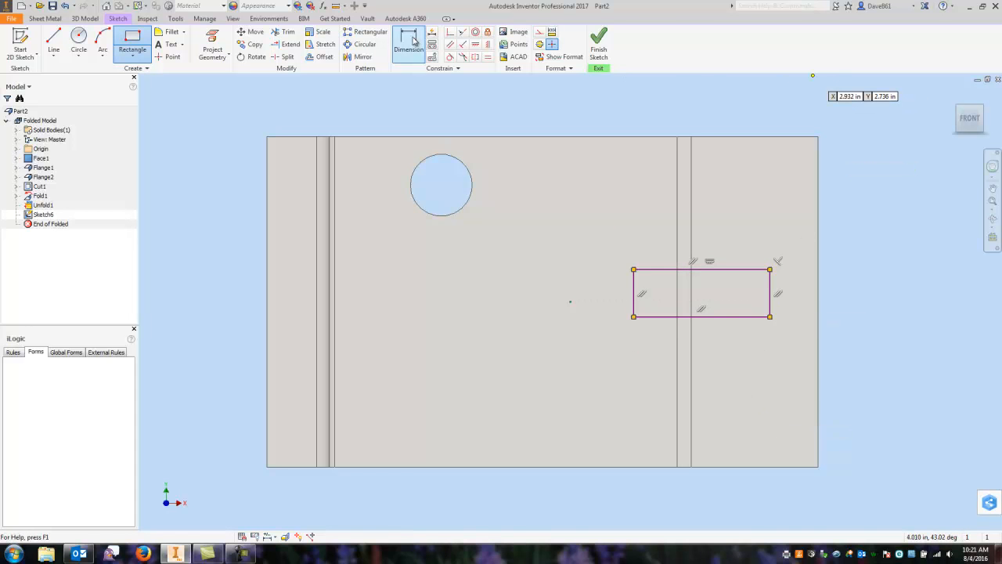
click(408, 37)
text(1.)
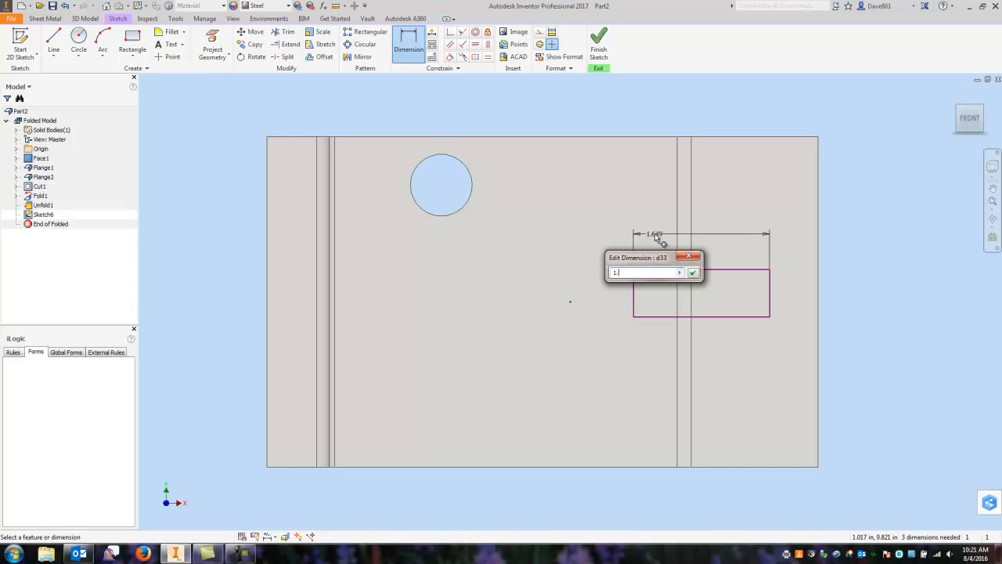
click(692, 272)
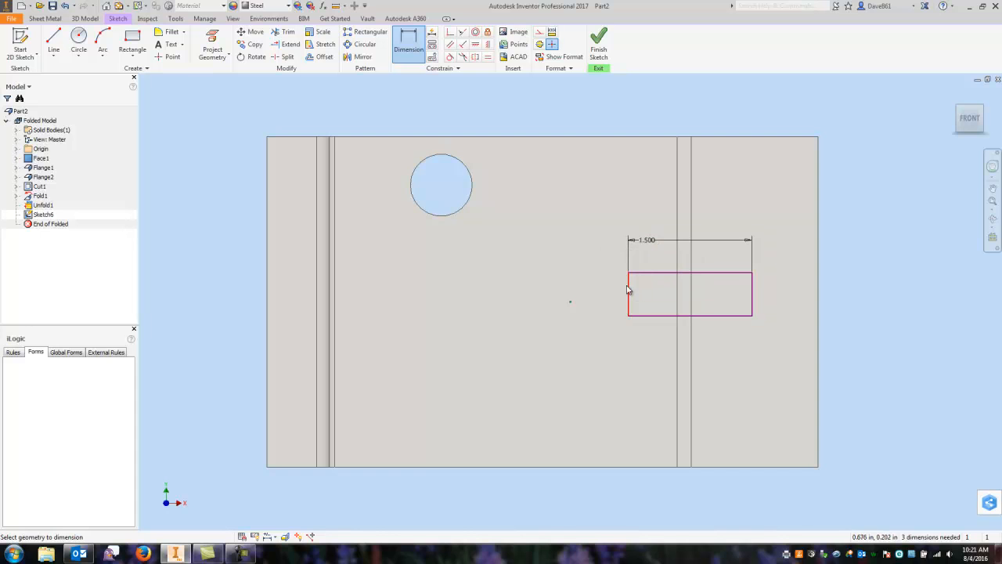
click(628, 292)
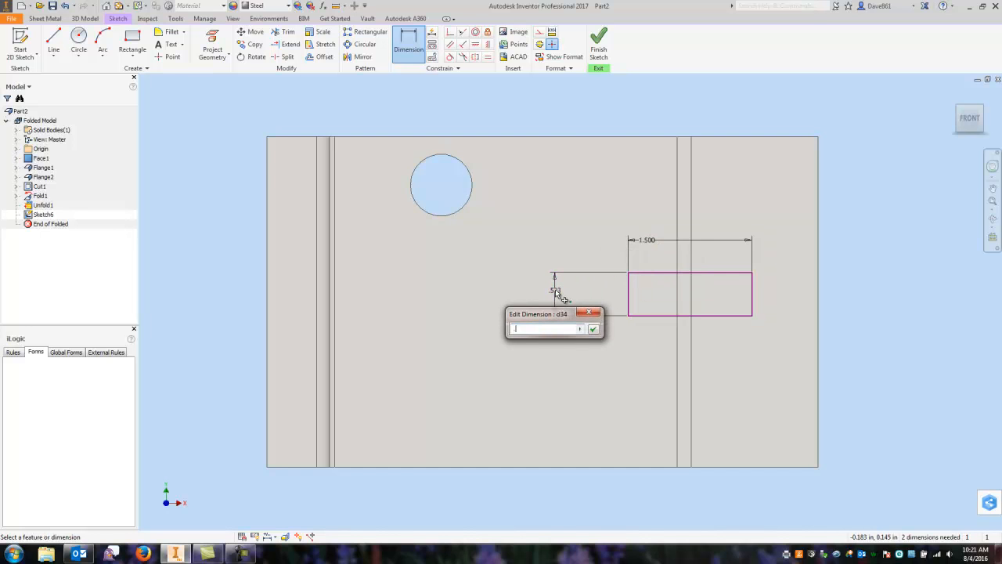
click(593, 328)
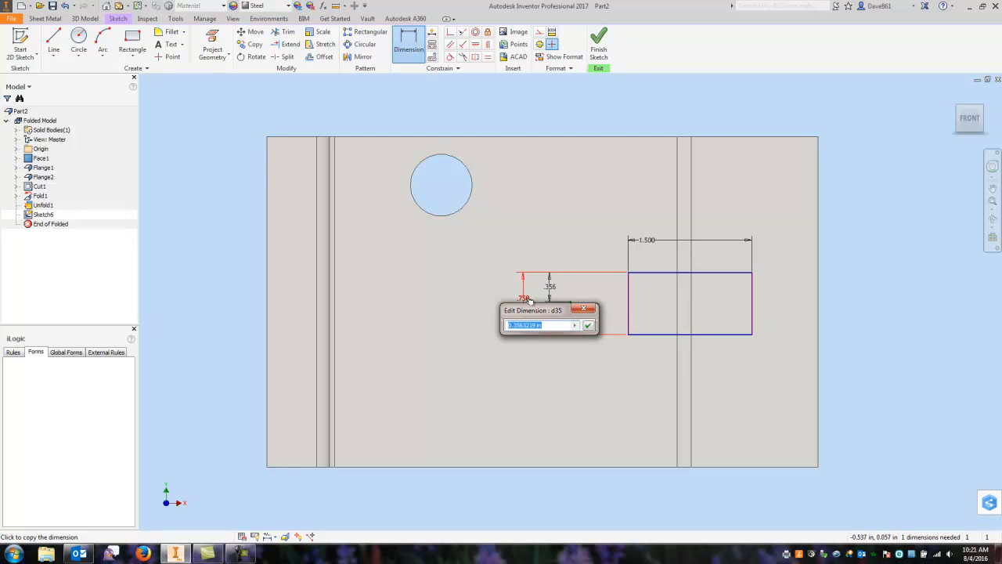
click(588, 325)
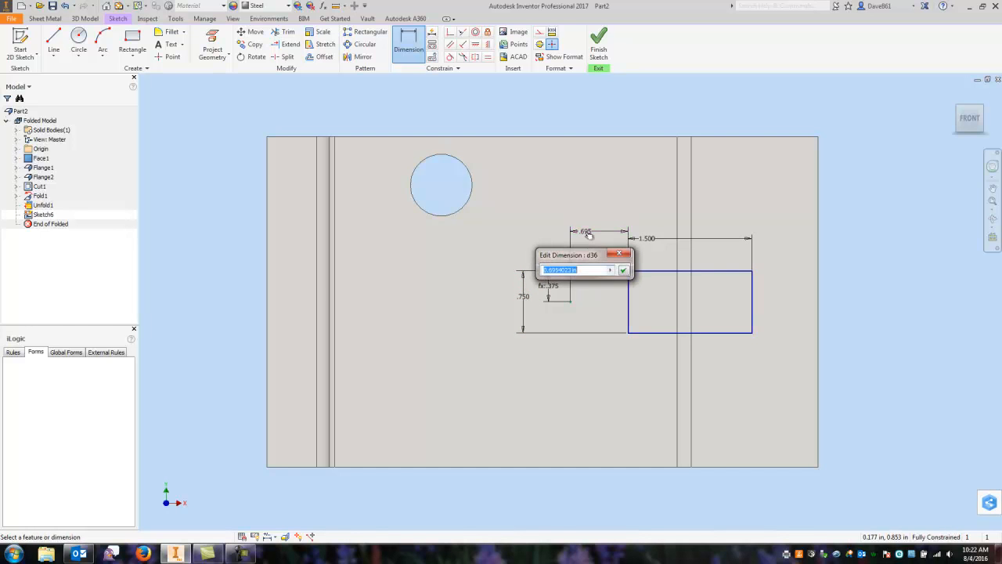
click(623, 269)
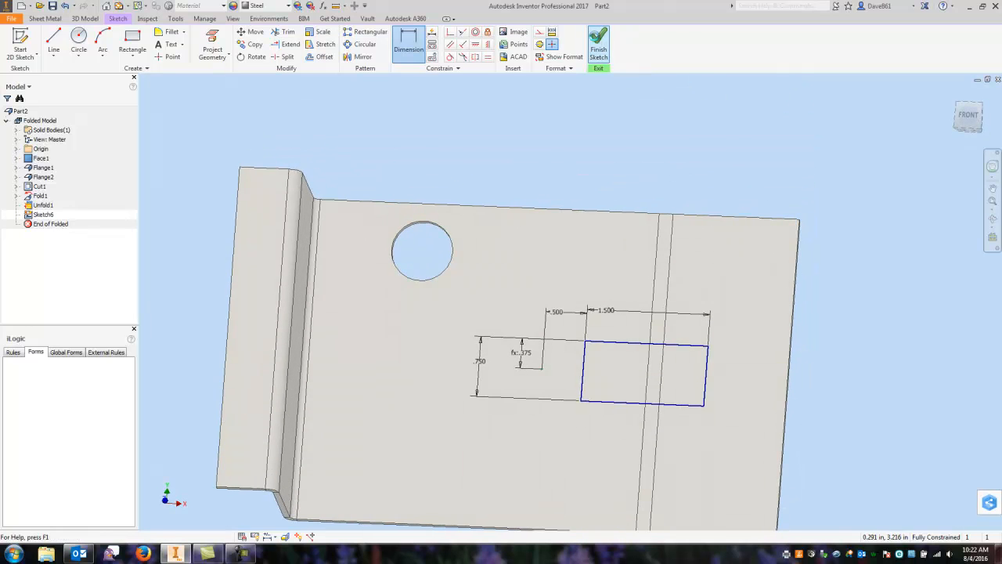
click(209, 39)
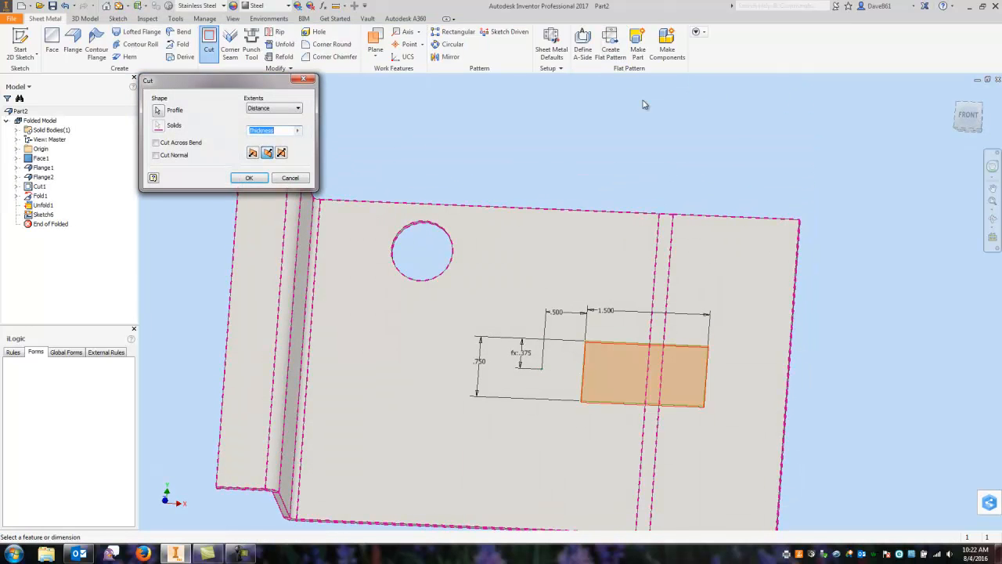
Create Cut2 removing the rectangular opening, then start the Refold command
click(248, 177)
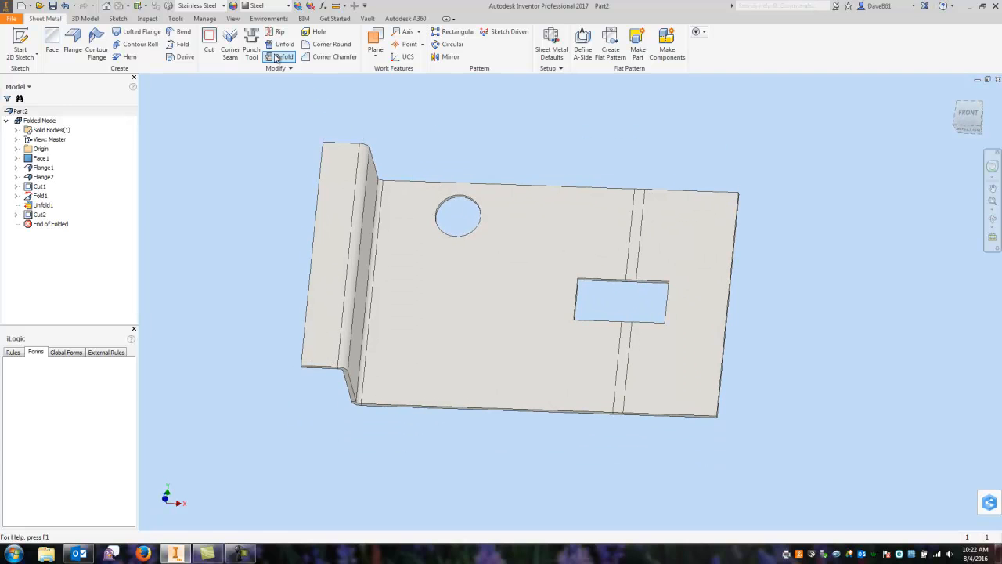
click(283, 57)
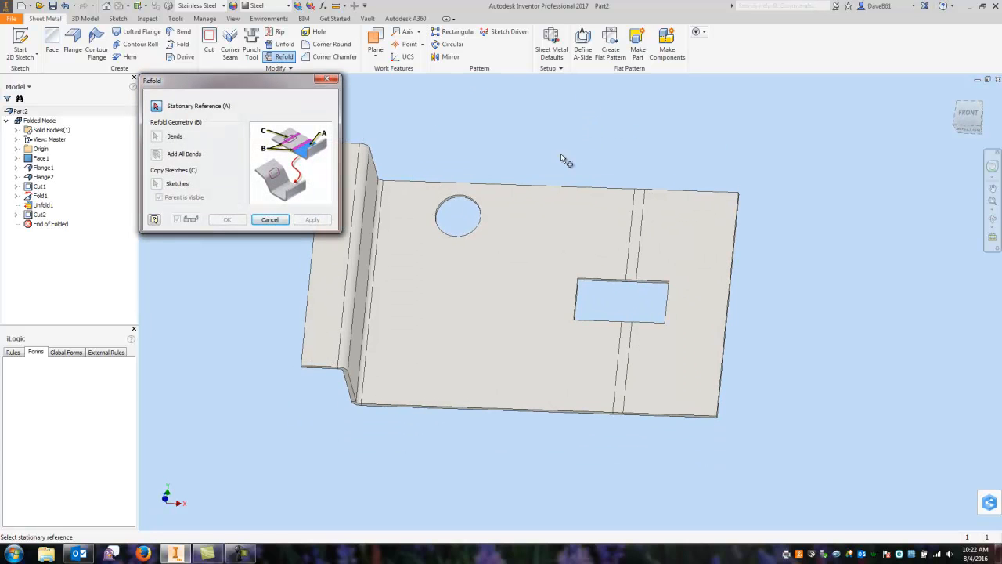
Create Refold1 from the picked stationary face, re-bending the notched end
click(539, 244)
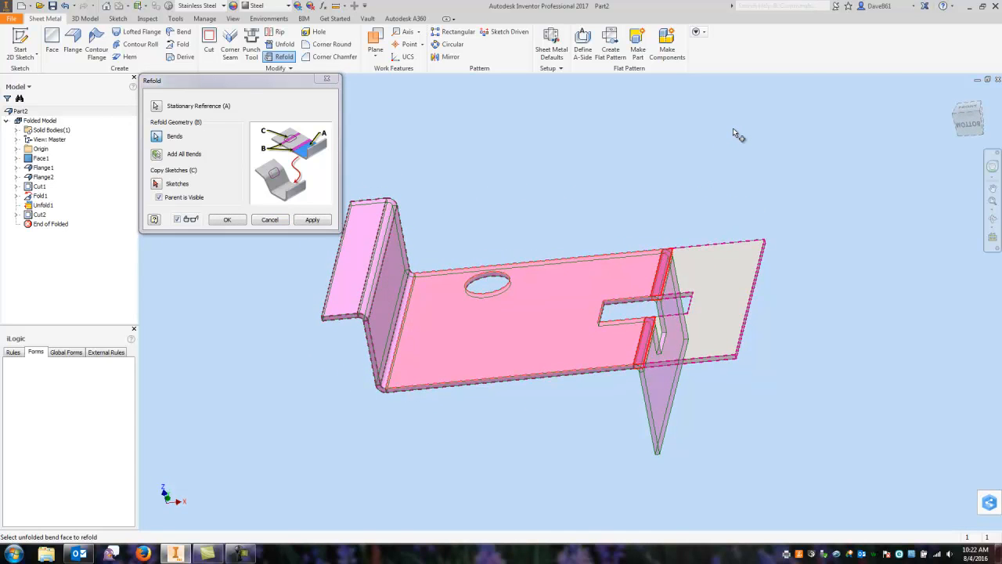
click(227, 219)
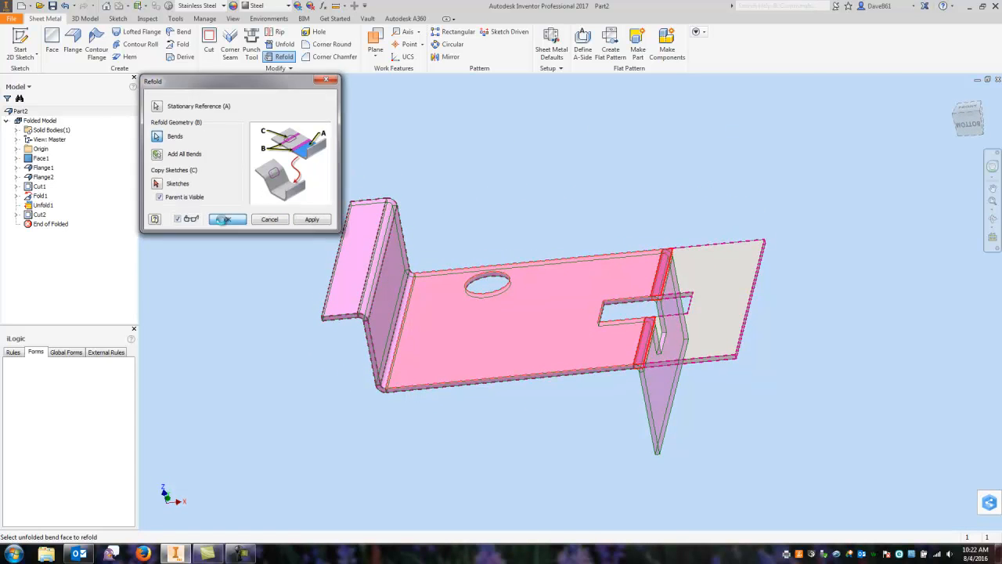
click(227, 218)
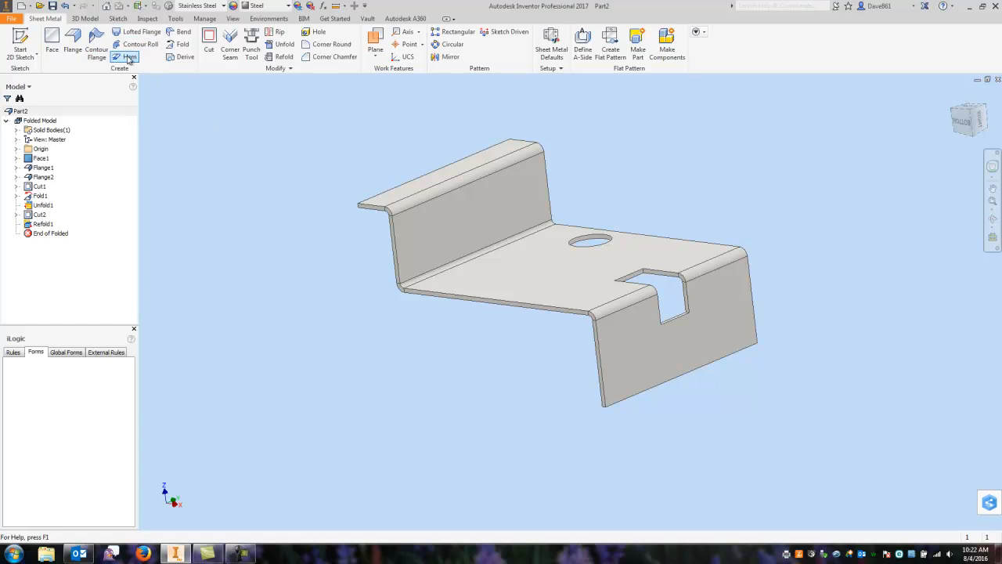
mouse_move(196, 139)
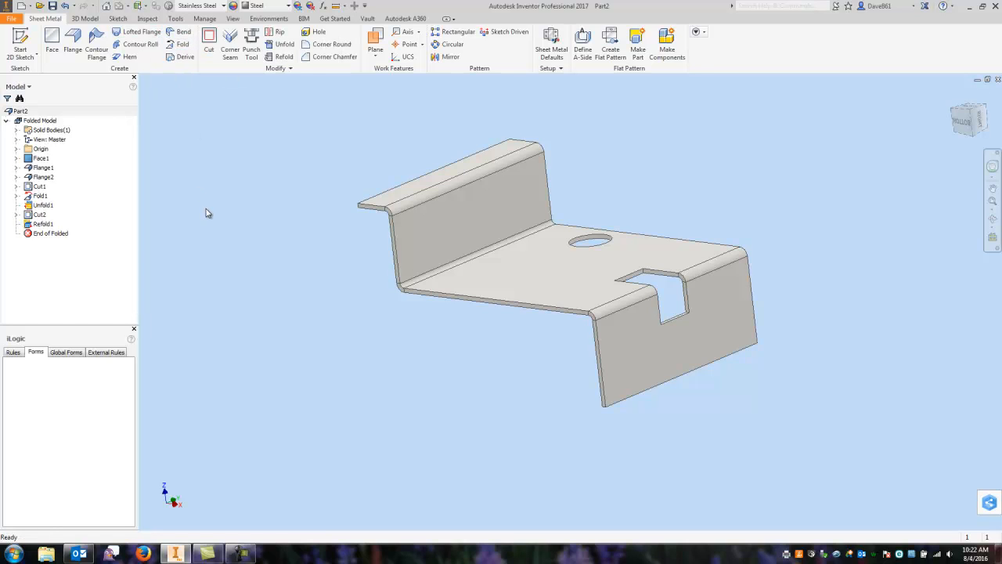
mouse_move(180, 178)
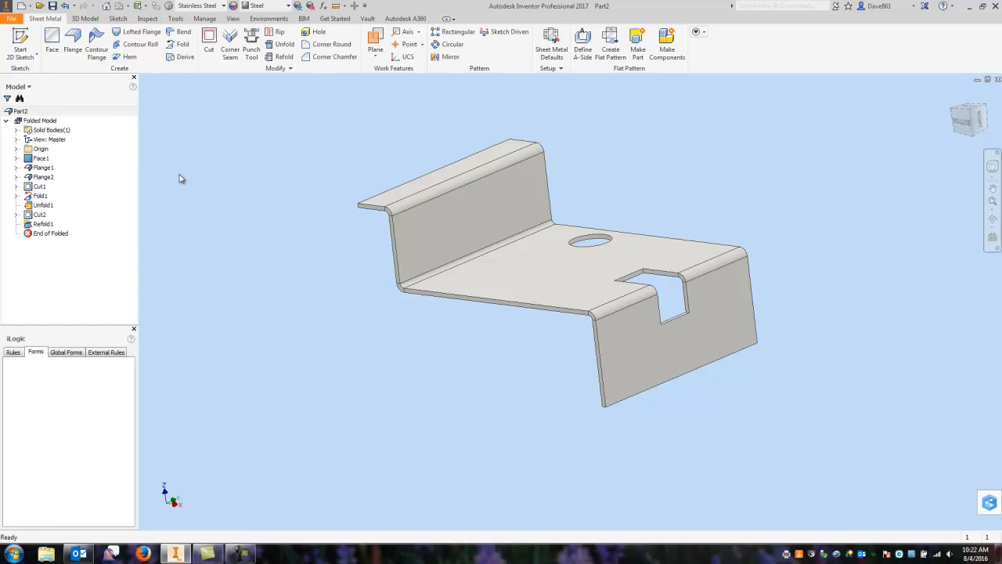
mouse_move(333, 101)
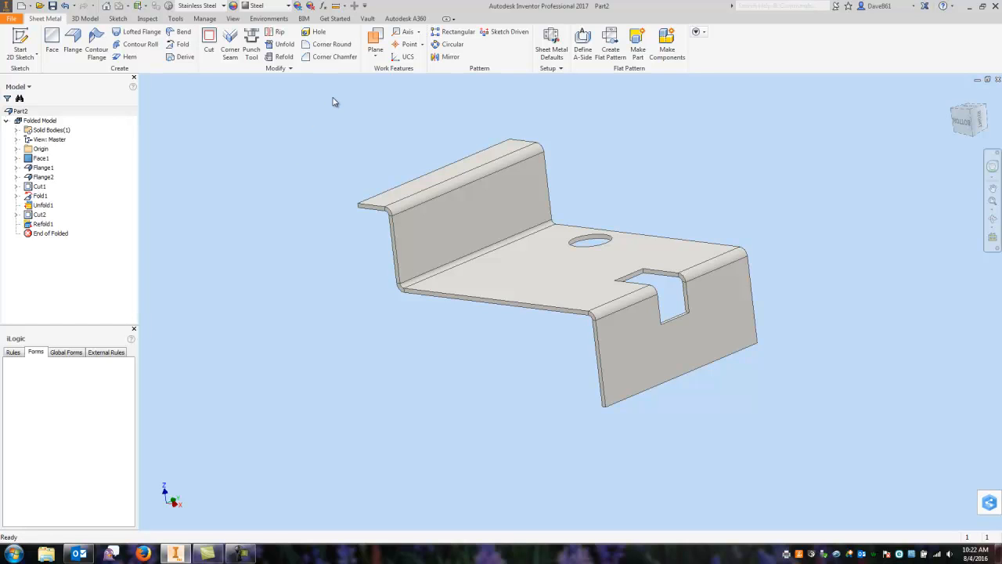
mouse_move(251, 41)
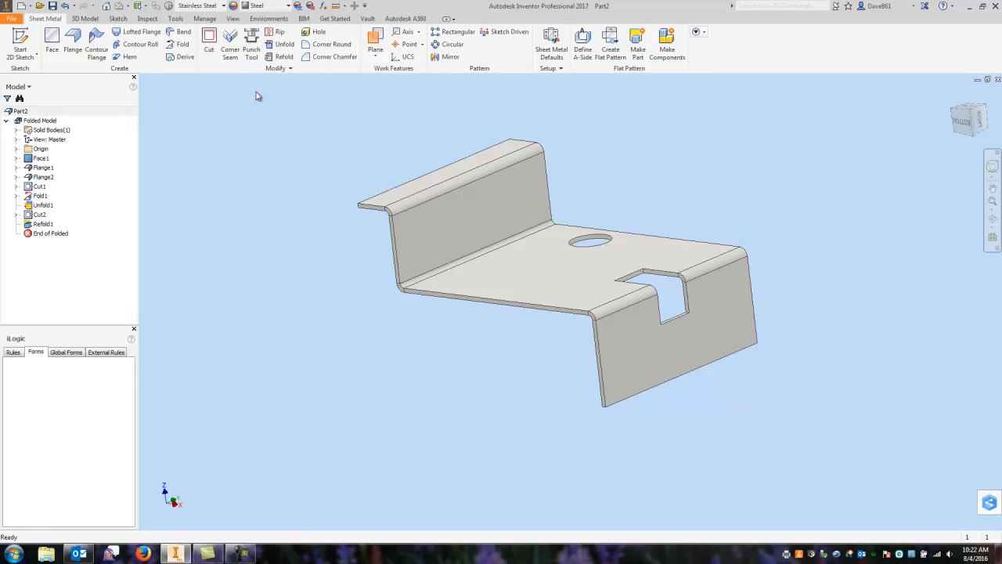
mouse_move(258, 175)
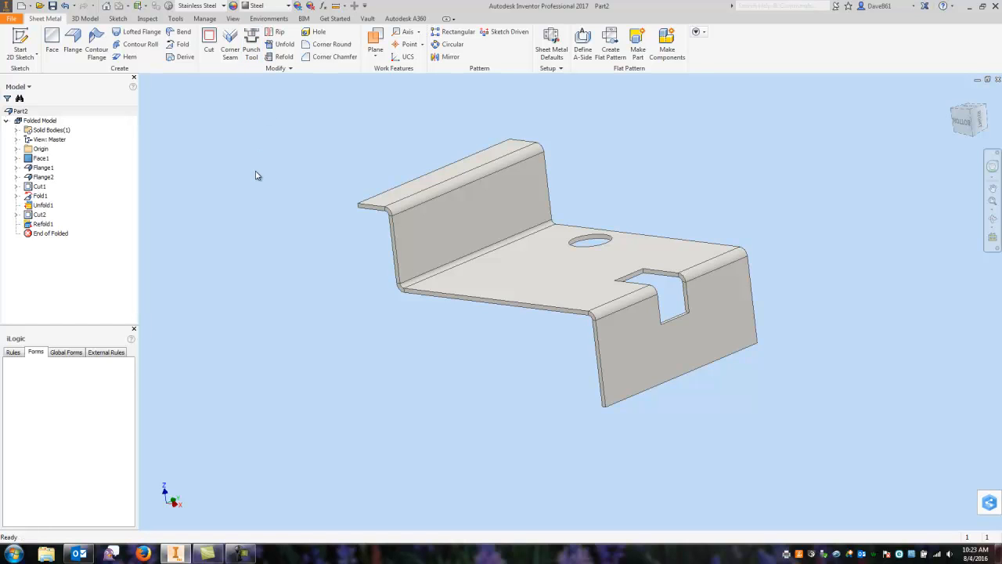
mouse_move(137, 107)
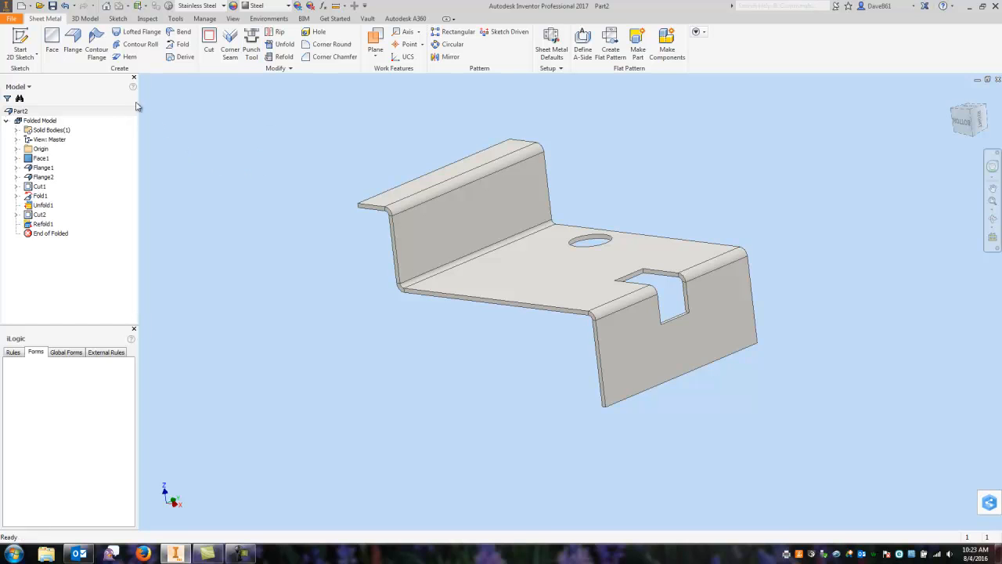
Start a new 2D sketch from the Sheet Metal tab, awaiting a face
click(20, 43)
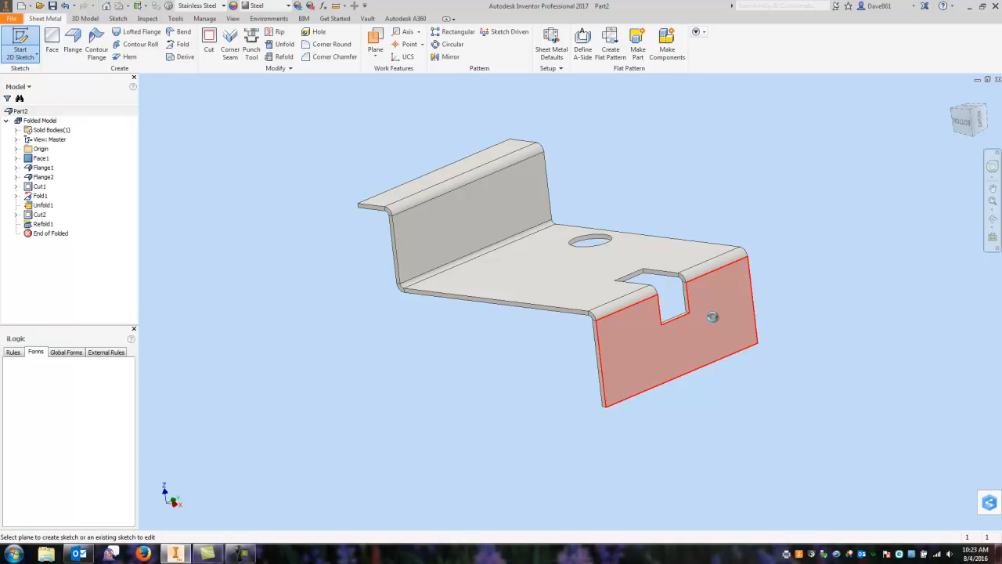
Sketch two keyhole centre points on the lower flange, dimensioned 2.500 apart and offset from the notch
click(673, 328)
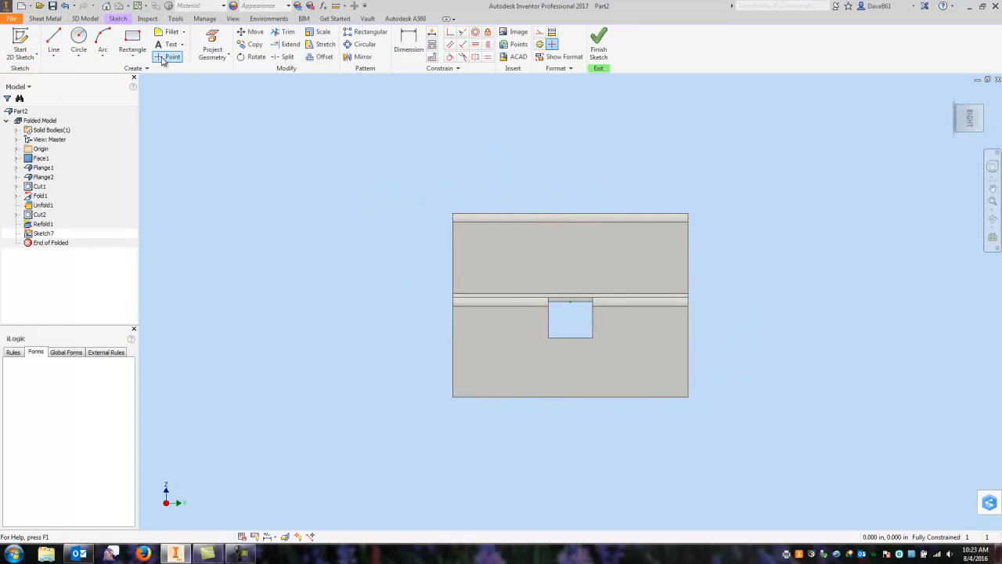
click(172, 57)
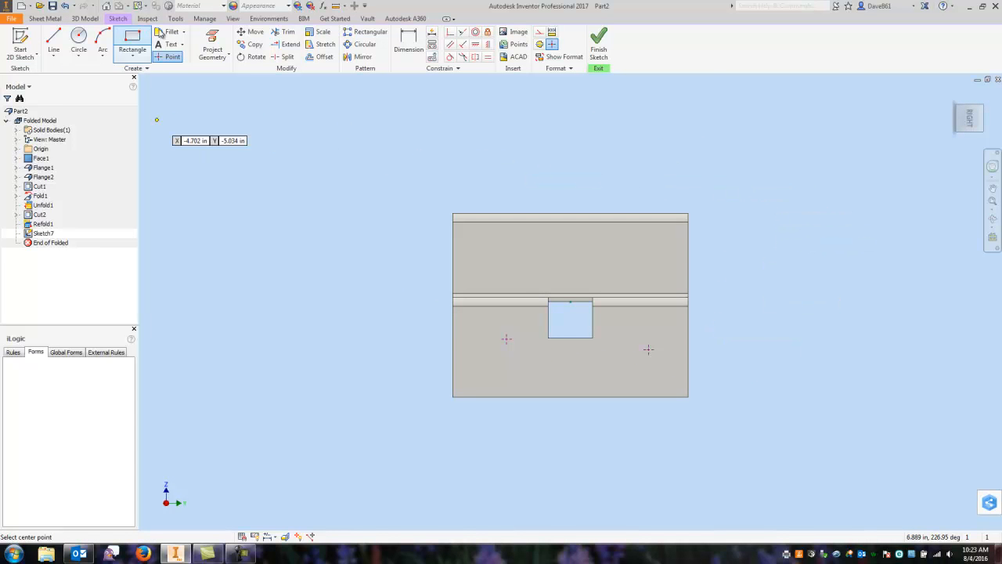
click(407, 38)
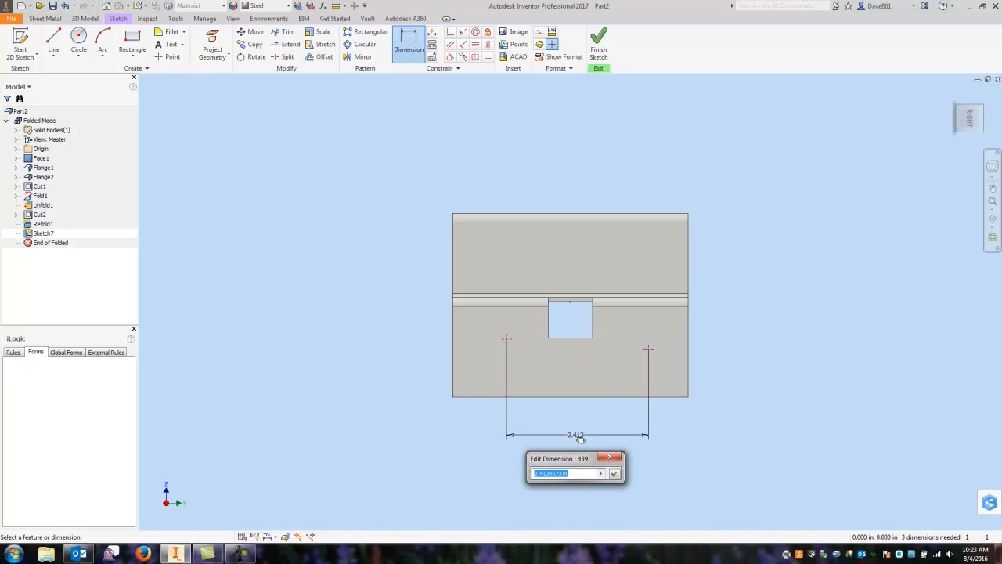
click(614, 473)
text(d39)
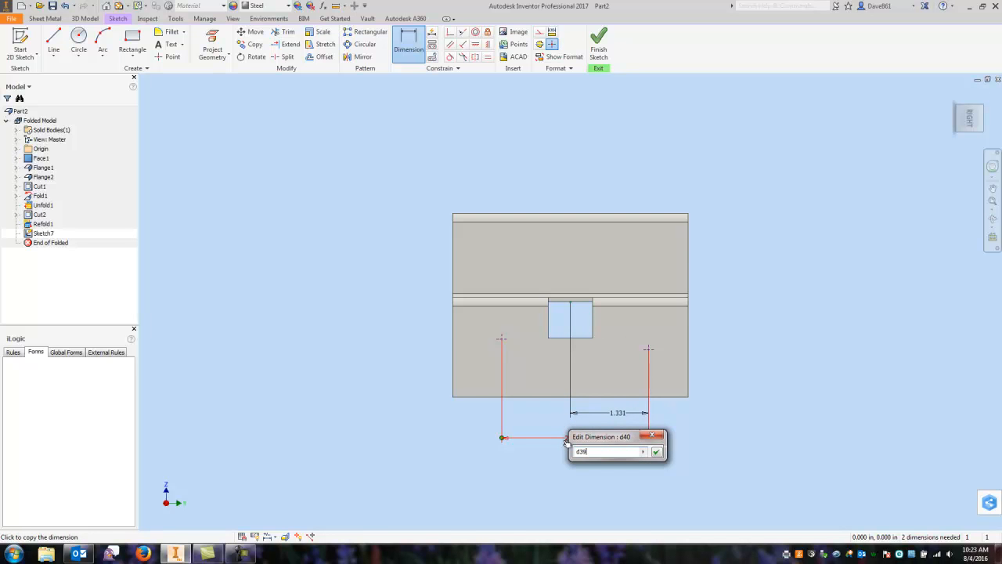
click(656, 451)
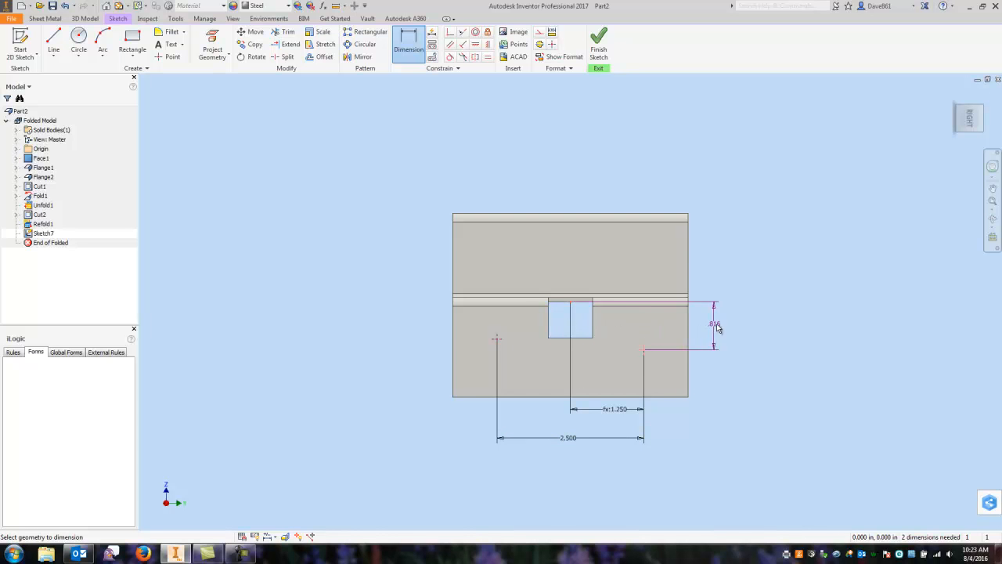
Set the points' vertical offset to 0.6, align them horizontally, and finish Sketch7
click(714, 325)
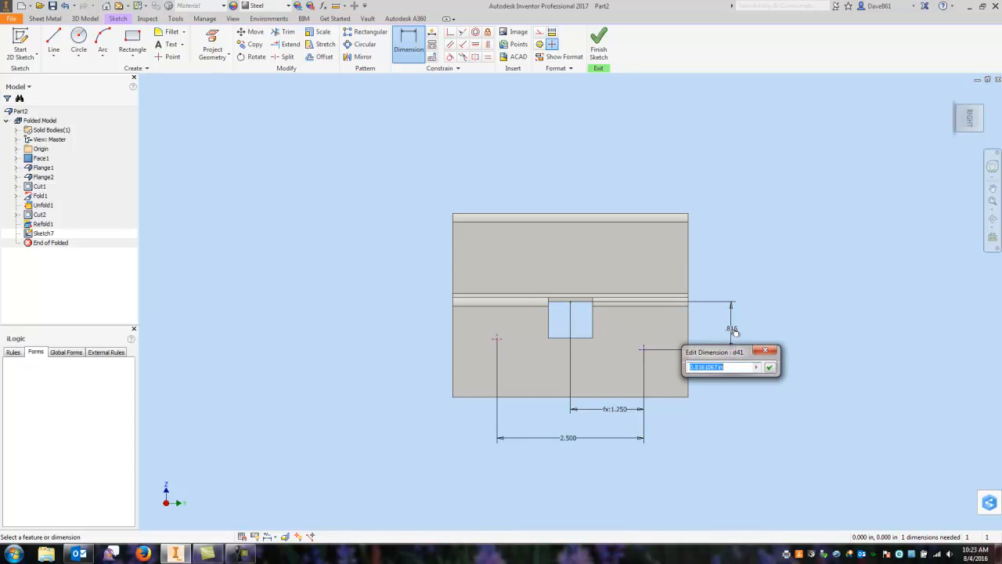
text(.6)
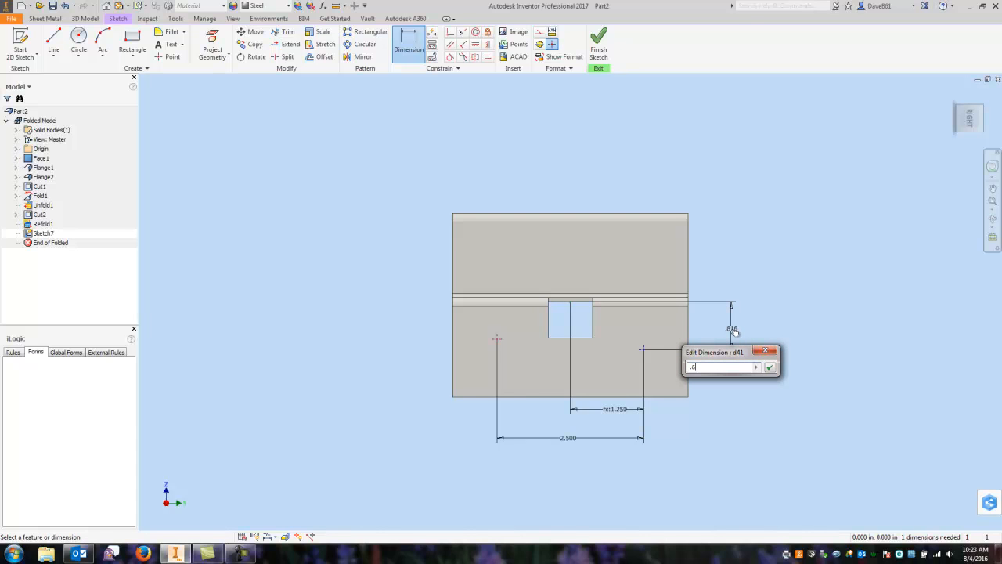
click(770, 367)
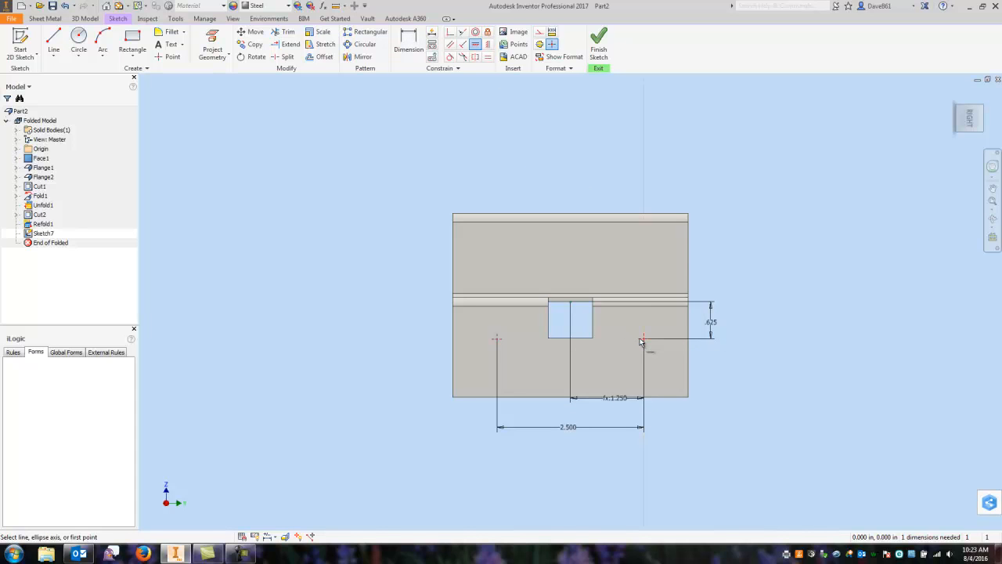
mouse_move(603, 246)
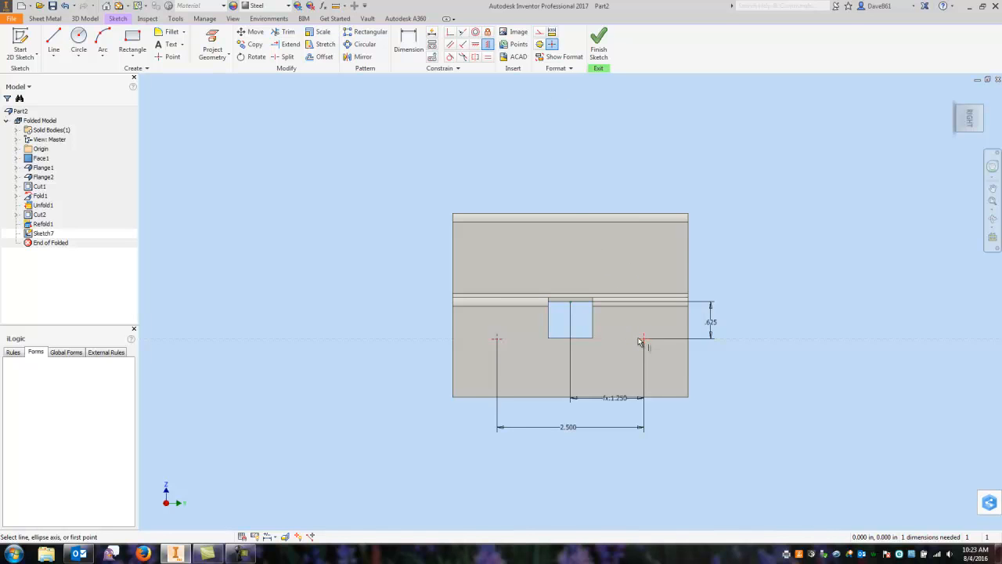
click(642, 339)
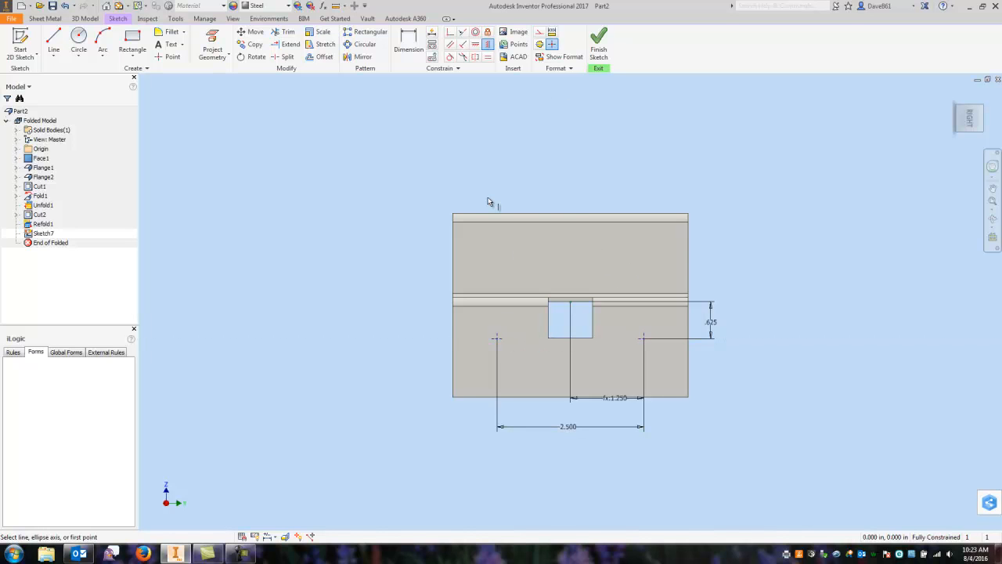
mouse_move(624, 339)
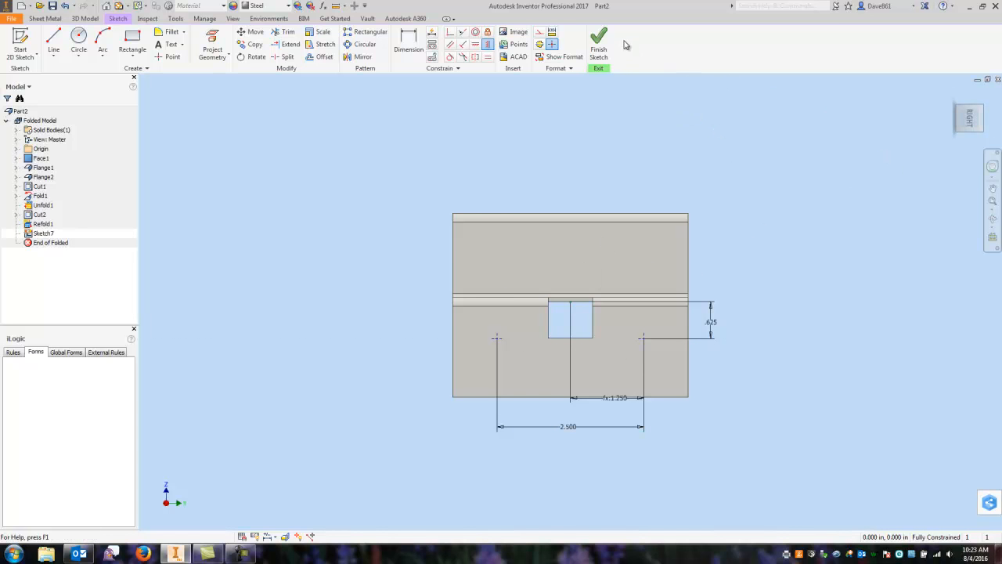
click(598, 39)
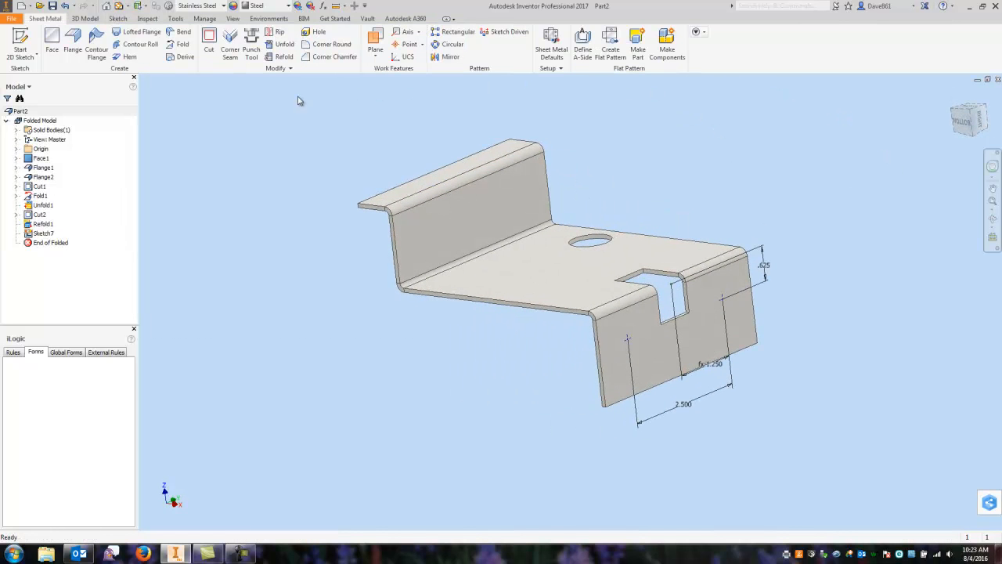
Compare slot, D-Sub, keyway and obround punches, then load keyhole.ide onto the sketch points
click(251, 39)
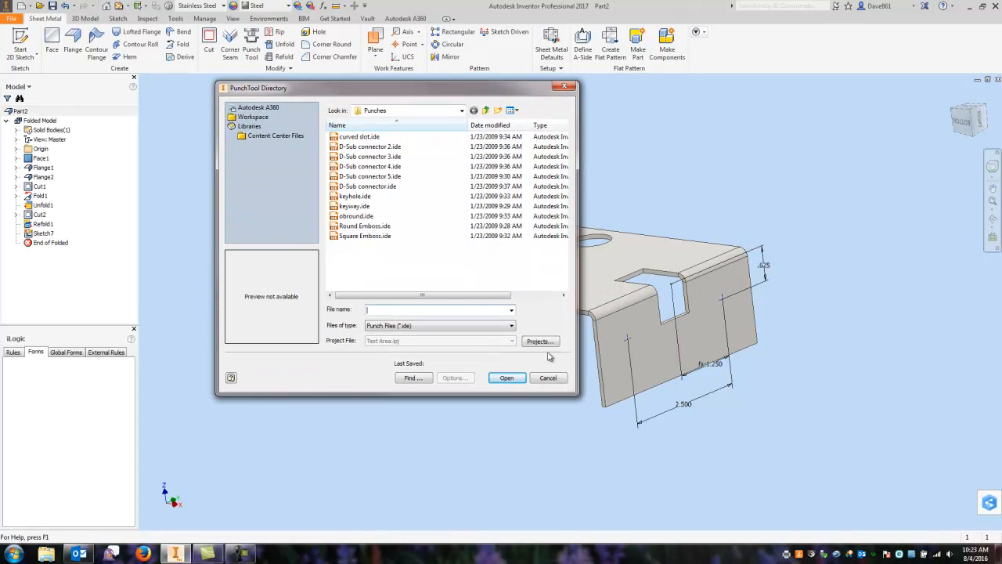
click(359, 137)
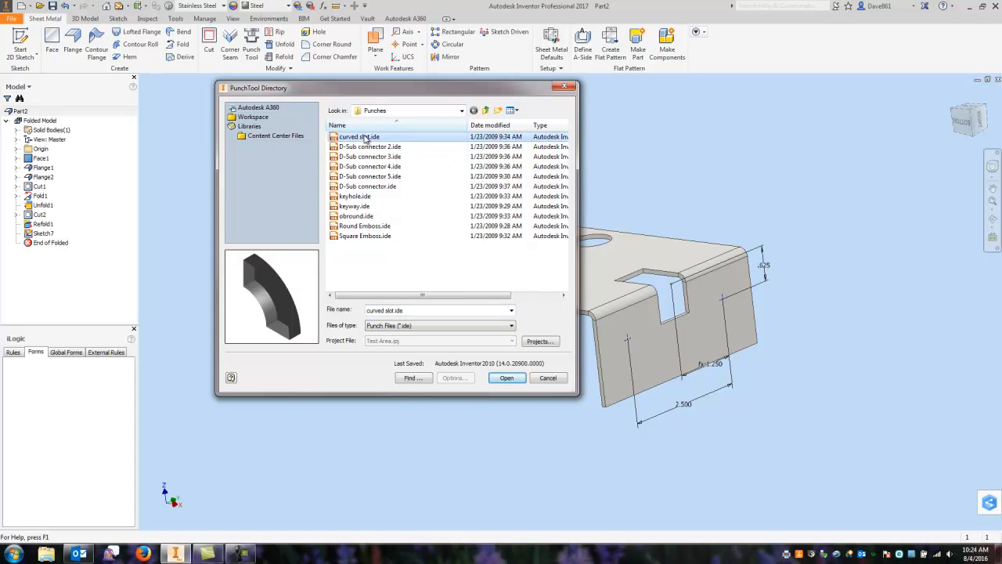
mouse_move(370, 147)
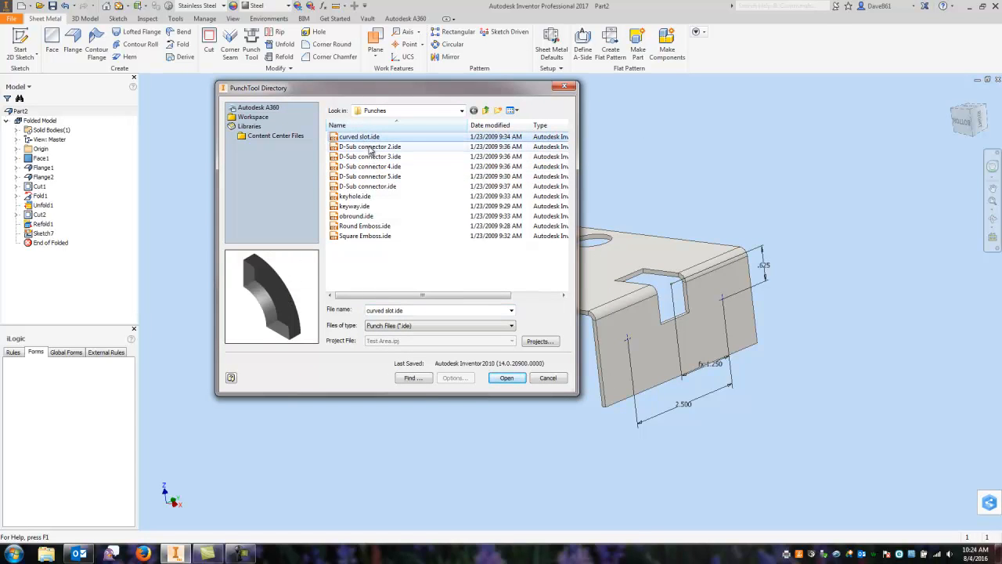
click(369, 156)
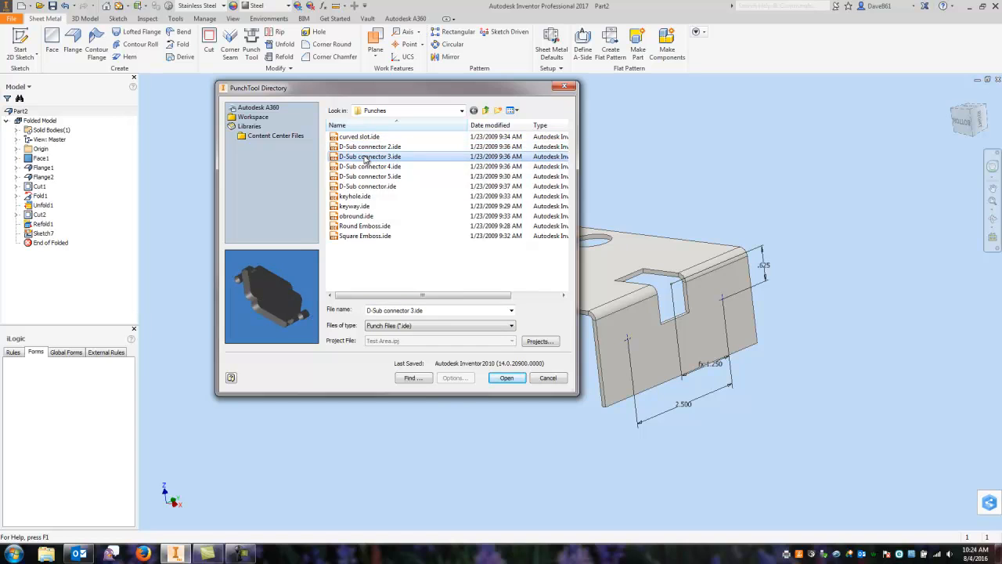
click(369, 166)
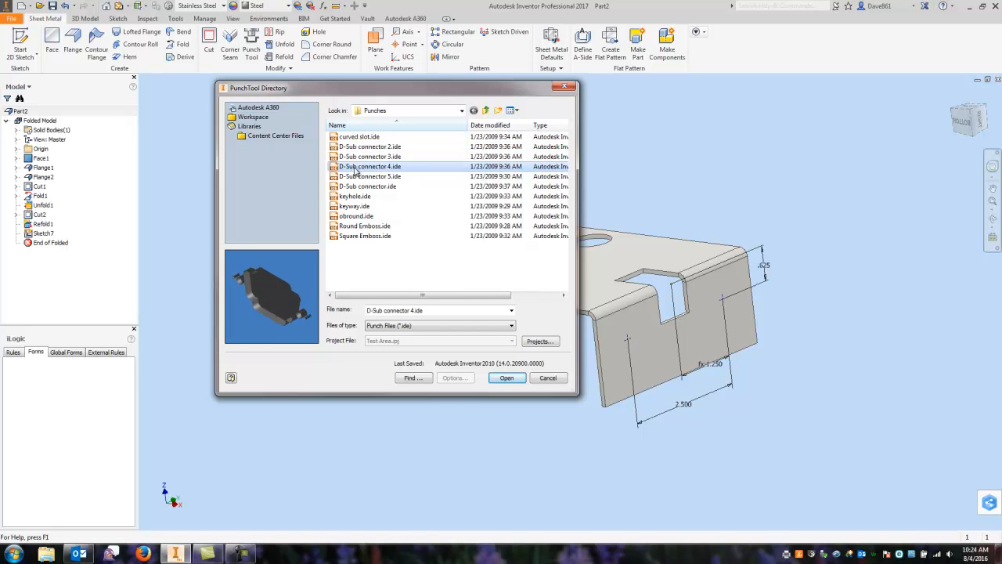
click(367, 187)
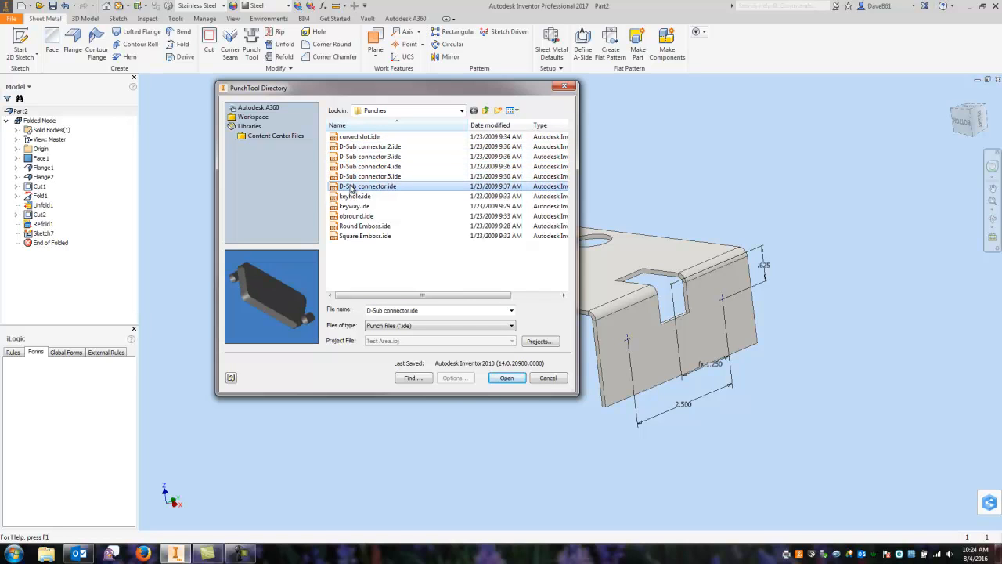
click(354, 196)
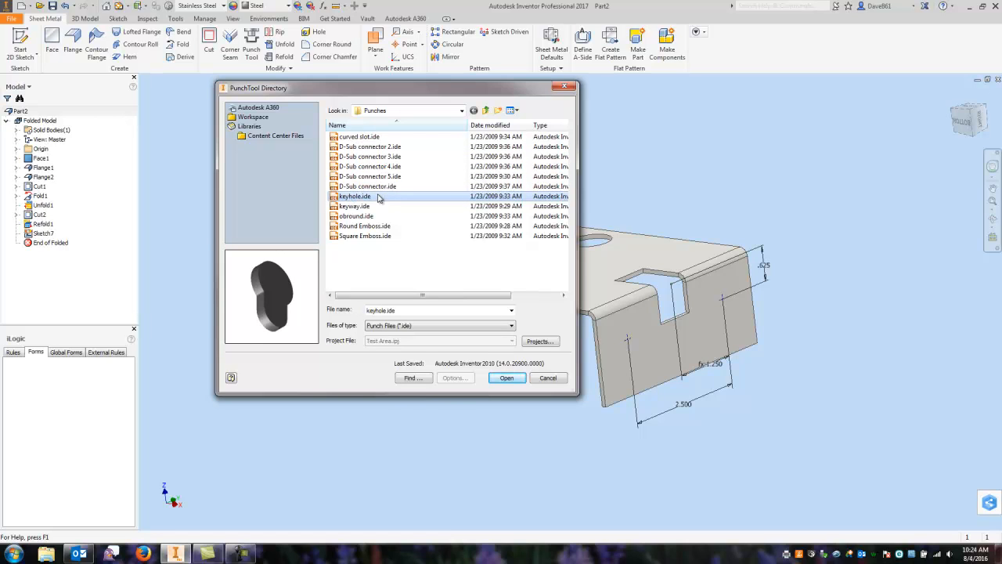
click(354, 206)
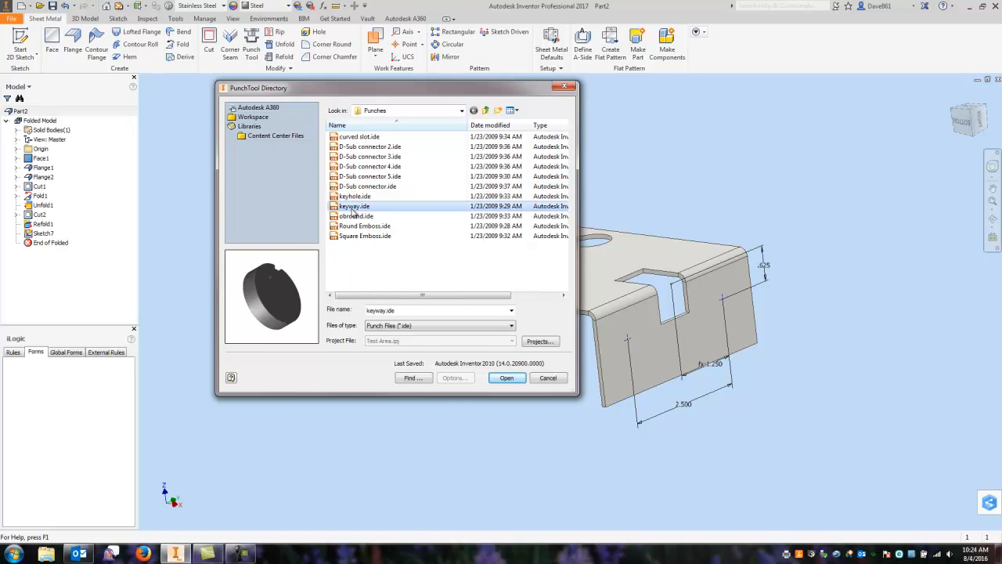
click(356, 216)
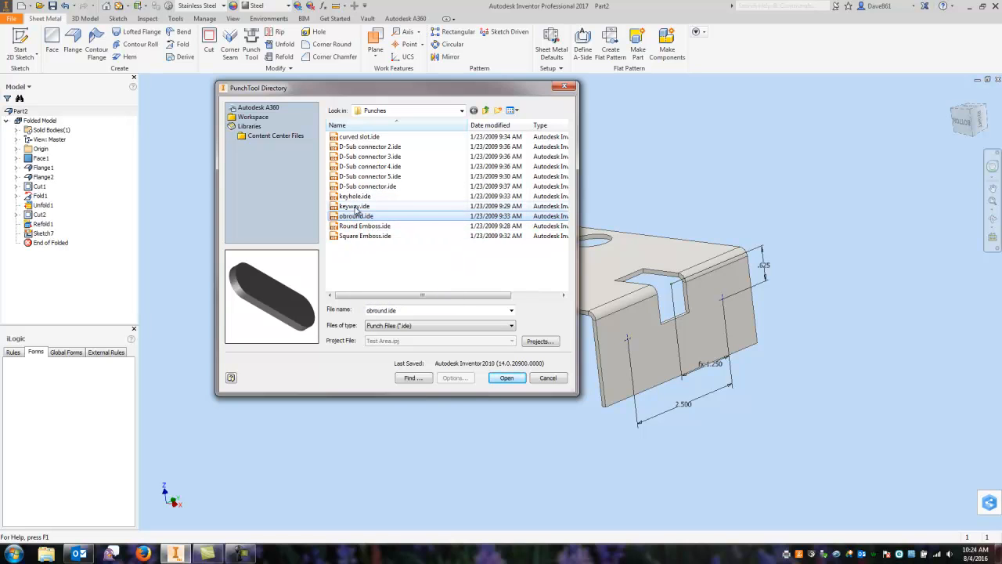
mouse_move(354, 196)
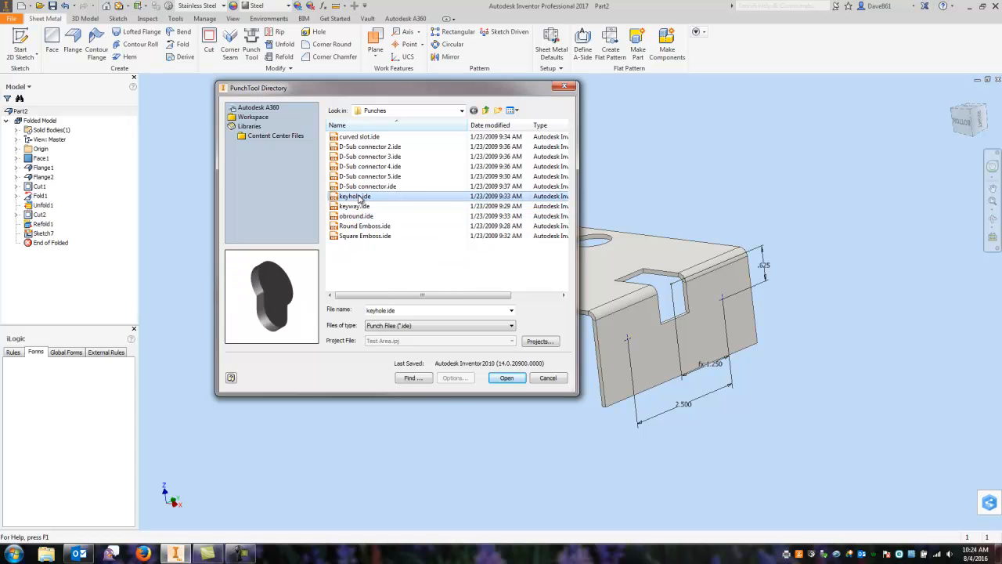
mouse_move(354, 196)
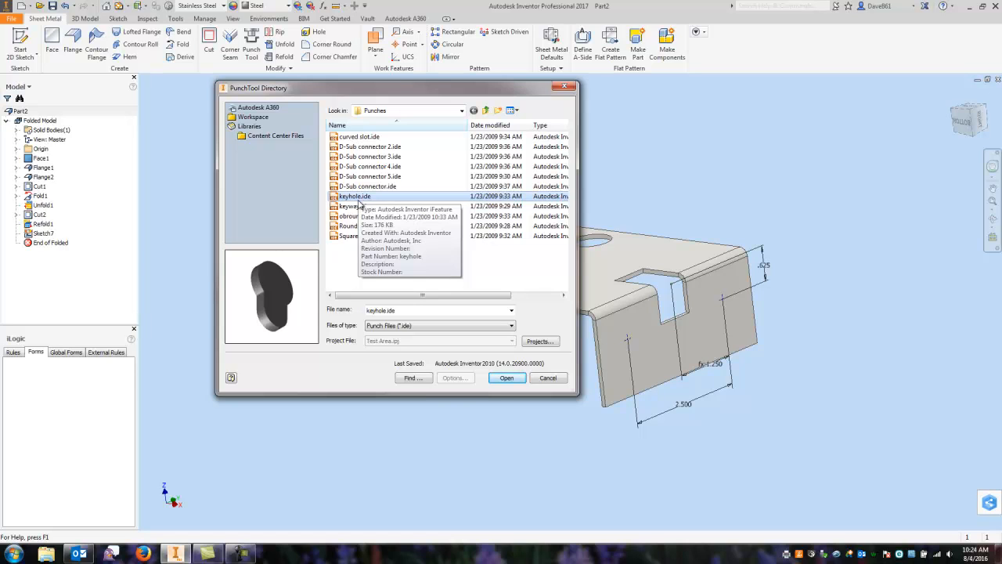
mouse_move(356, 216)
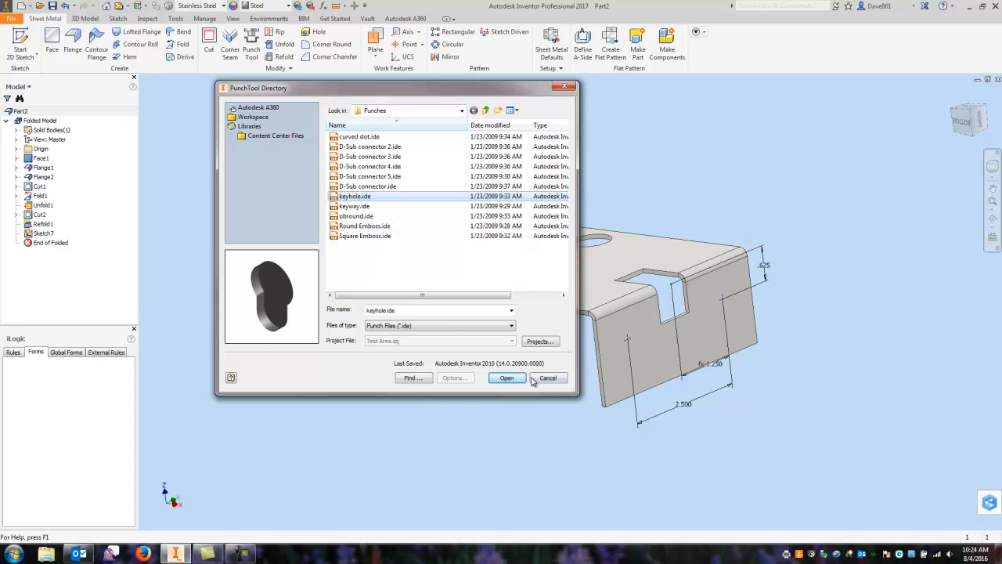
click(507, 378)
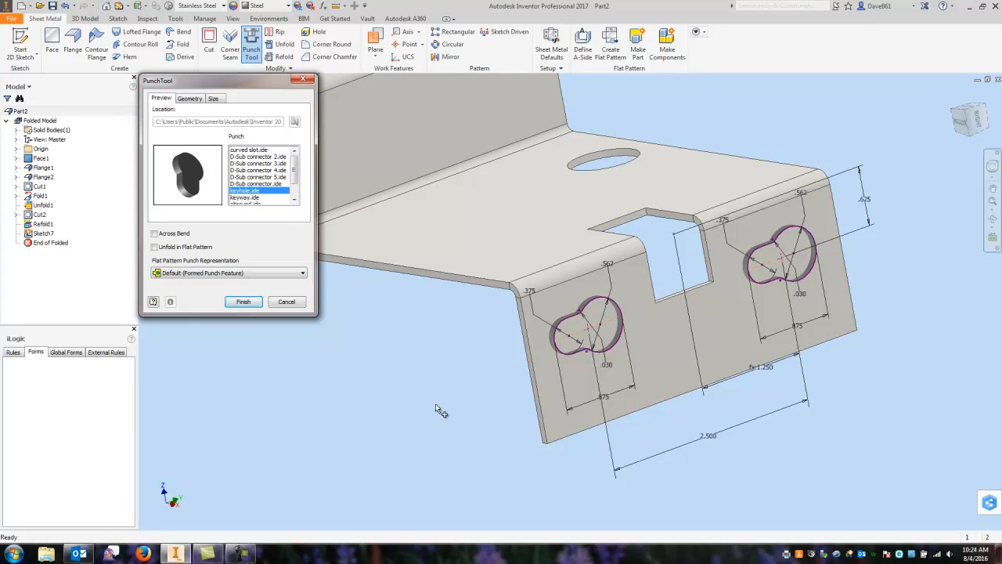
mouse_move(206, 221)
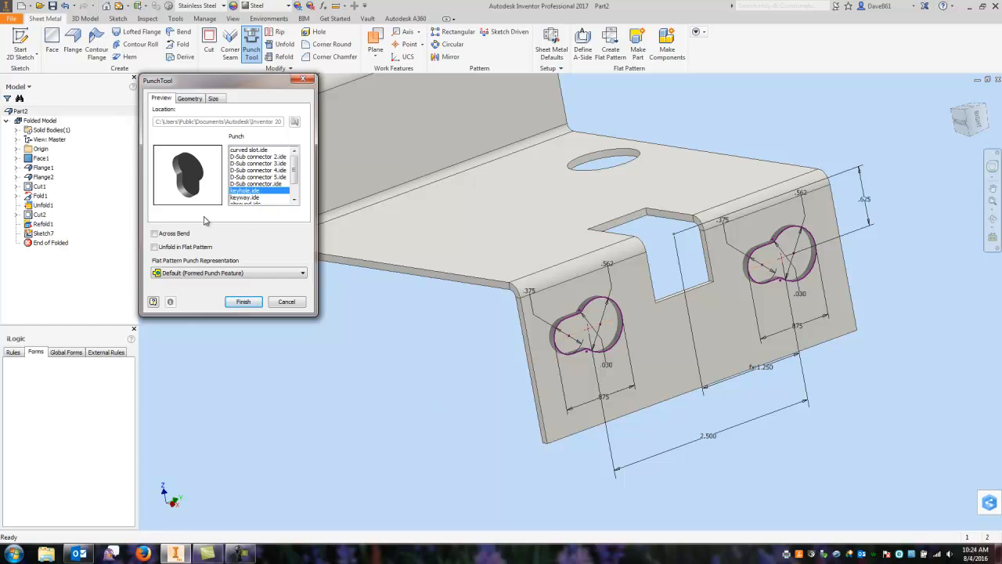
Rotate the keyholes upright, check their size values, and cut both punches into the flange
click(189, 98)
text(90)
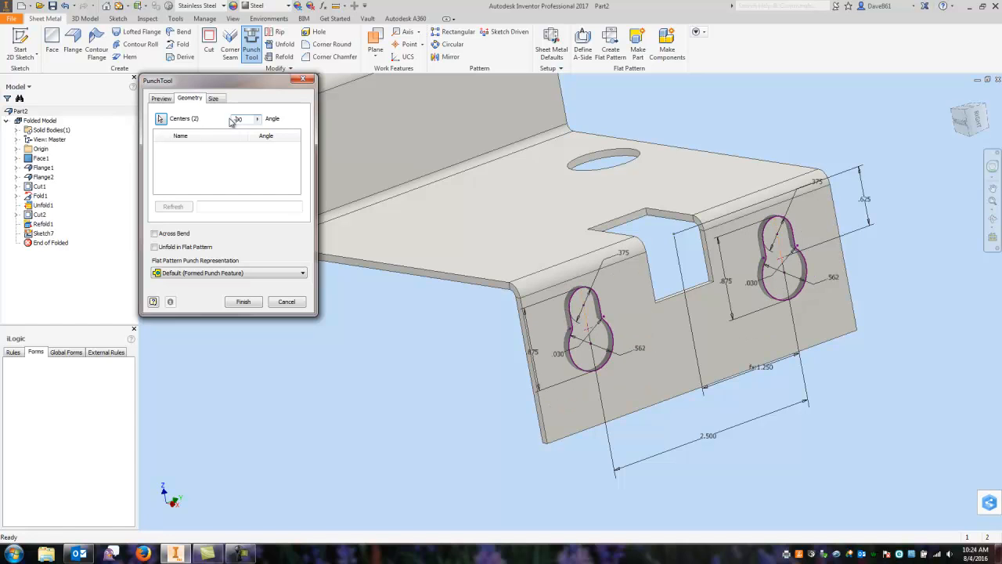
click(213, 98)
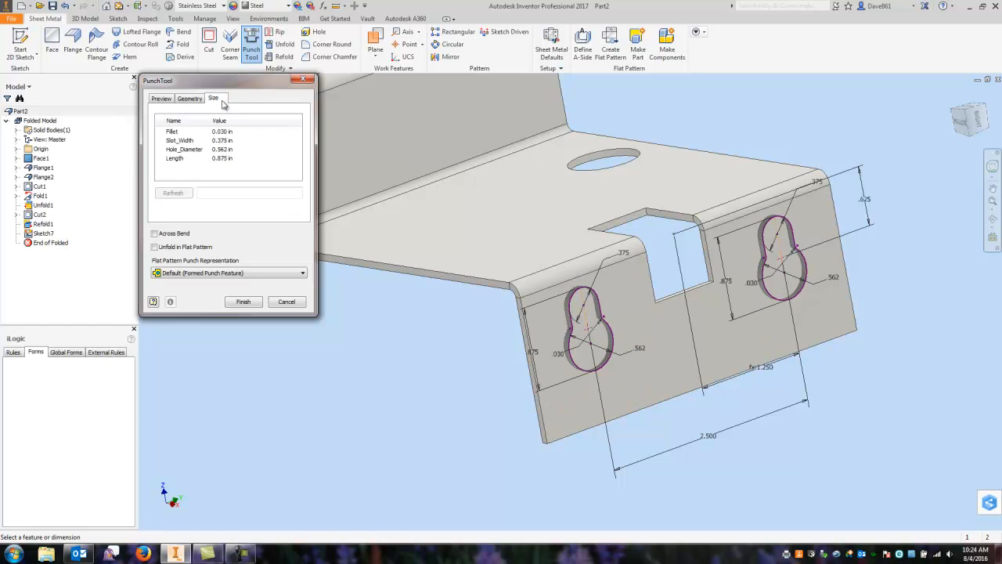
mouse_move(192, 163)
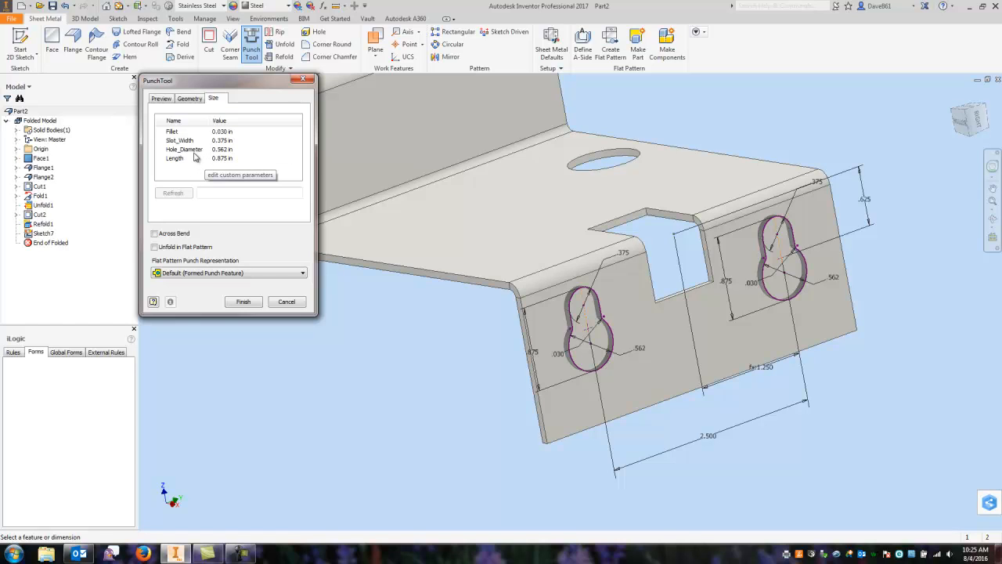
mouse_move(216, 164)
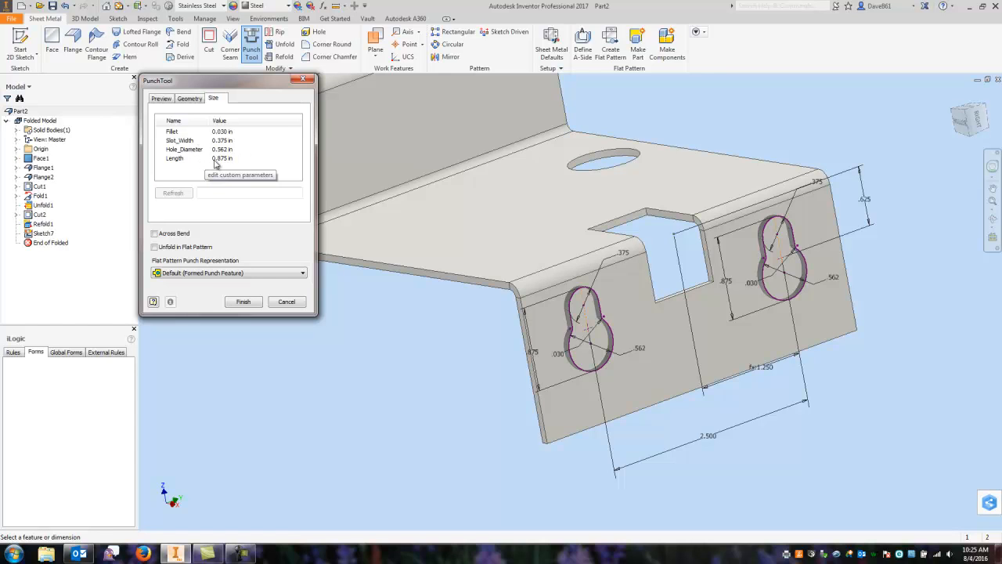
mouse_move(332, 331)
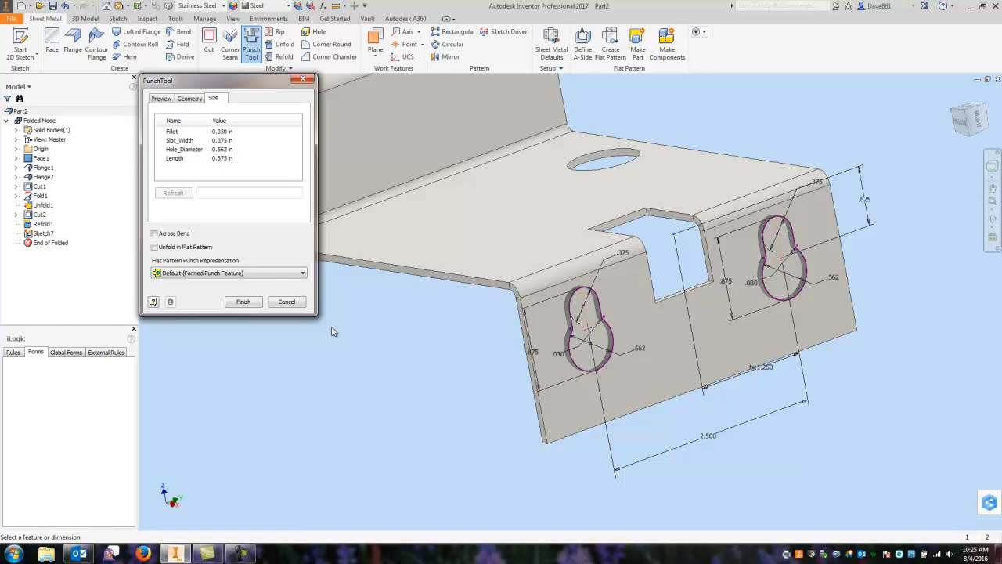
mouse_move(241, 170)
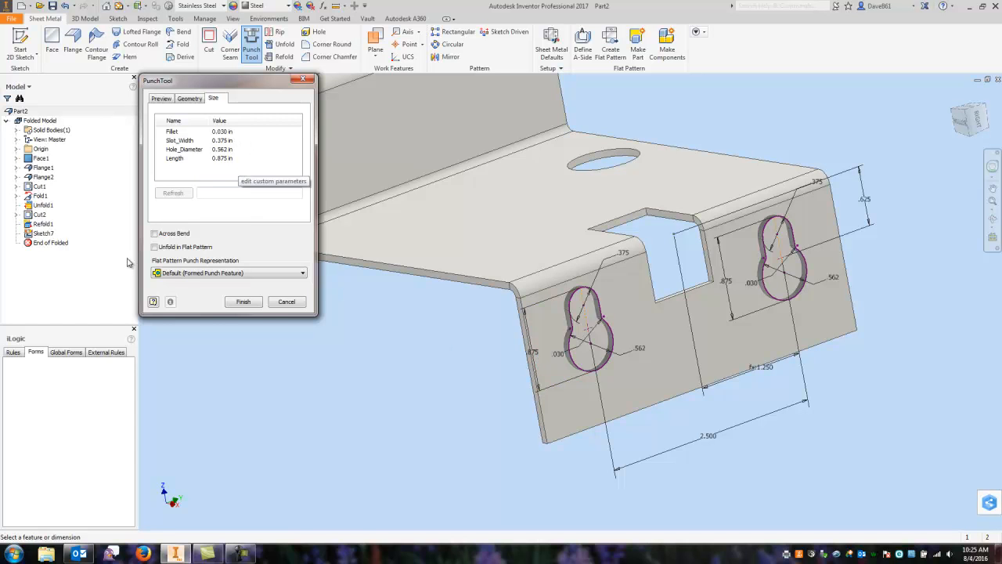
click(243, 302)
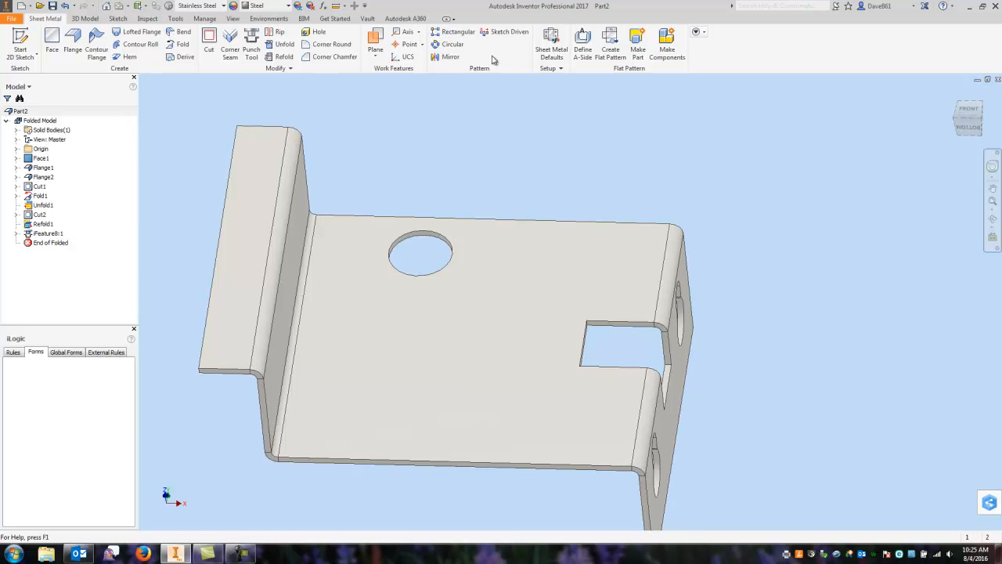
Pattern the round hole along the bend edge: 3 instances, 1.25 in spacing
click(458, 31)
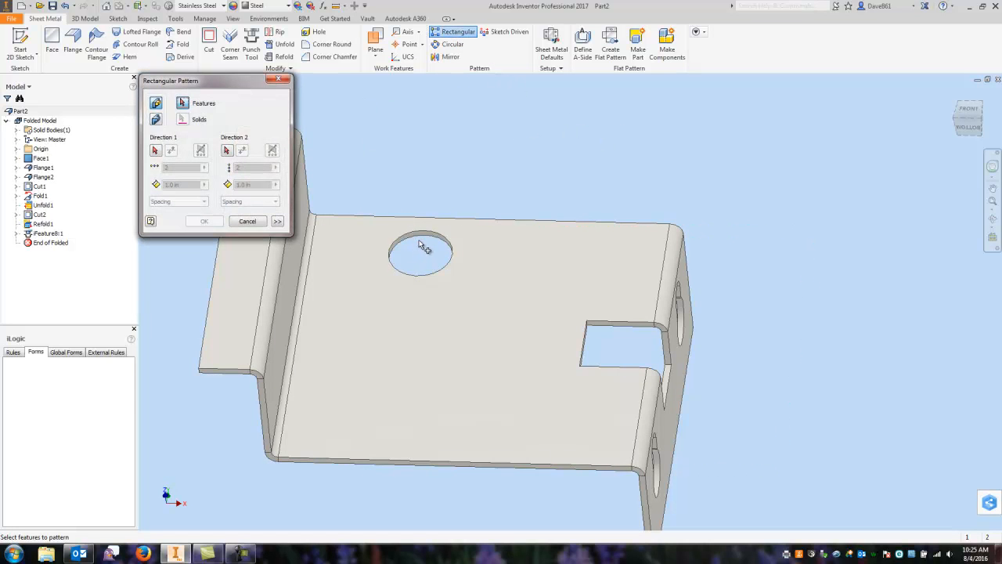
click(421, 252)
text(3)
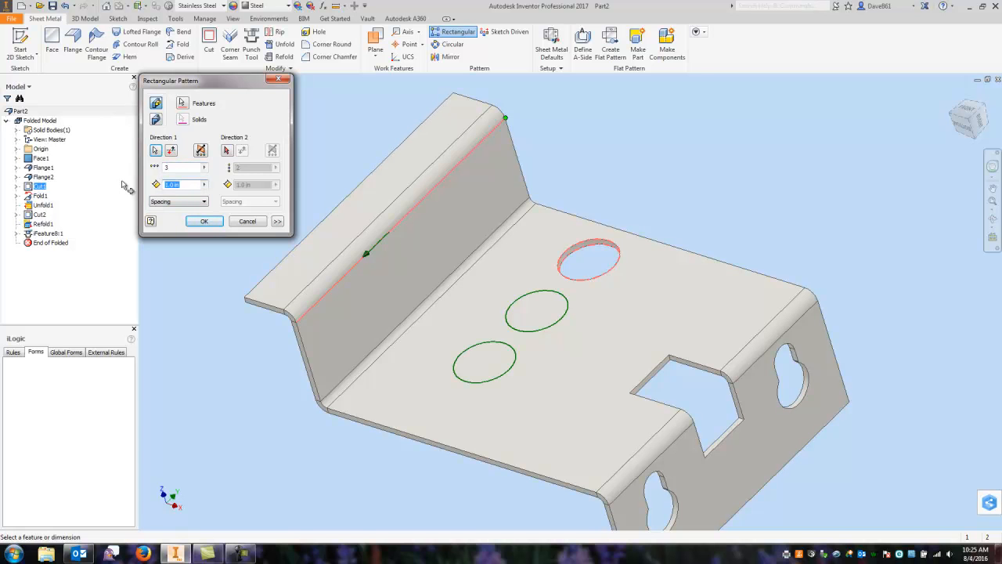
text(1.25)
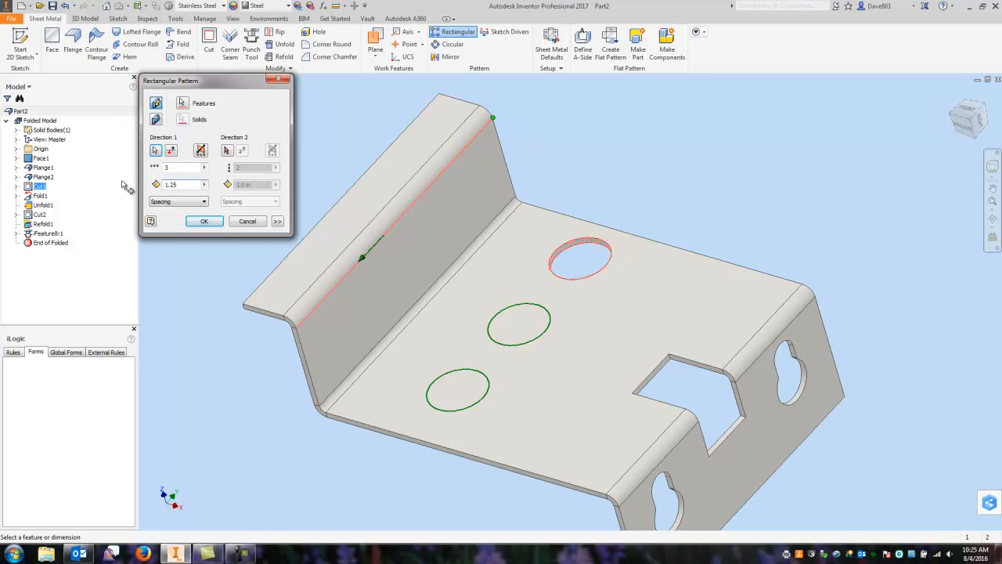
click(203, 221)
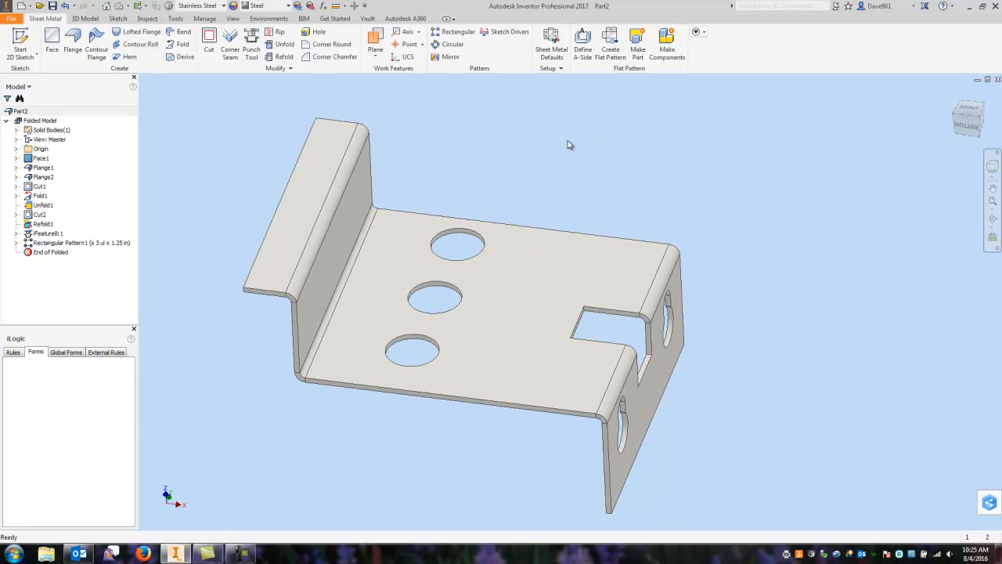
mouse_move(637, 43)
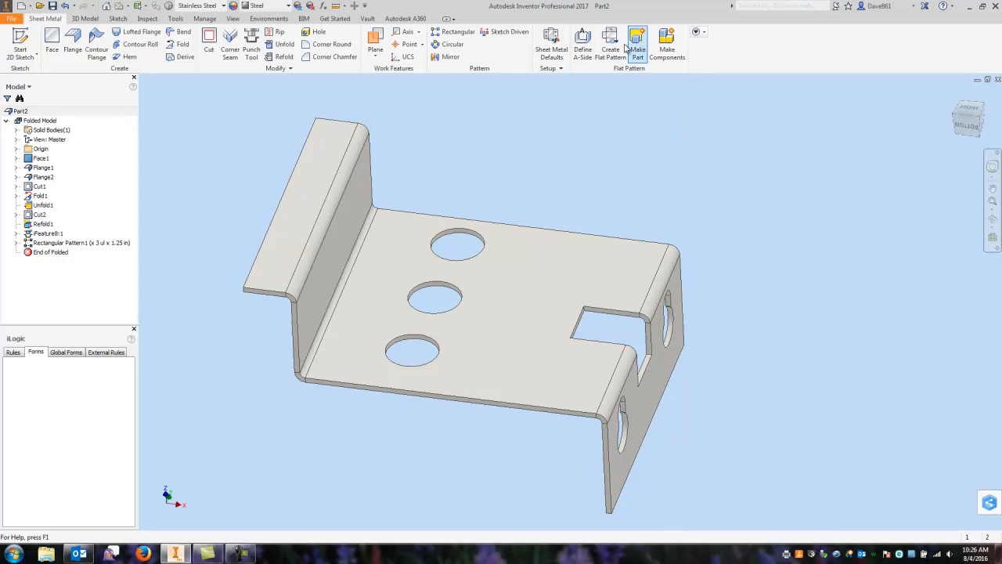
mouse_move(610, 43)
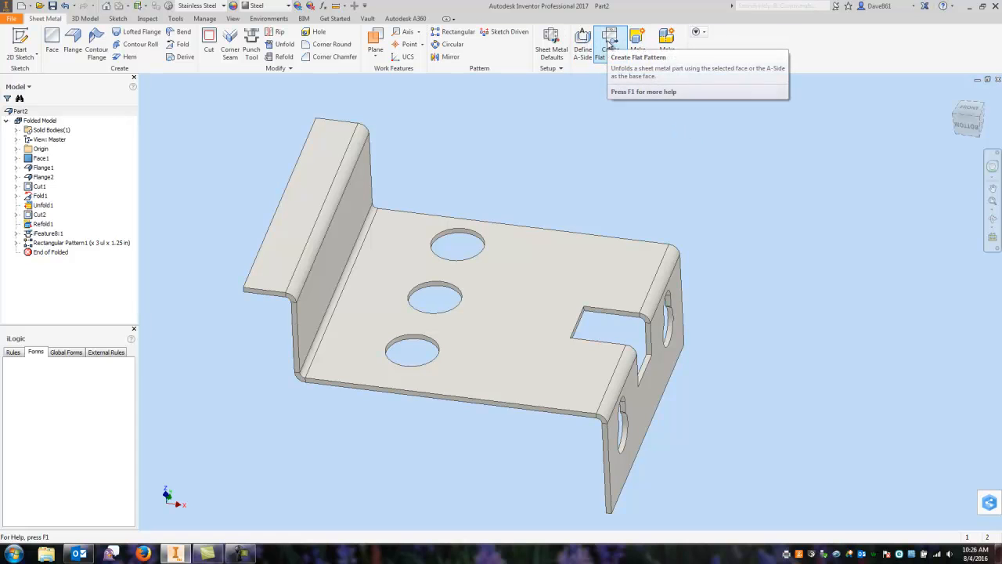
Create the bracket's flat pattern and save the part as Part2.ipt in Test Area
click(610, 43)
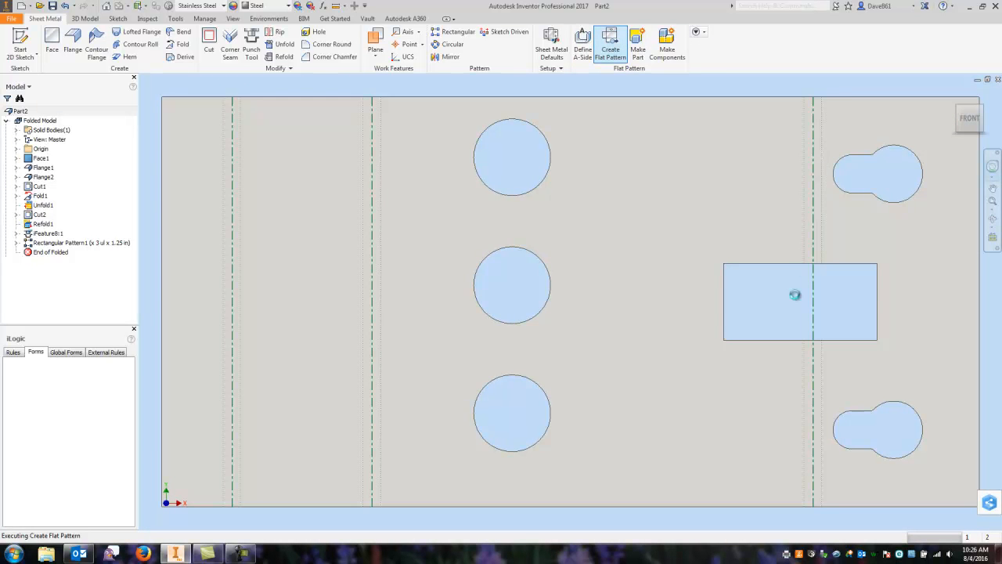
click(610, 45)
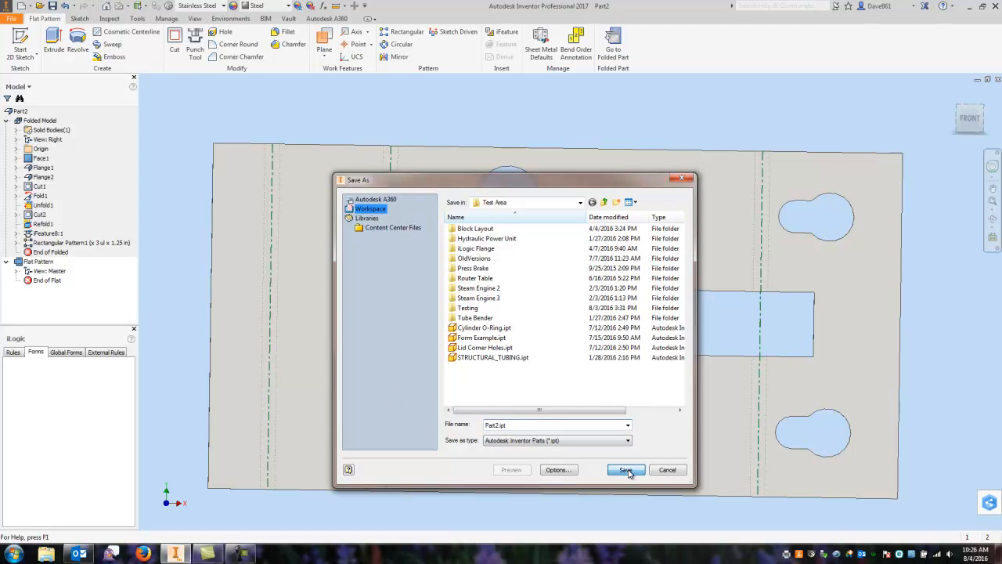
click(626, 470)
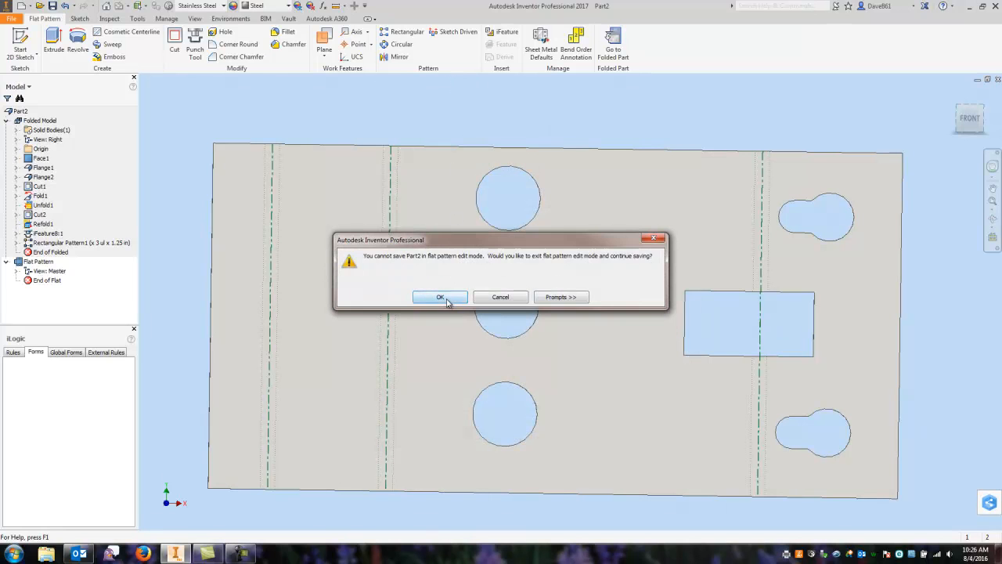
click(439, 296)
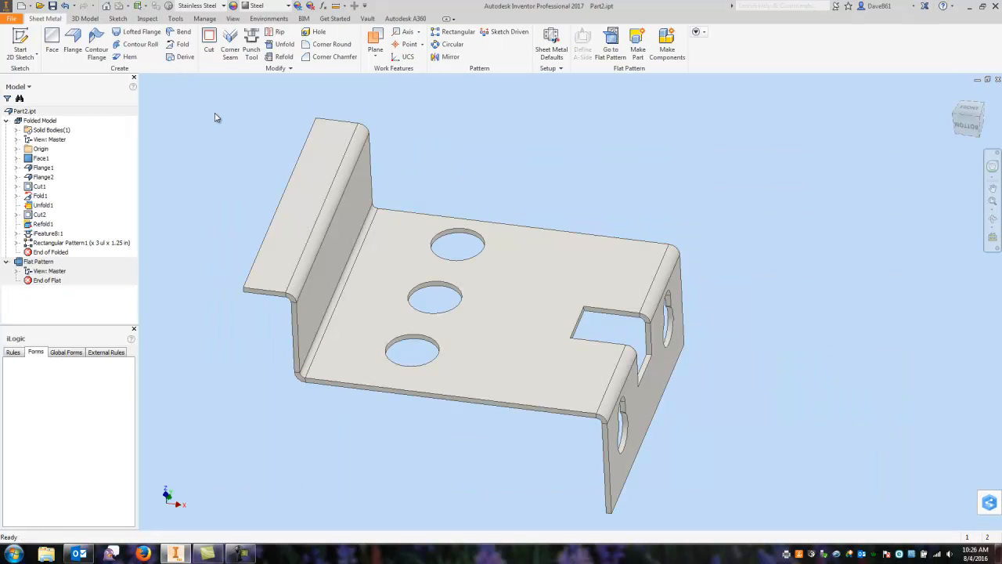
Create a new drawing from the Synergis C.dwg template
click(12, 18)
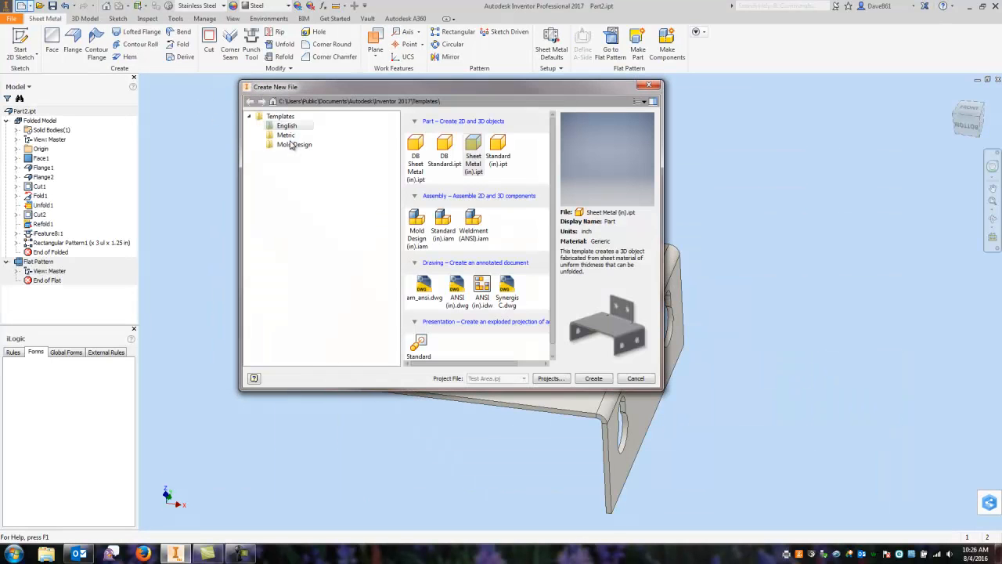
click(506, 289)
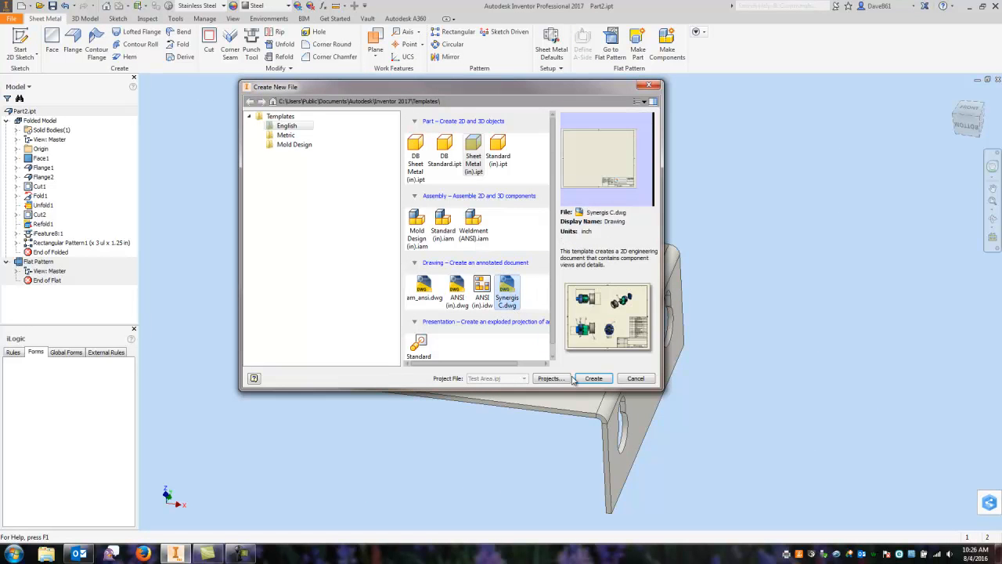
click(635, 378)
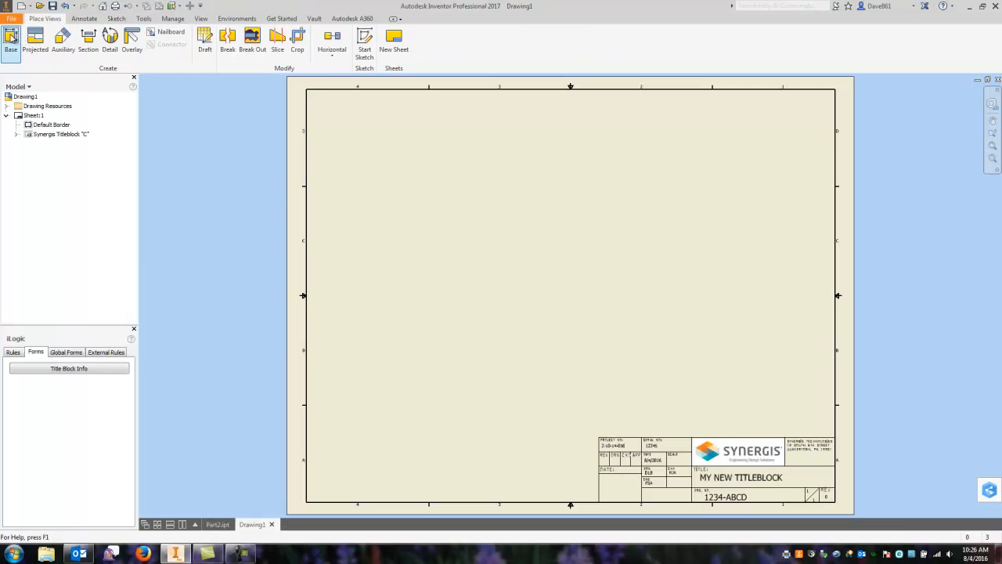
Place a base front view of Part2 and project top and side views
click(11, 39)
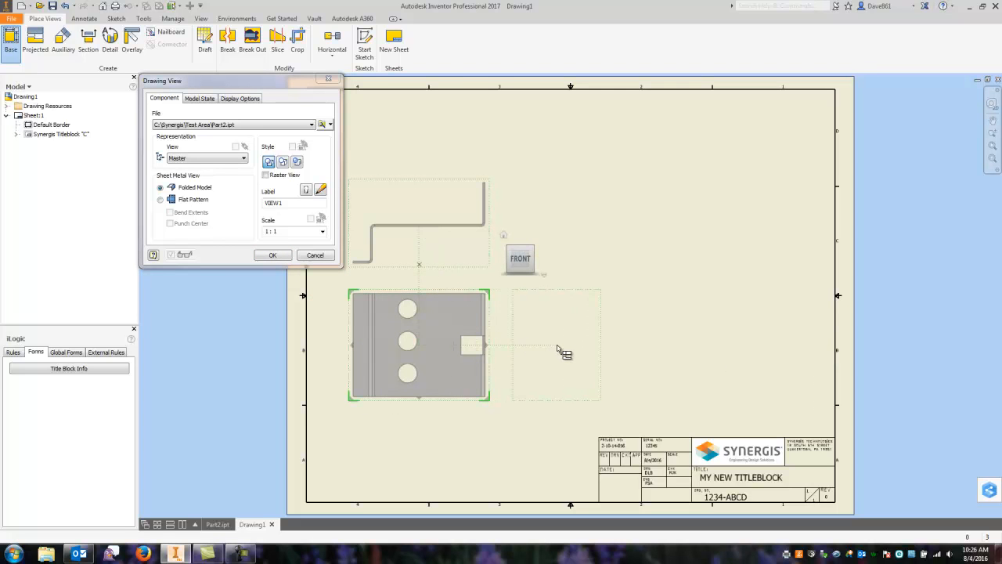
right_click(560, 348)
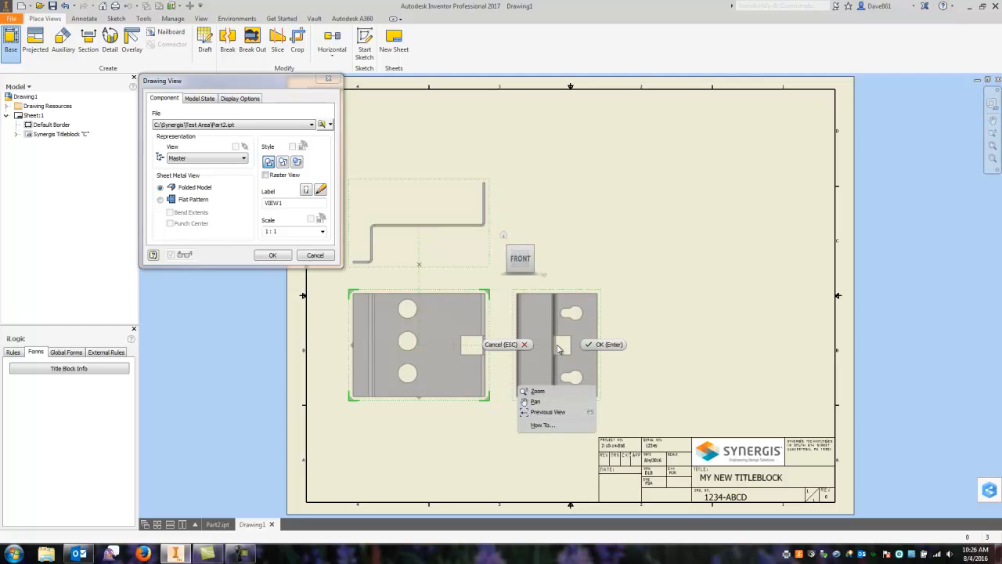
click(599, 345)
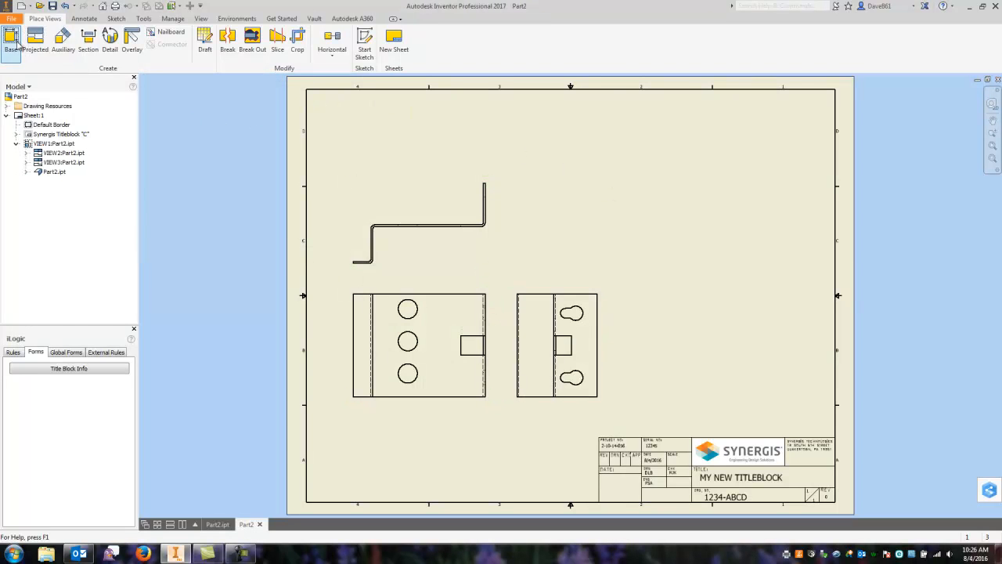
Place a flat pattern base view of the bracket at the sheet's upper right
click(11, 39)
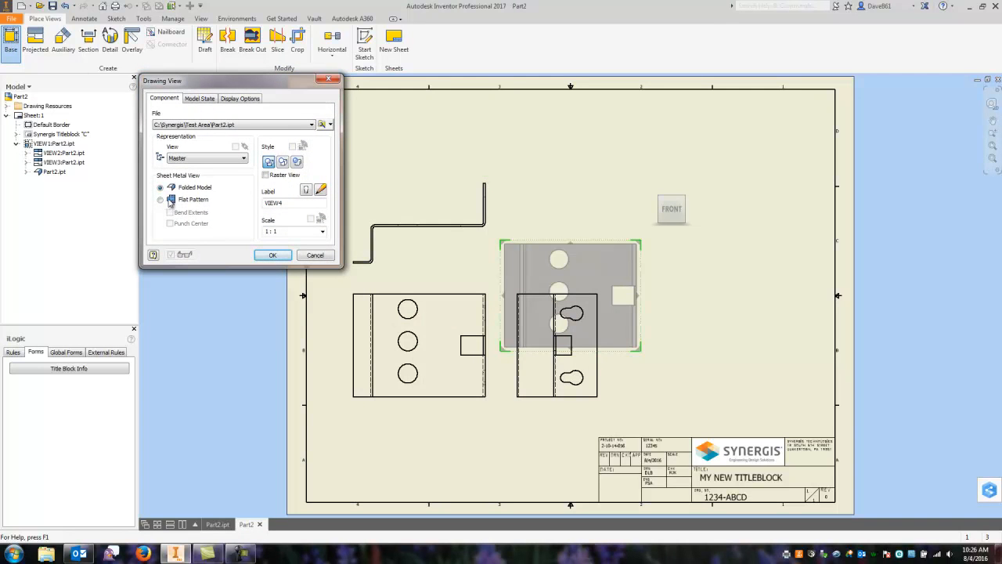
click(161, 199)
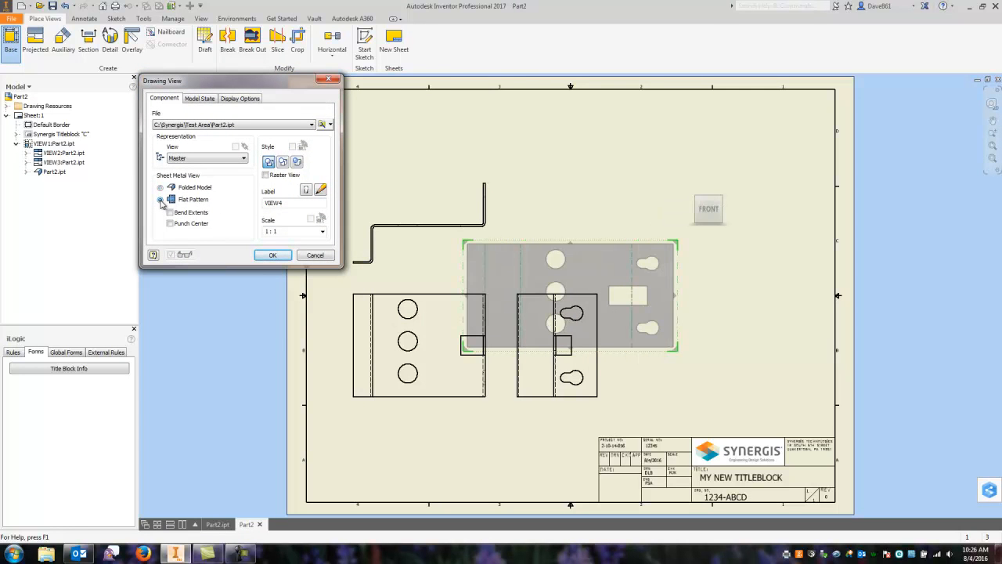
click(161, 199)
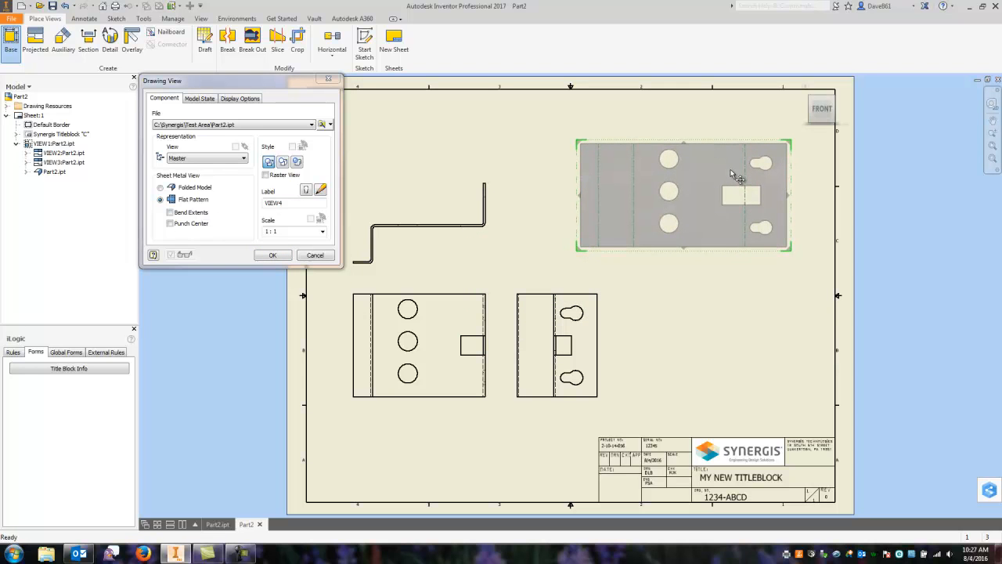
click(272, 254)
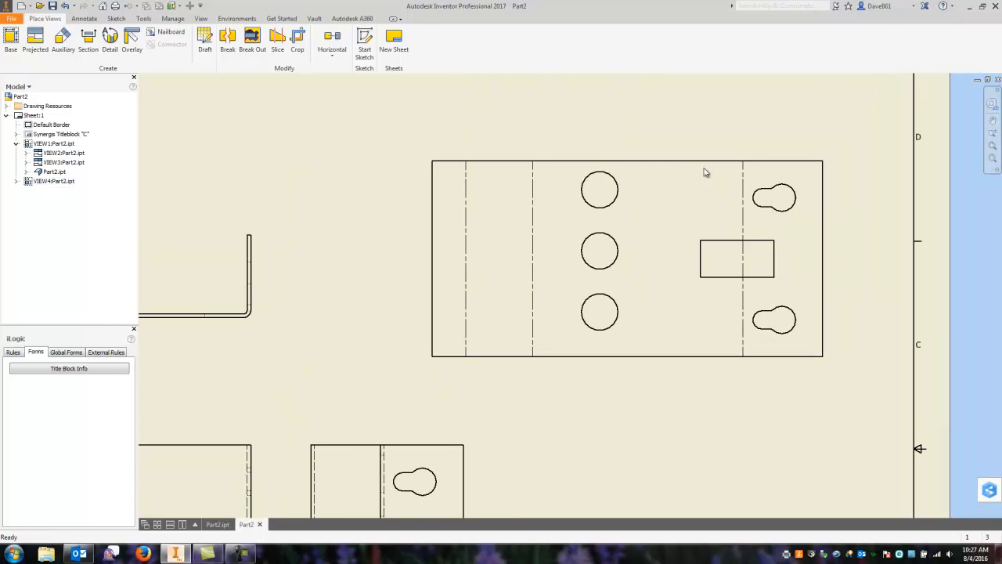
mouse_move(293, 128)
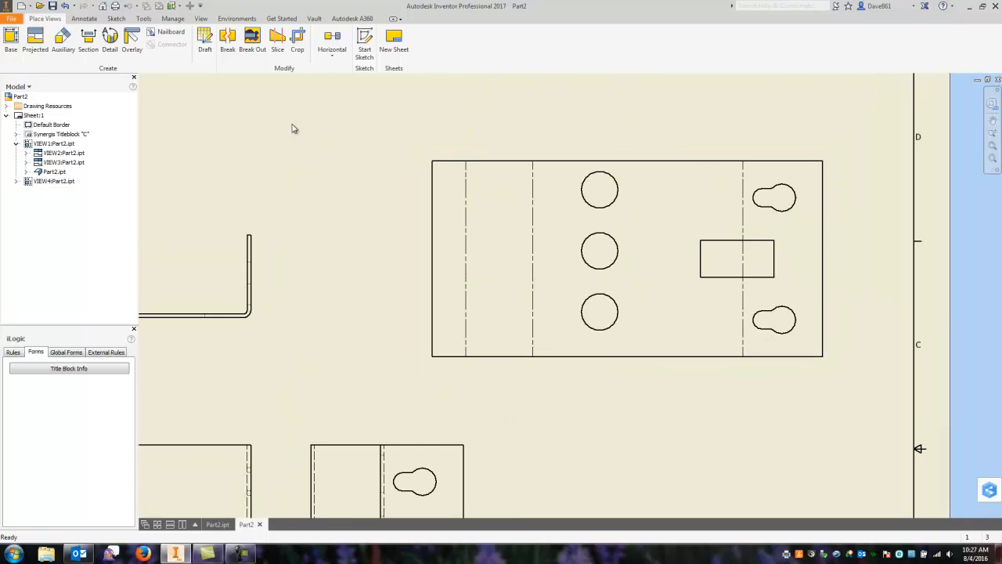
click(83, 18)
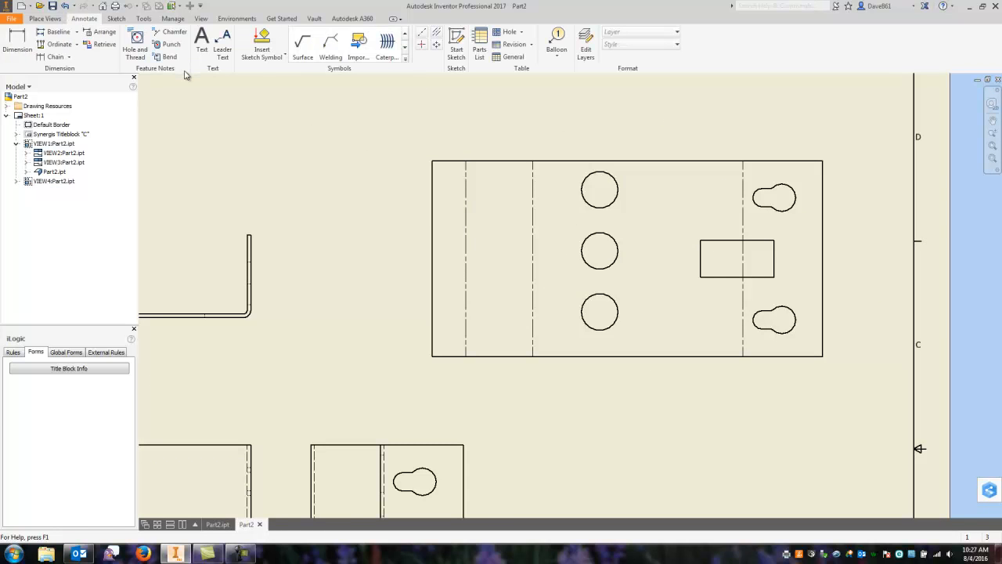
mouse_move(276, 124)
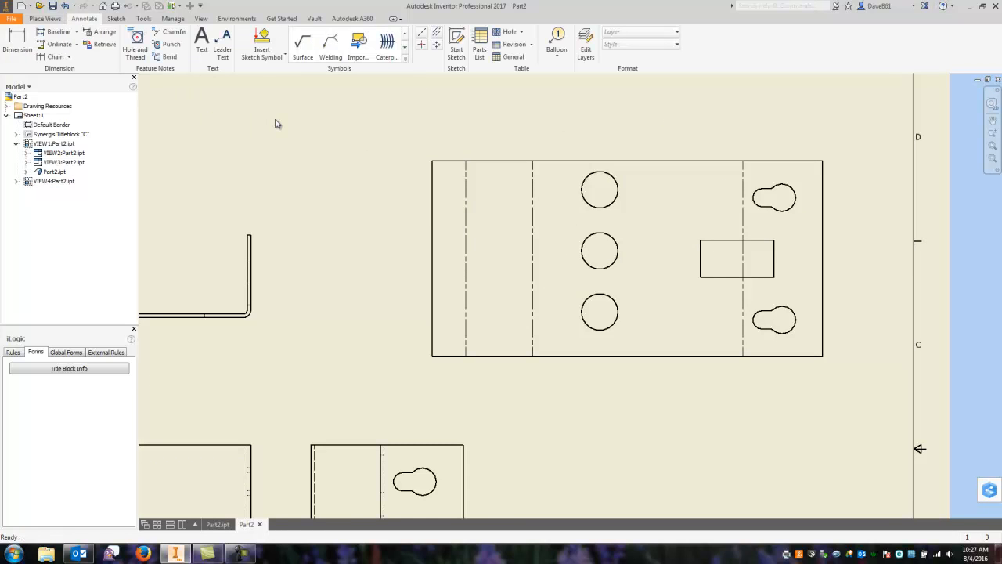
Add bend notes to the flat pattern's bend lines, then go back to Part2.ipt
click(169, 57)
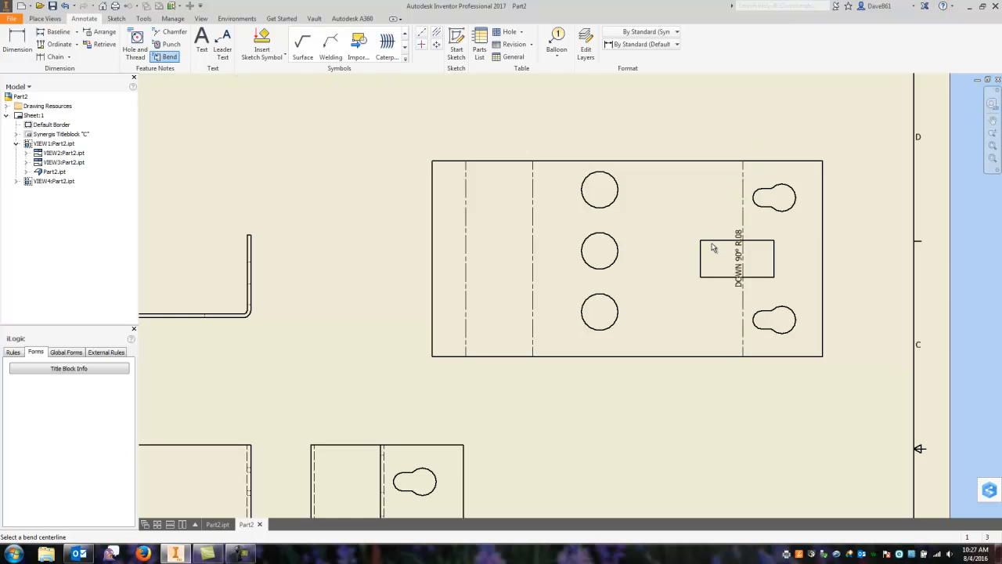
mouse_move(741, 288)
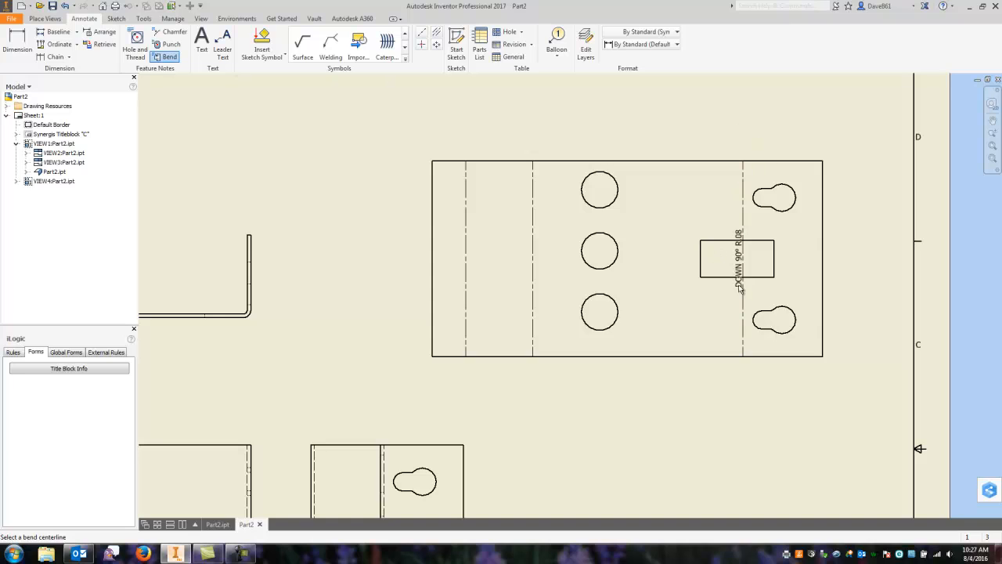
mouse_move(749, 254)
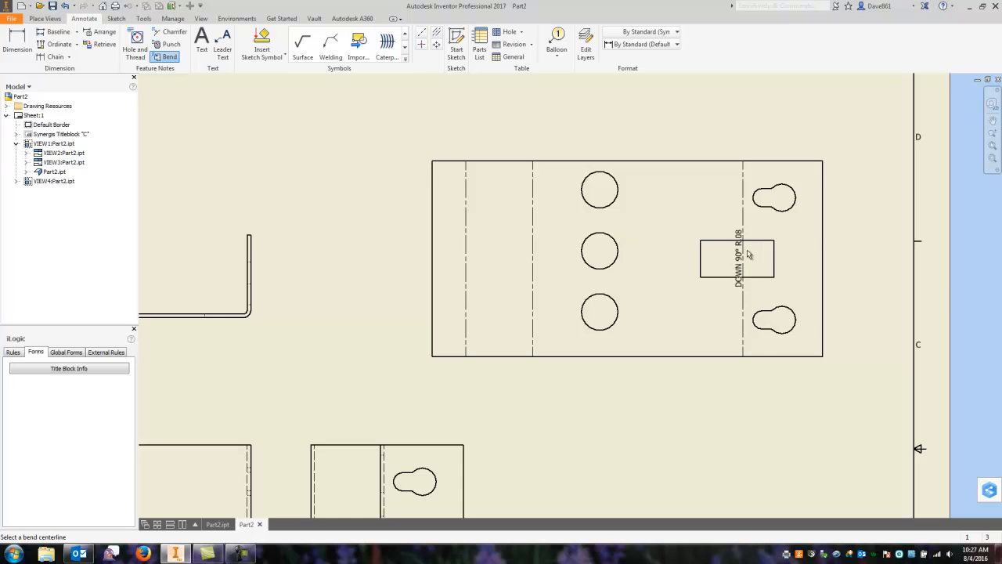
click(532, 264)
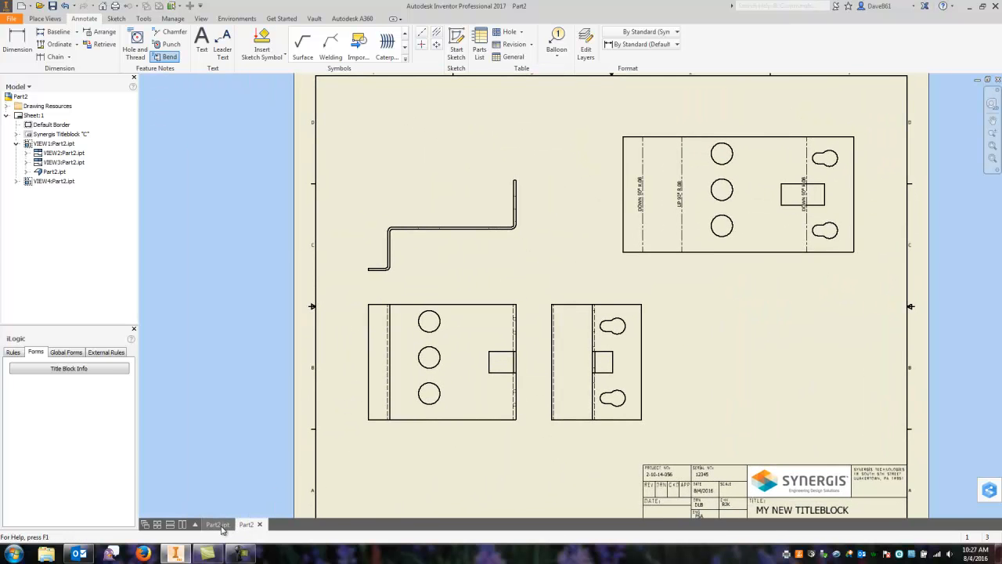
click(217, 524)
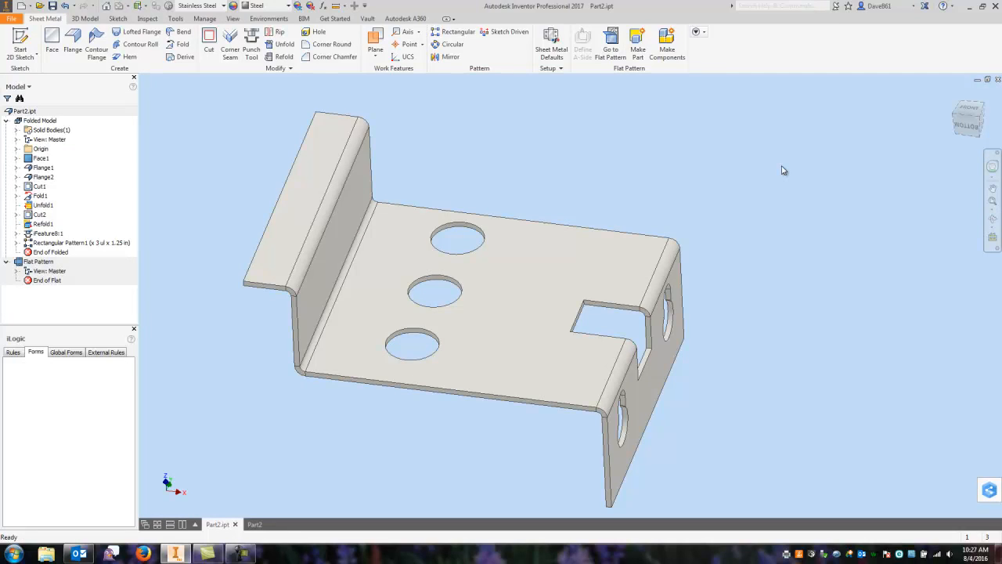
mouse_move(757, 162)
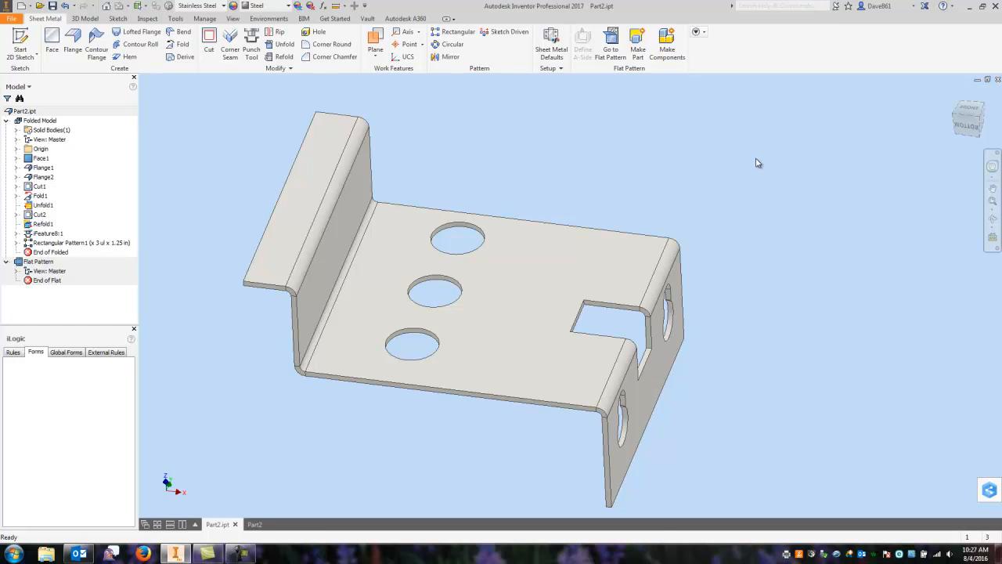
mouse_move(664, 150)
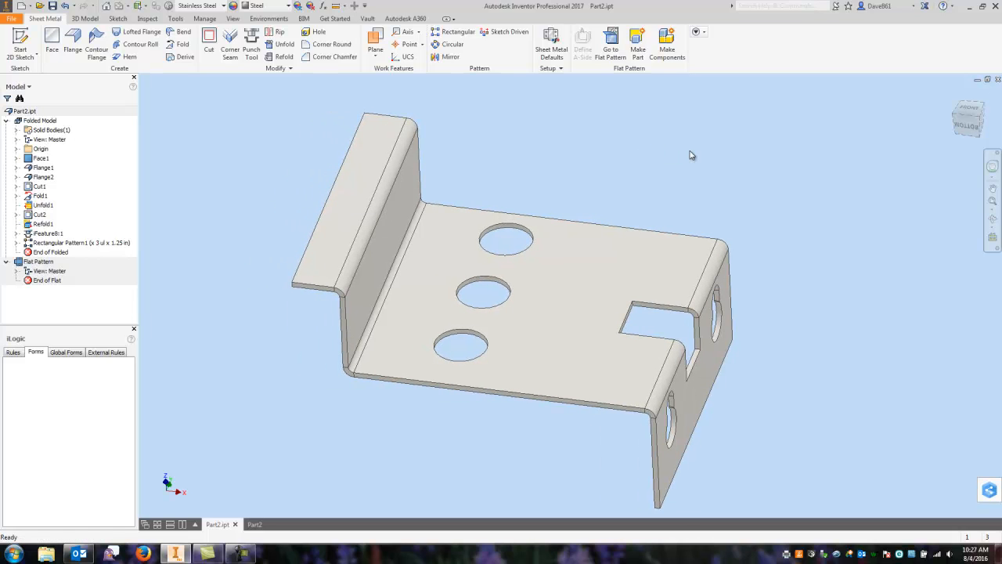
mouse_move(265, 116)
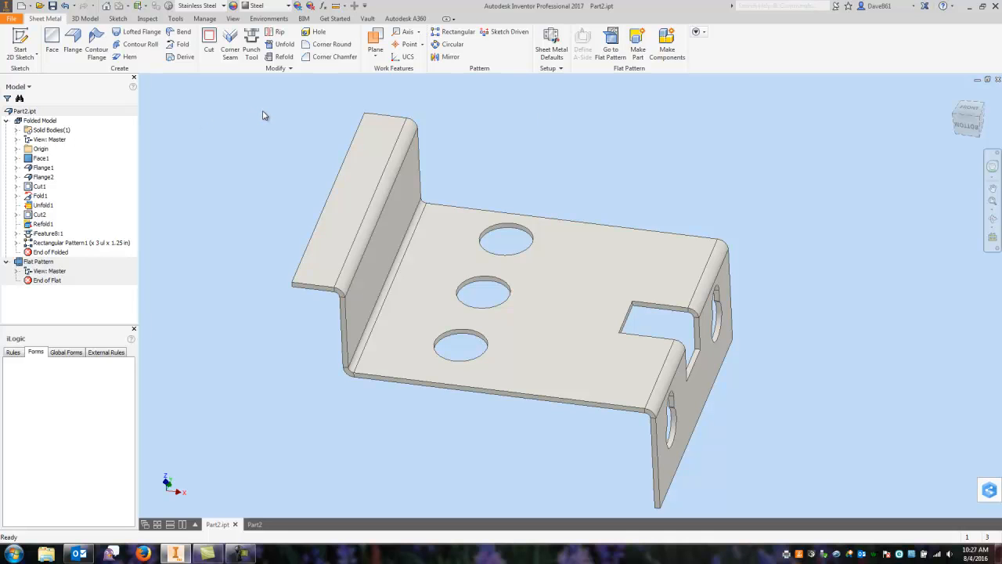
mouse_move(250, 149)
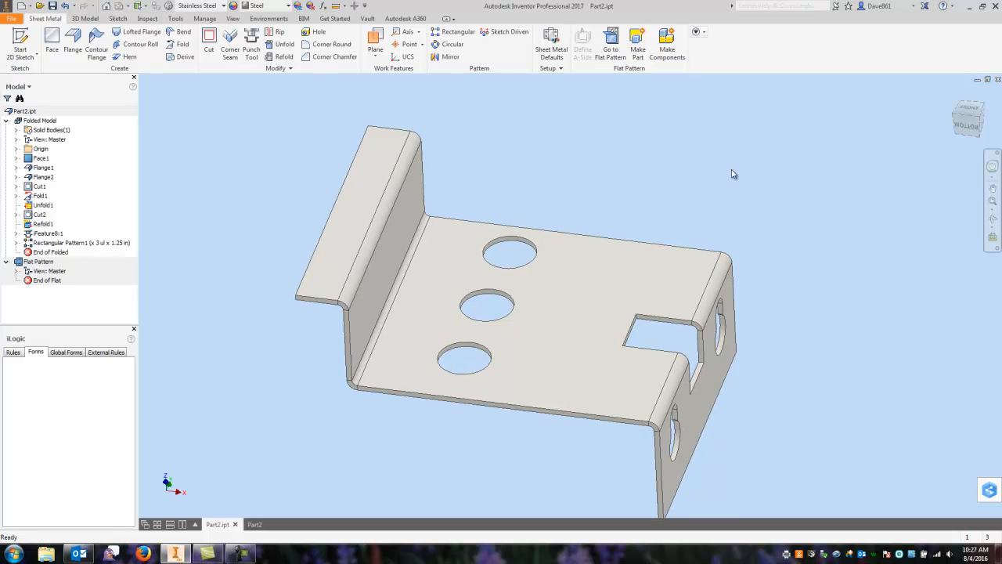
mouse_move(372, 151)
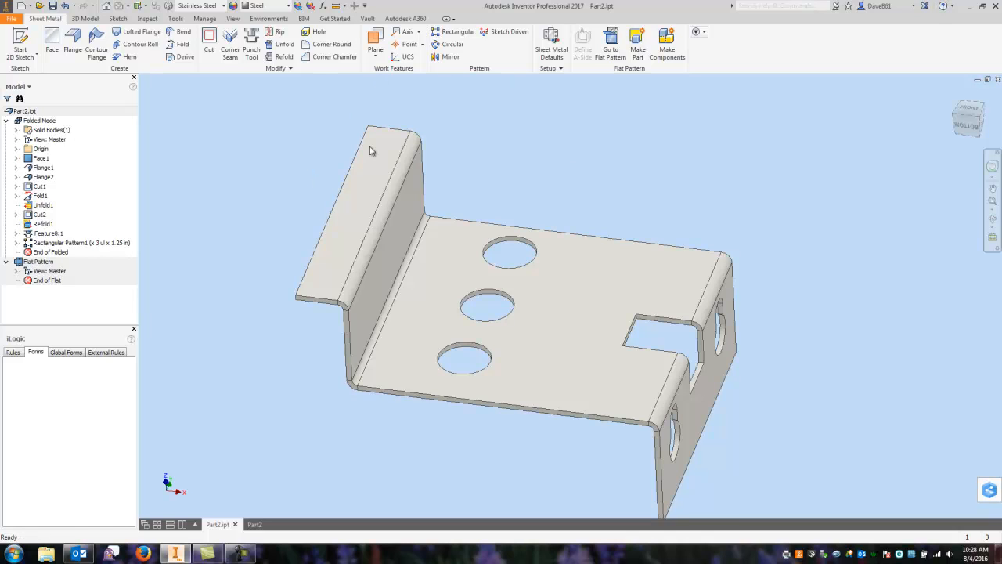
mouse_move(814, 173)
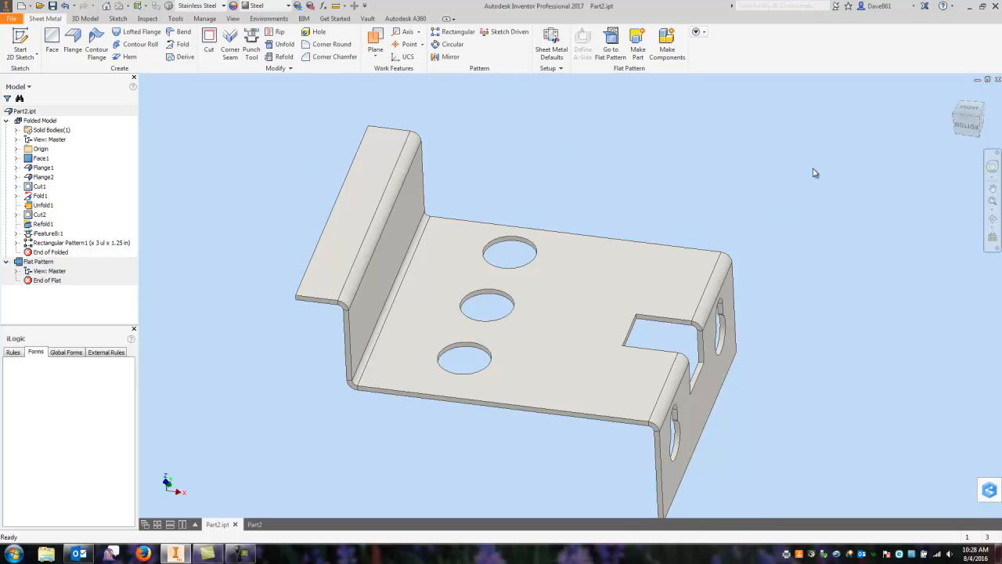
mouse_move(796, 164)
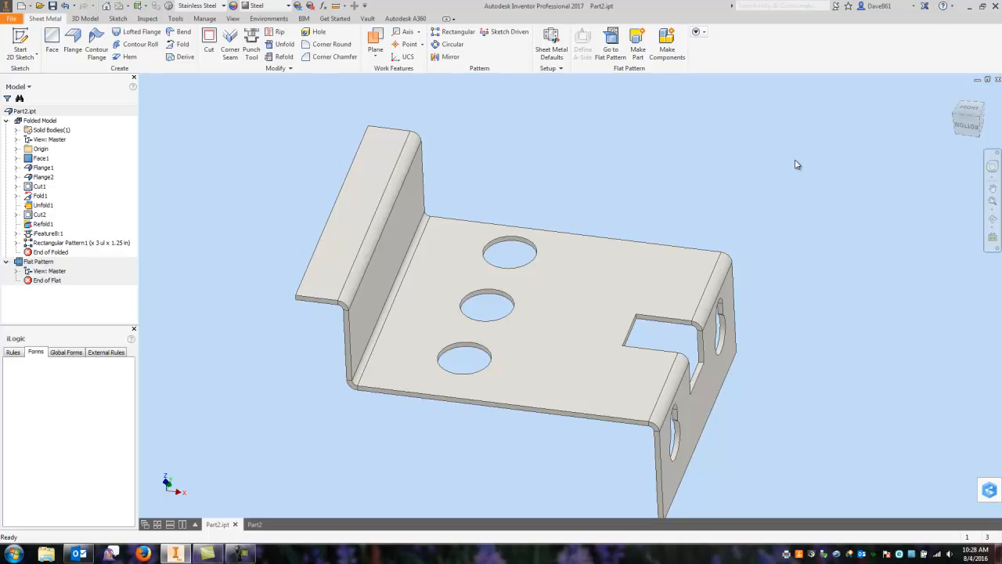
mouse_move(754, 174)
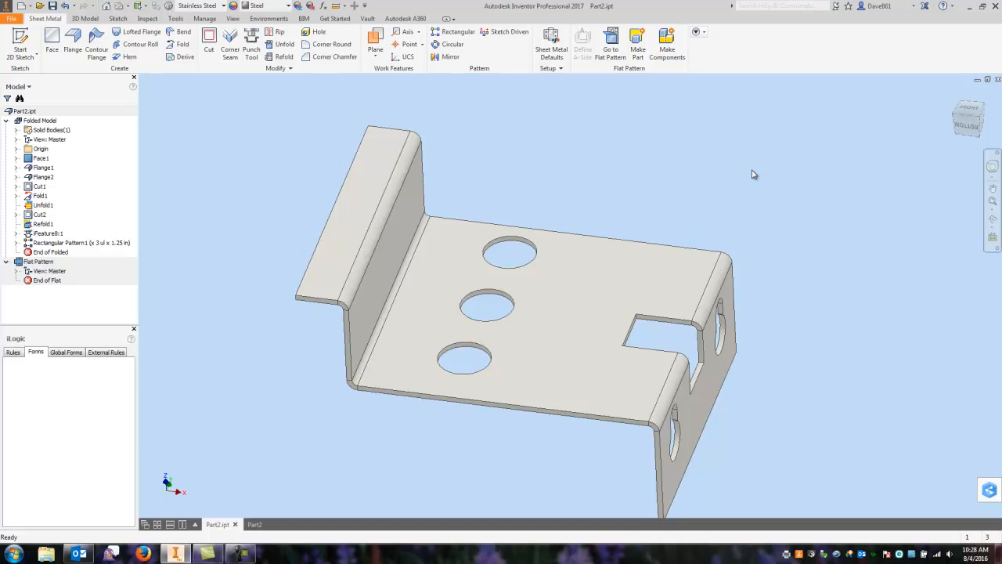
mouse_move(678, 170)
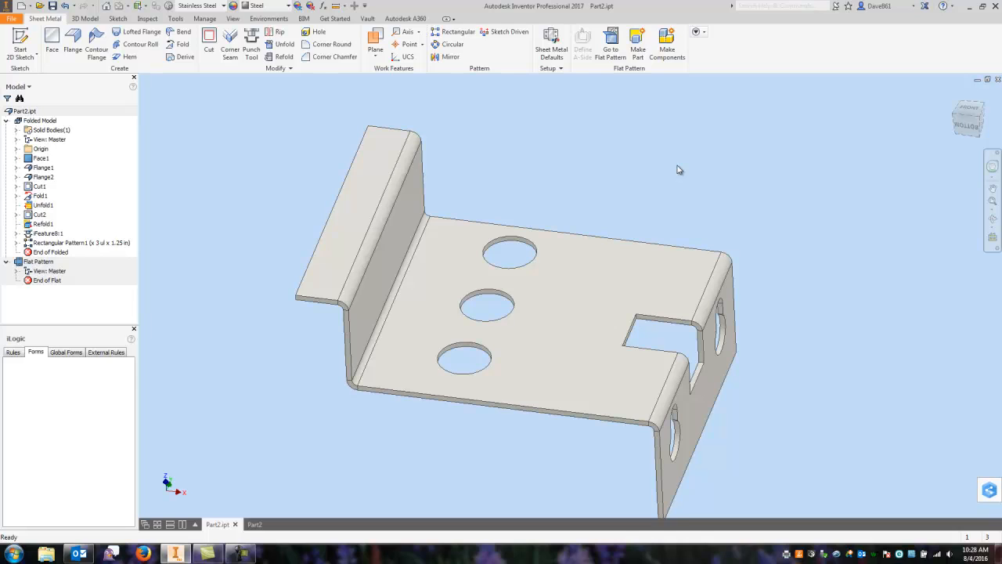
mouse_move(664, 158)
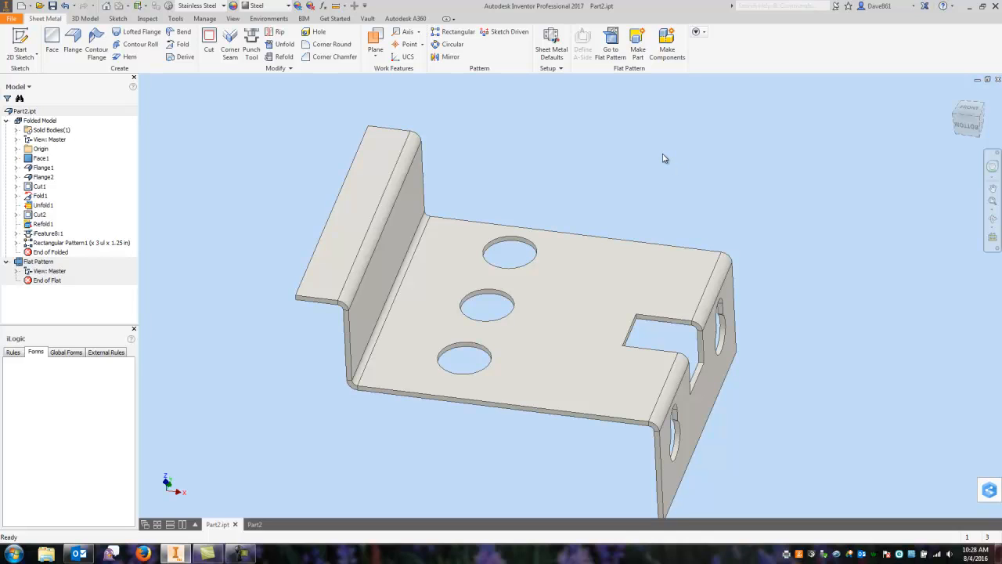